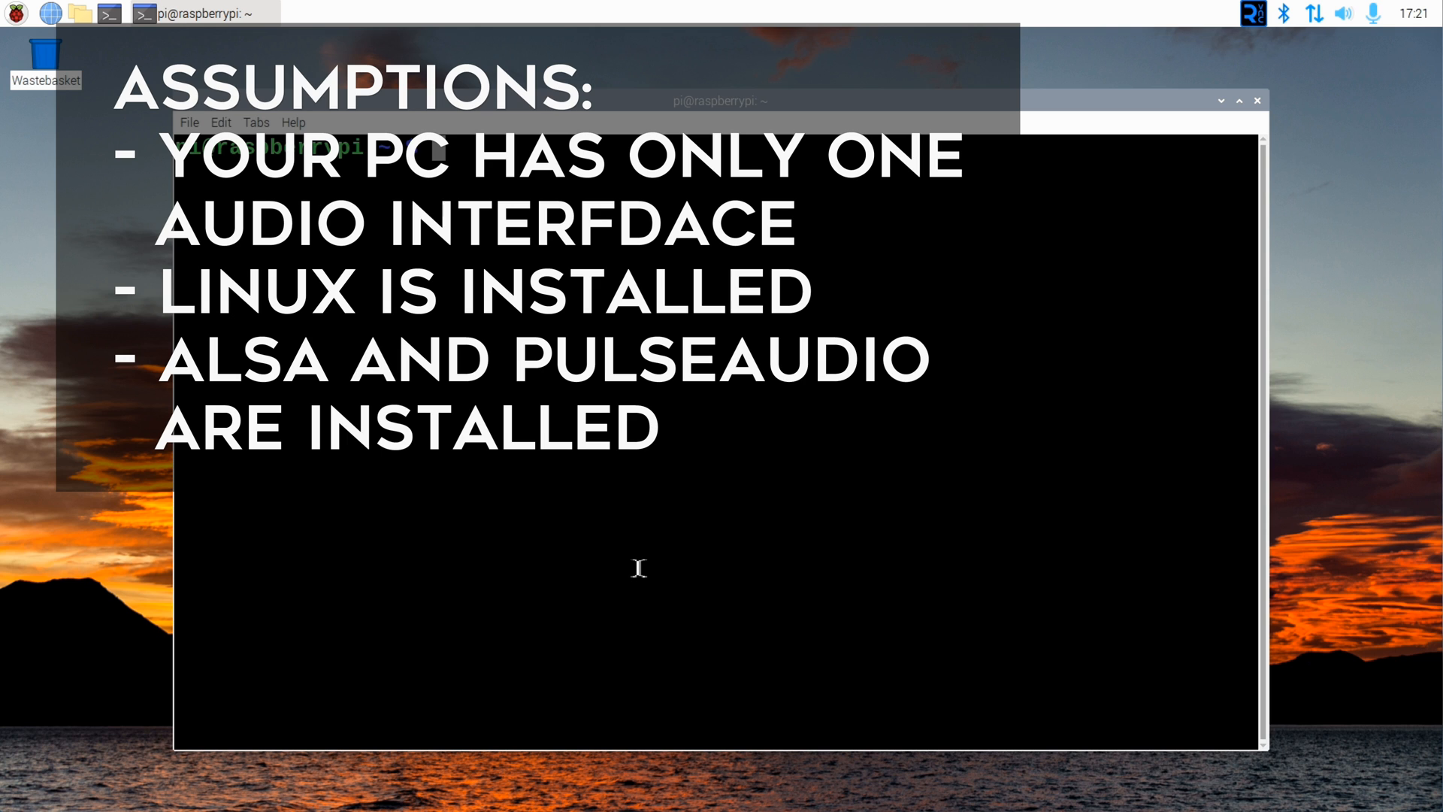
Step: Run amixer --help to display its options and commands
text(ami)
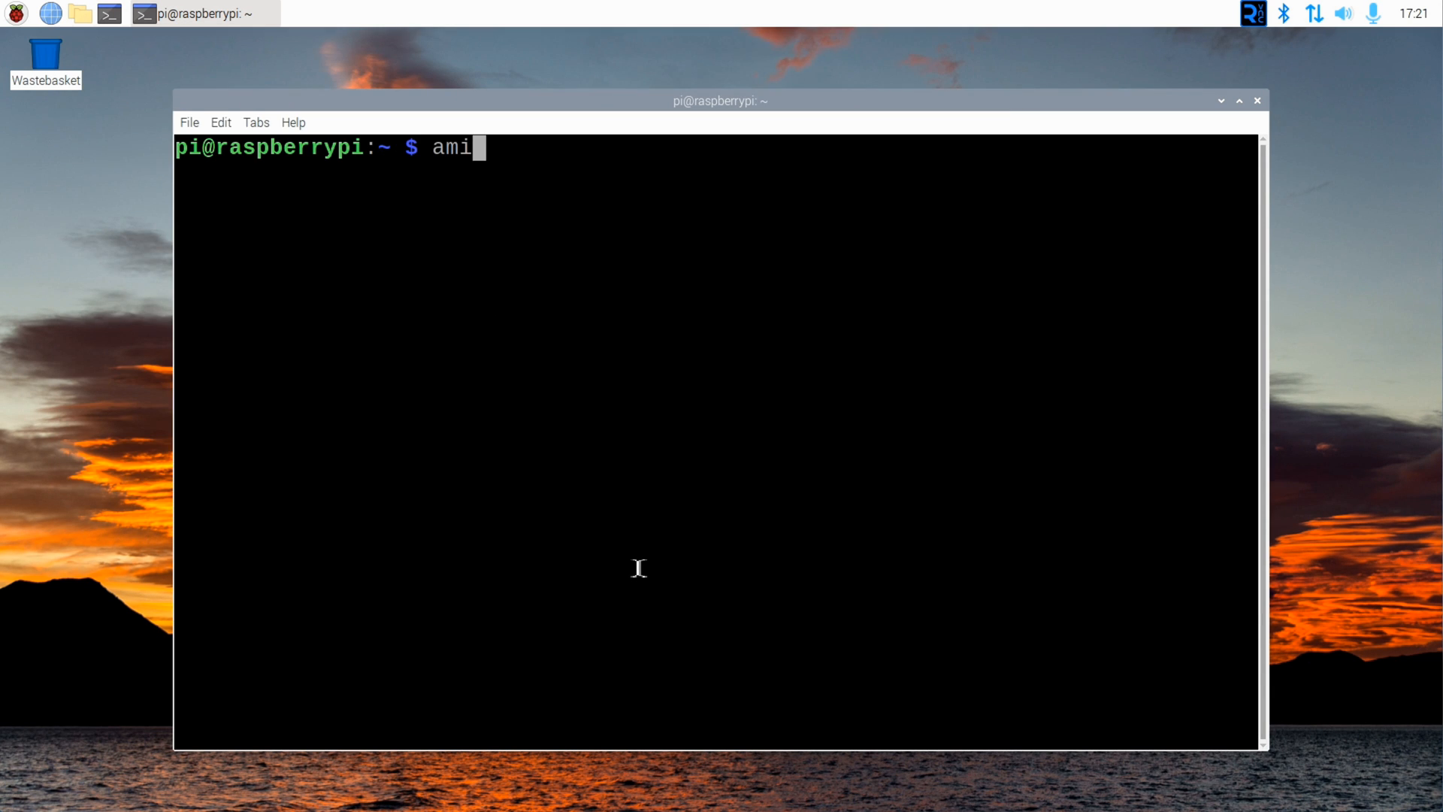
text(xer)
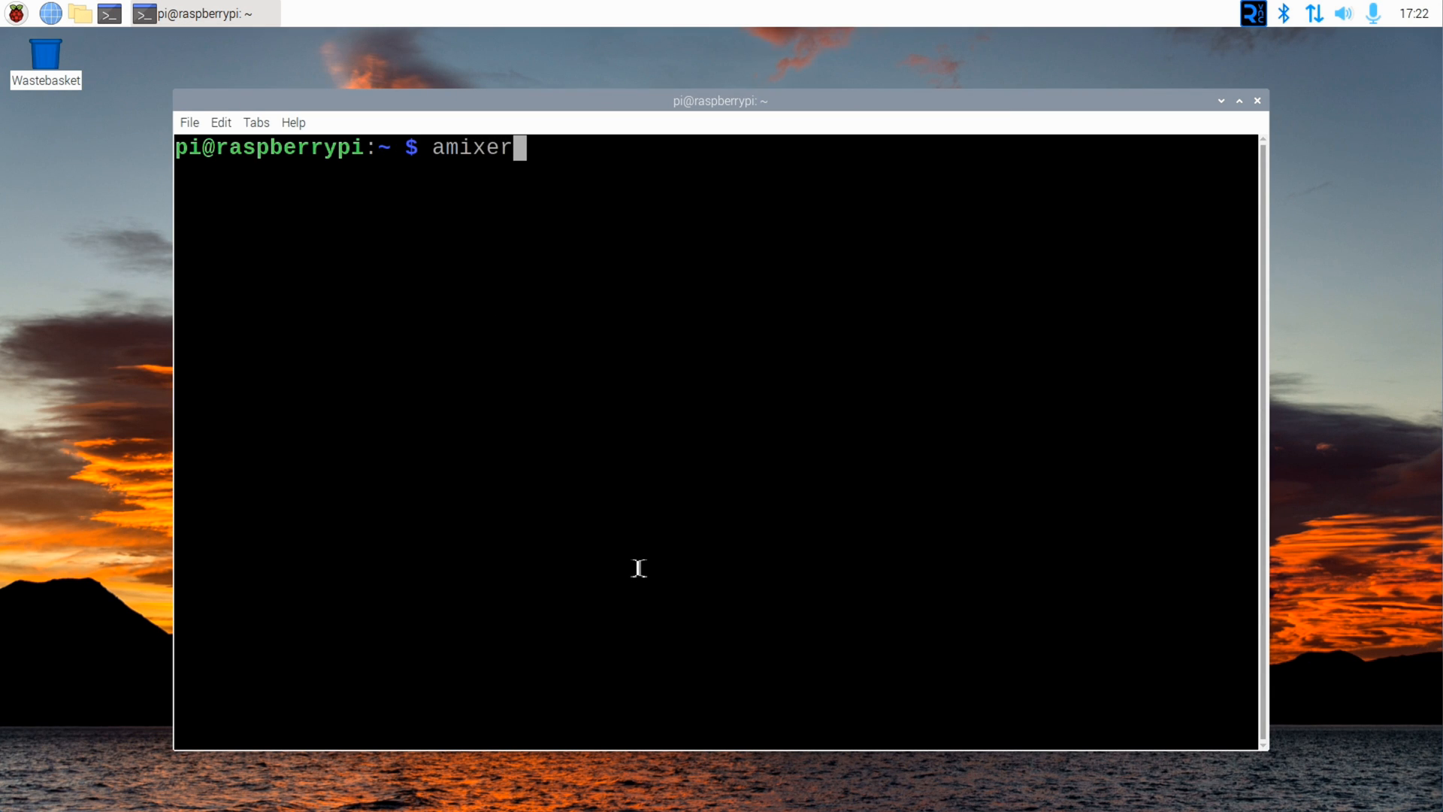
text(-)
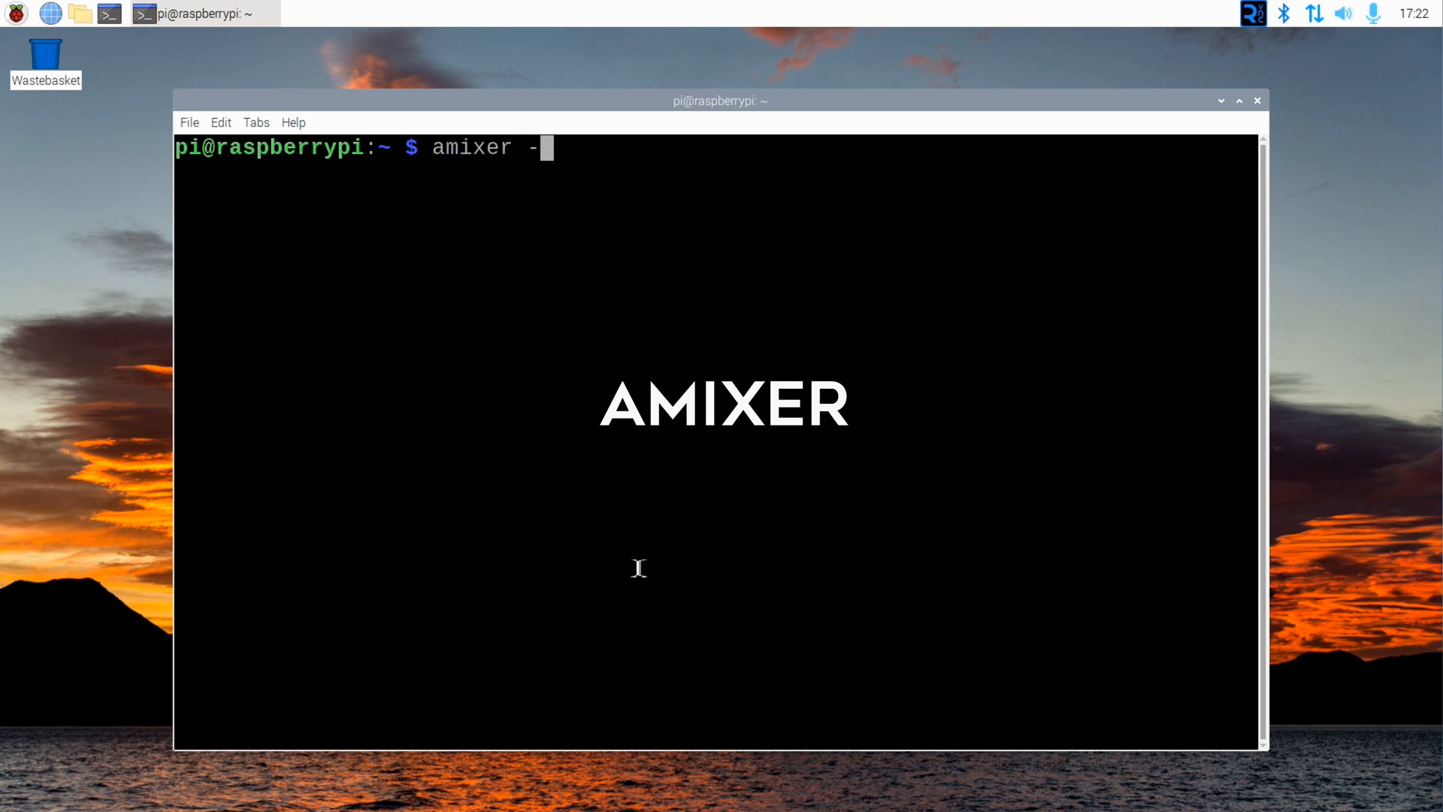
text(-help)
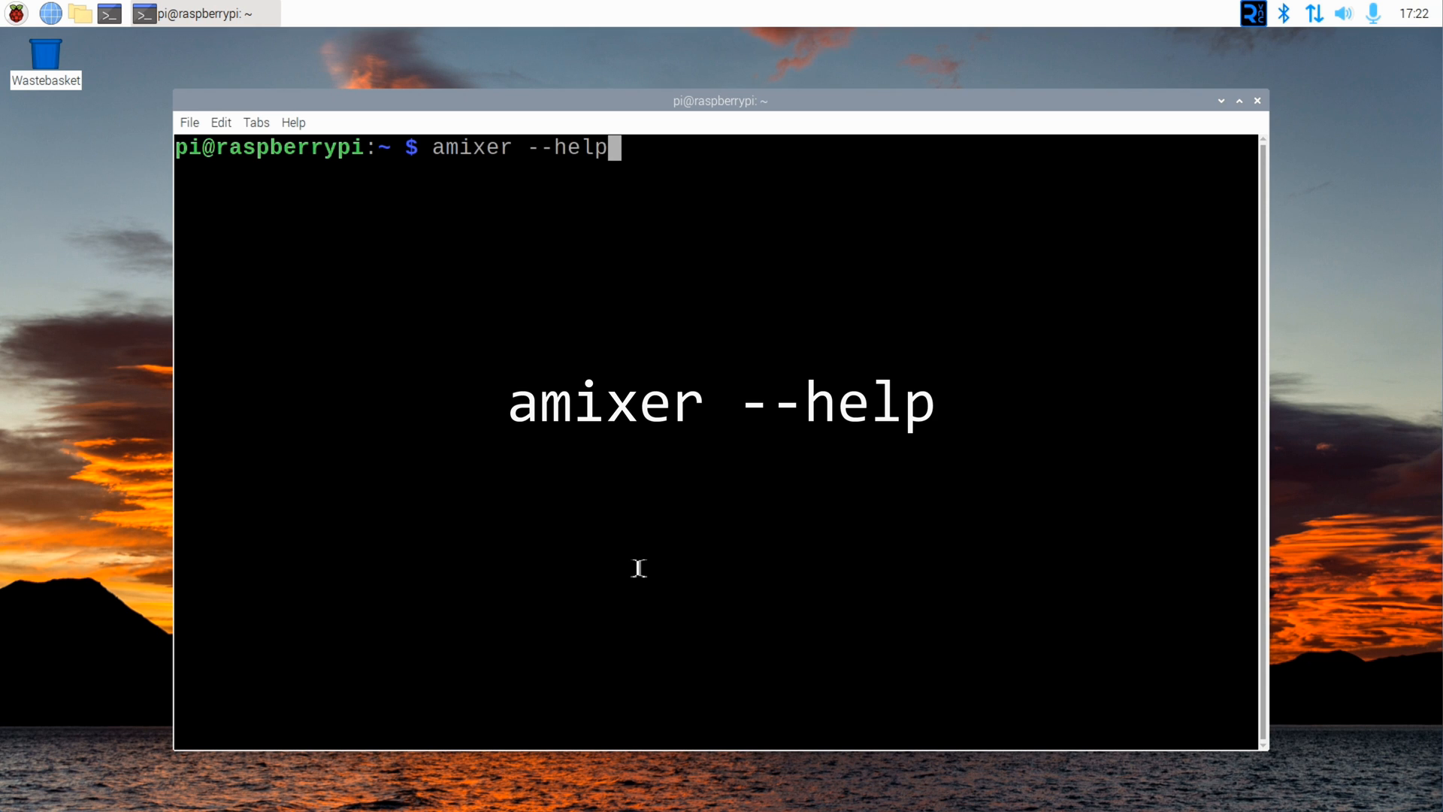
key(Return)
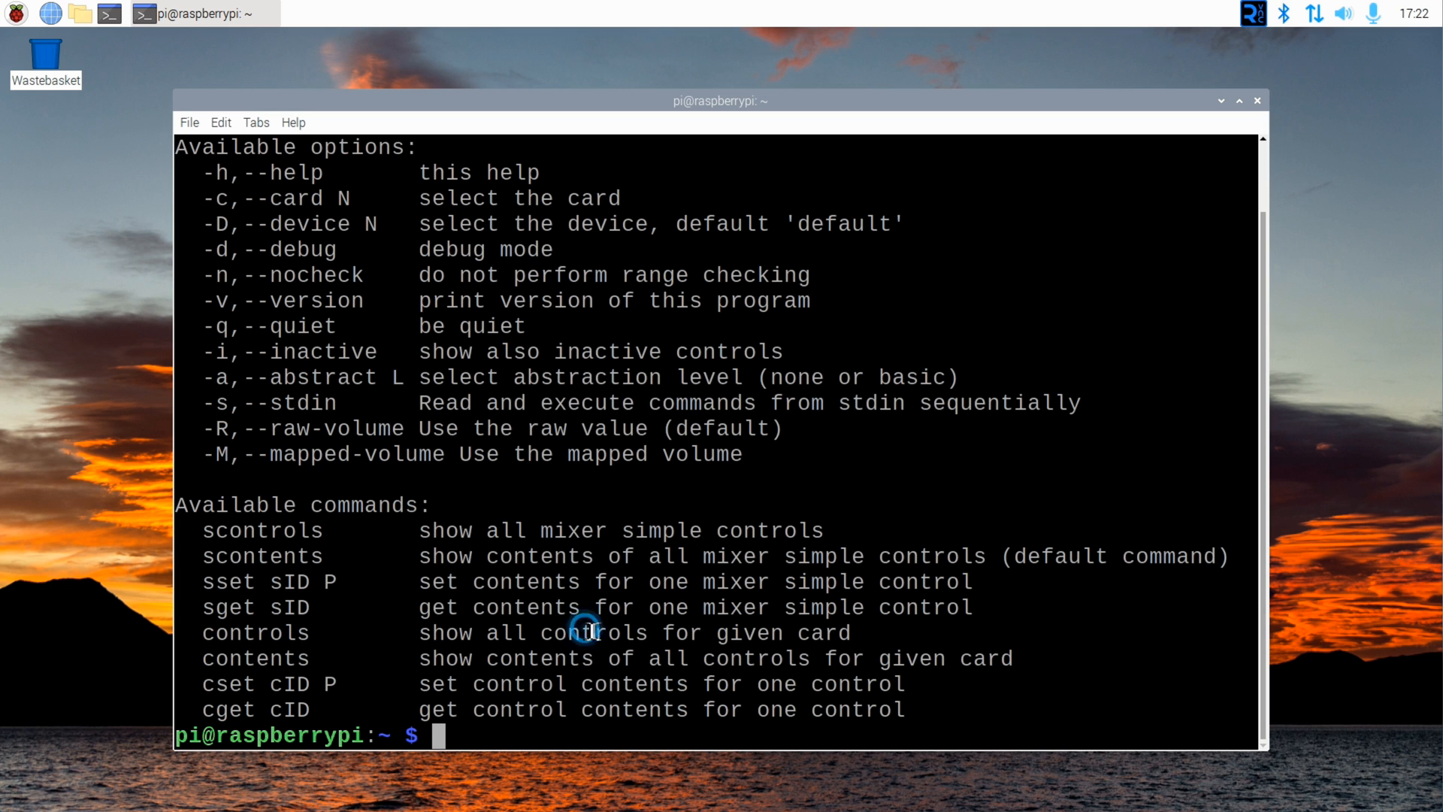
Step: Begin entering the amixer sset "Capture" capture-level command
text(amixer --)
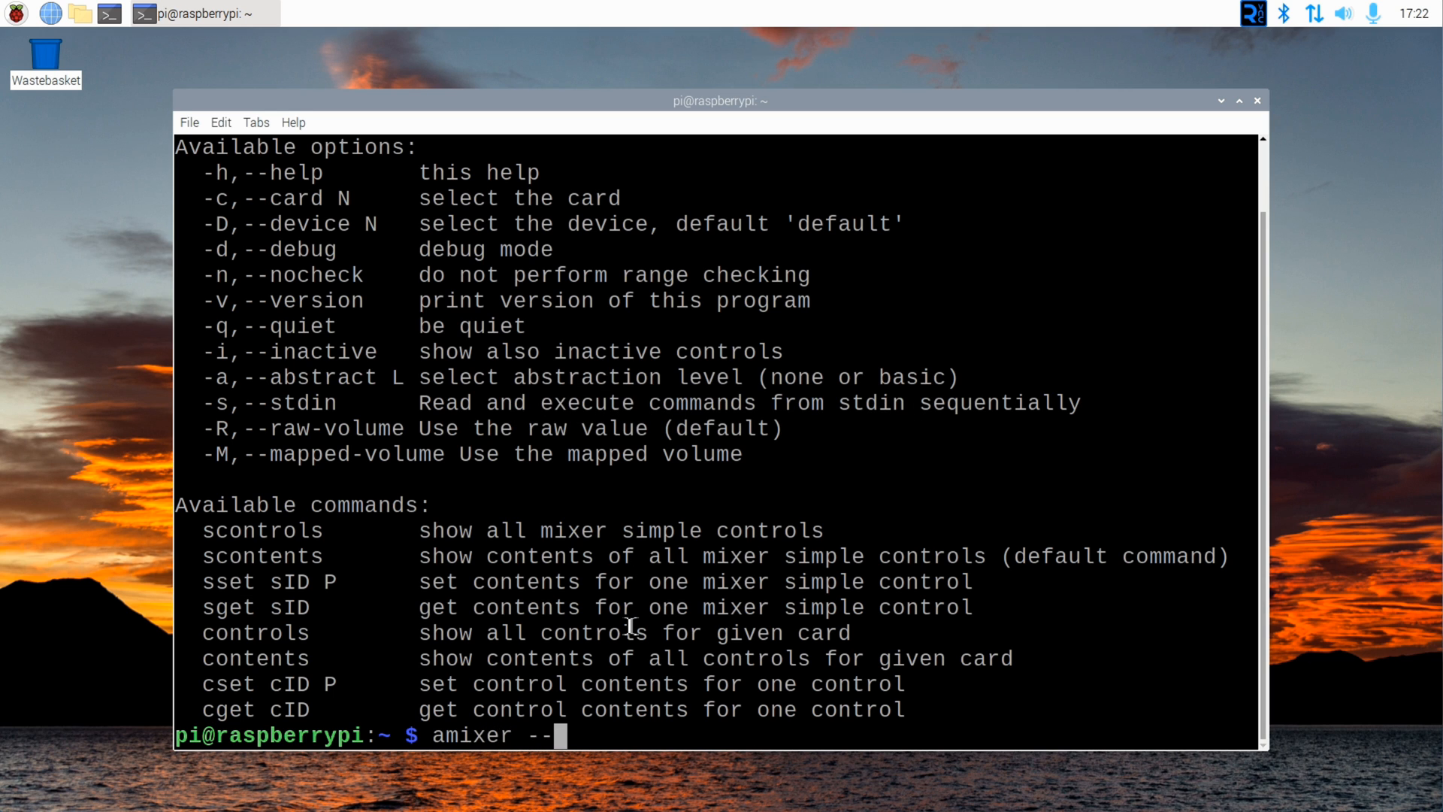
text(sset)
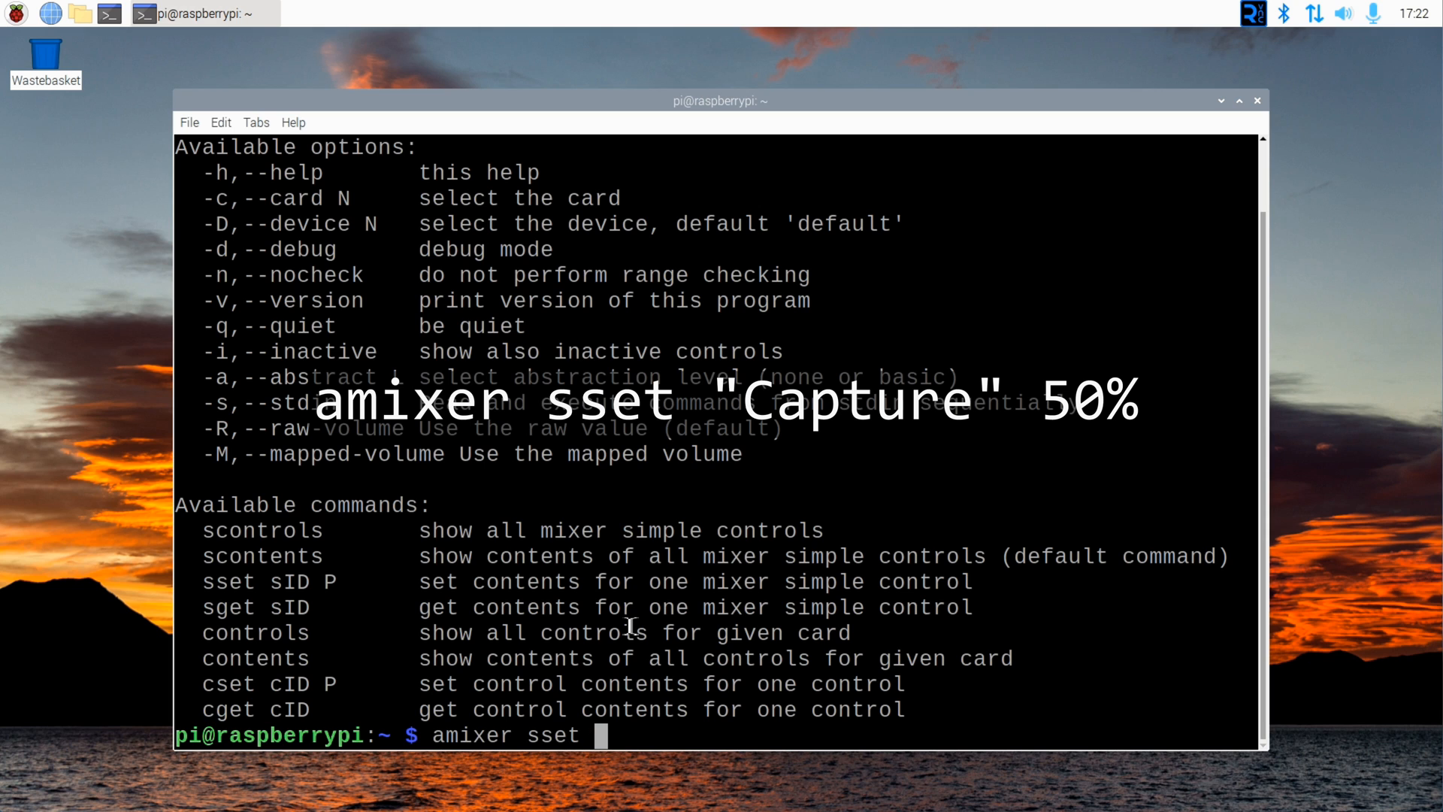
text("Capture")
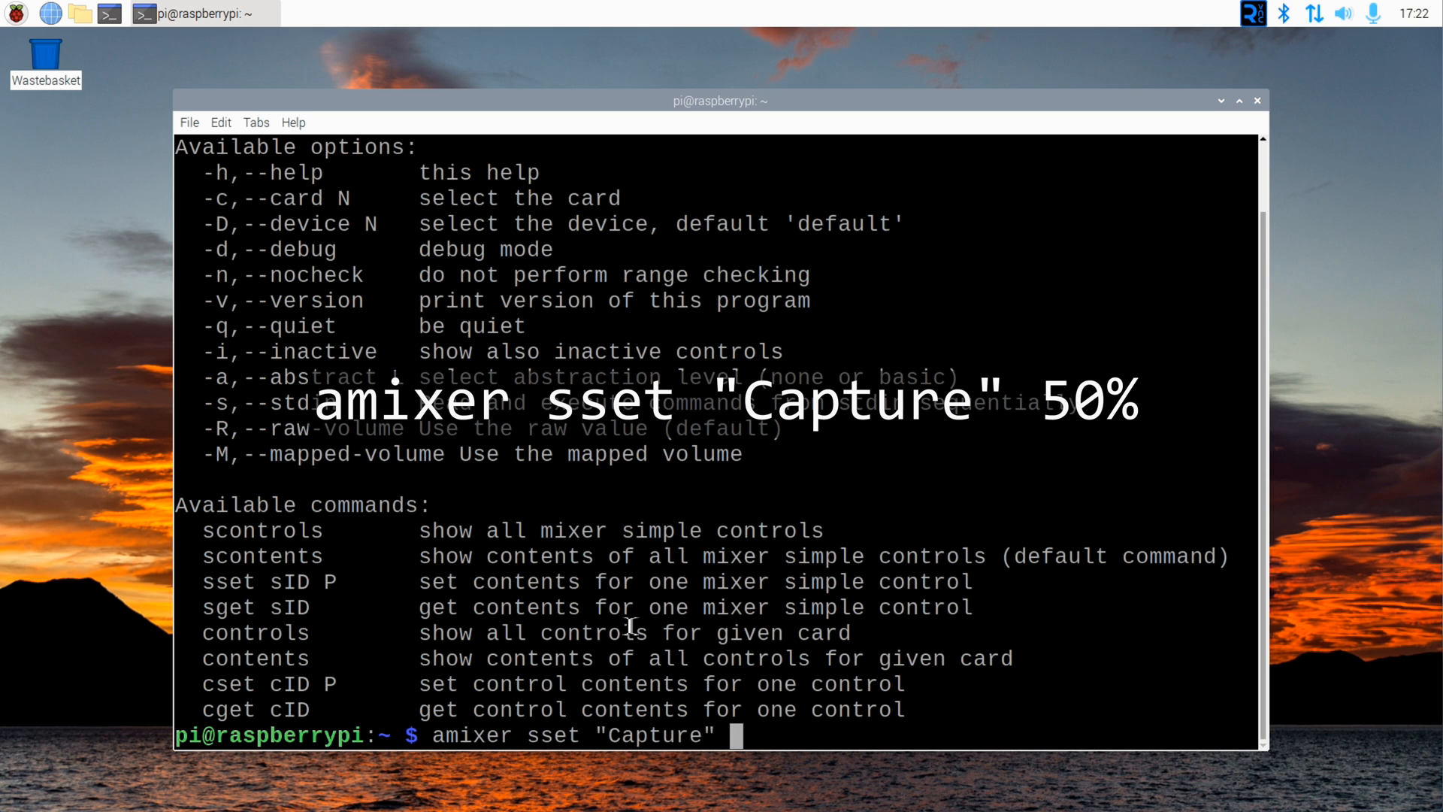
Step: Run the entered command, then display the arecord --help text with --max-file-time and --use-strftime
key(Return)
text(areco)
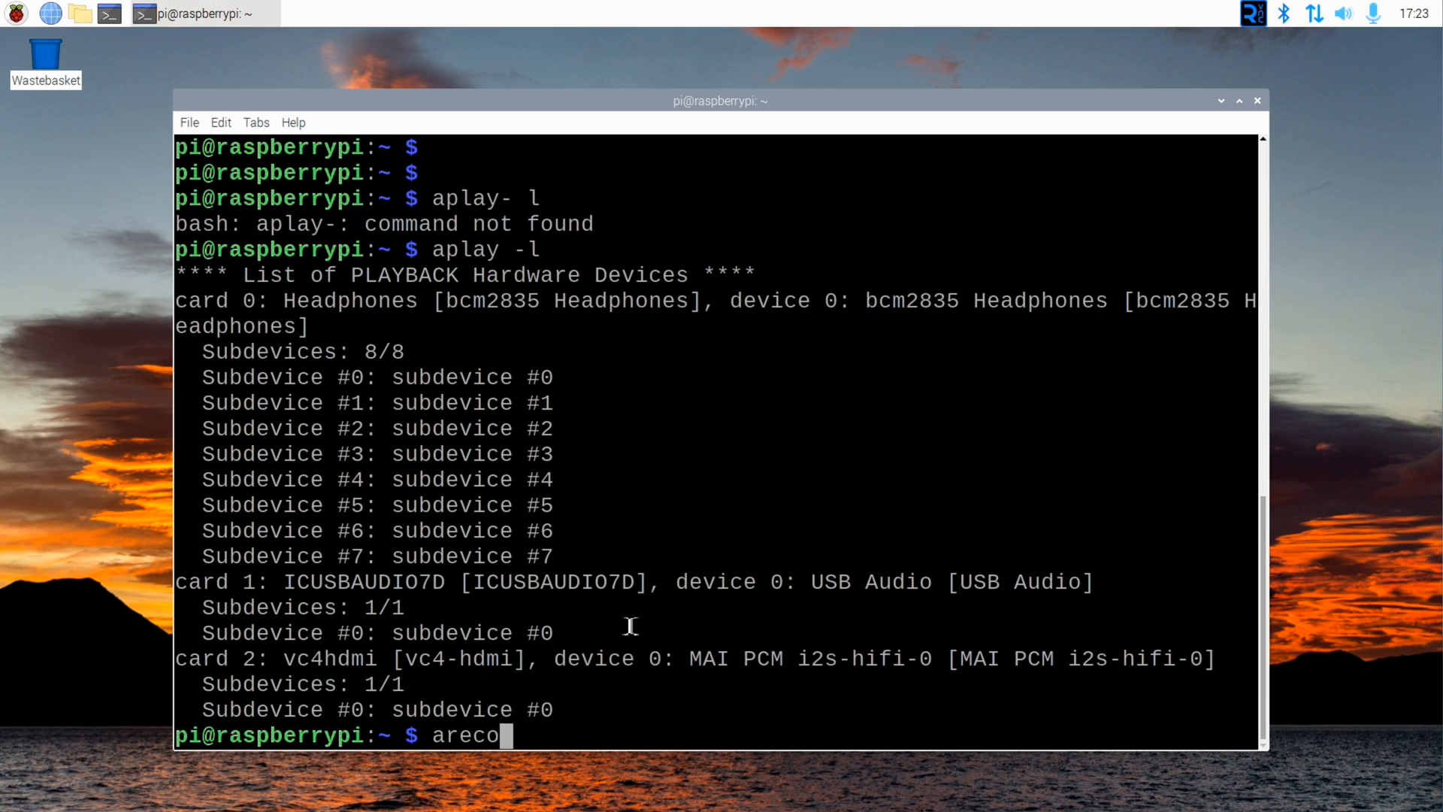
text(rd --help)
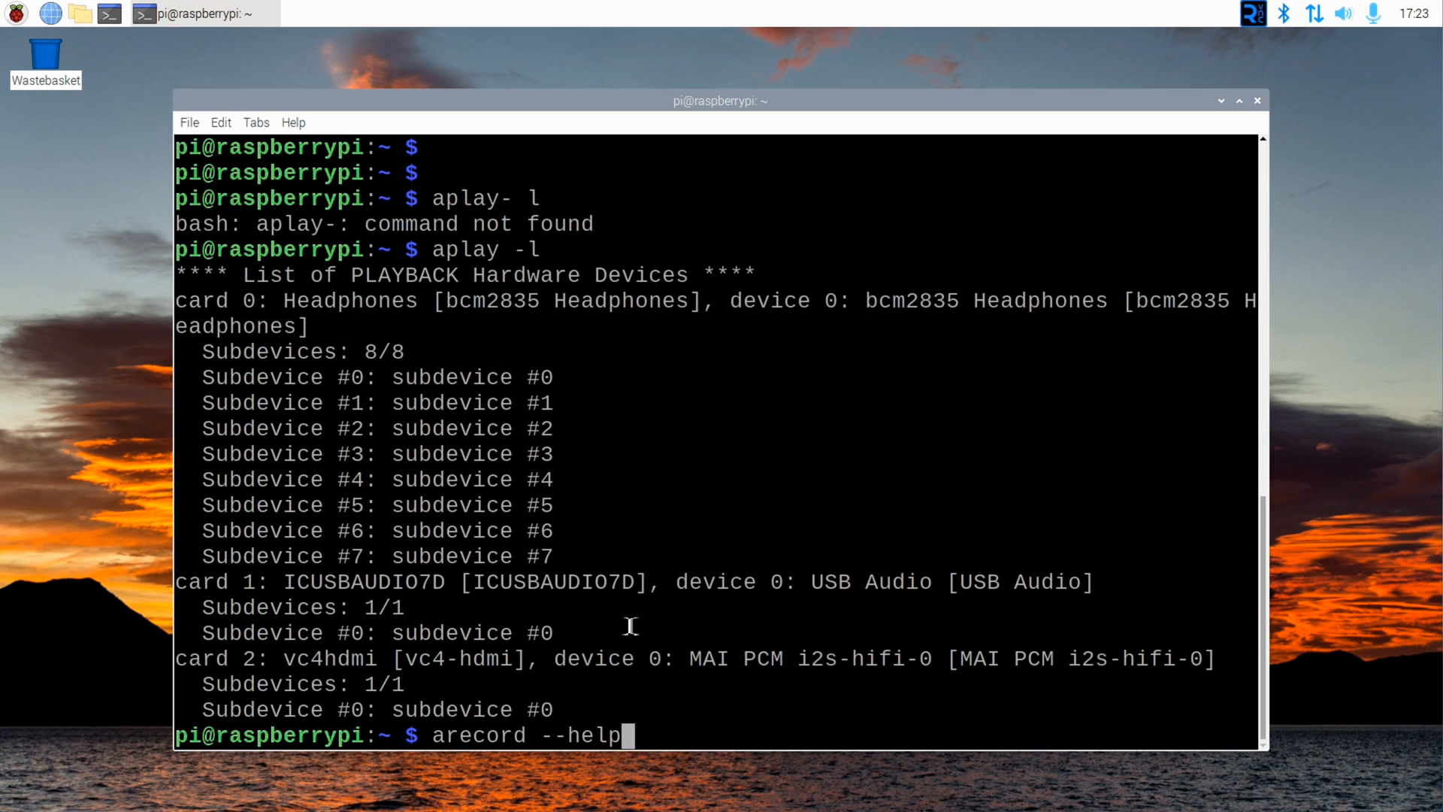
key(Return)
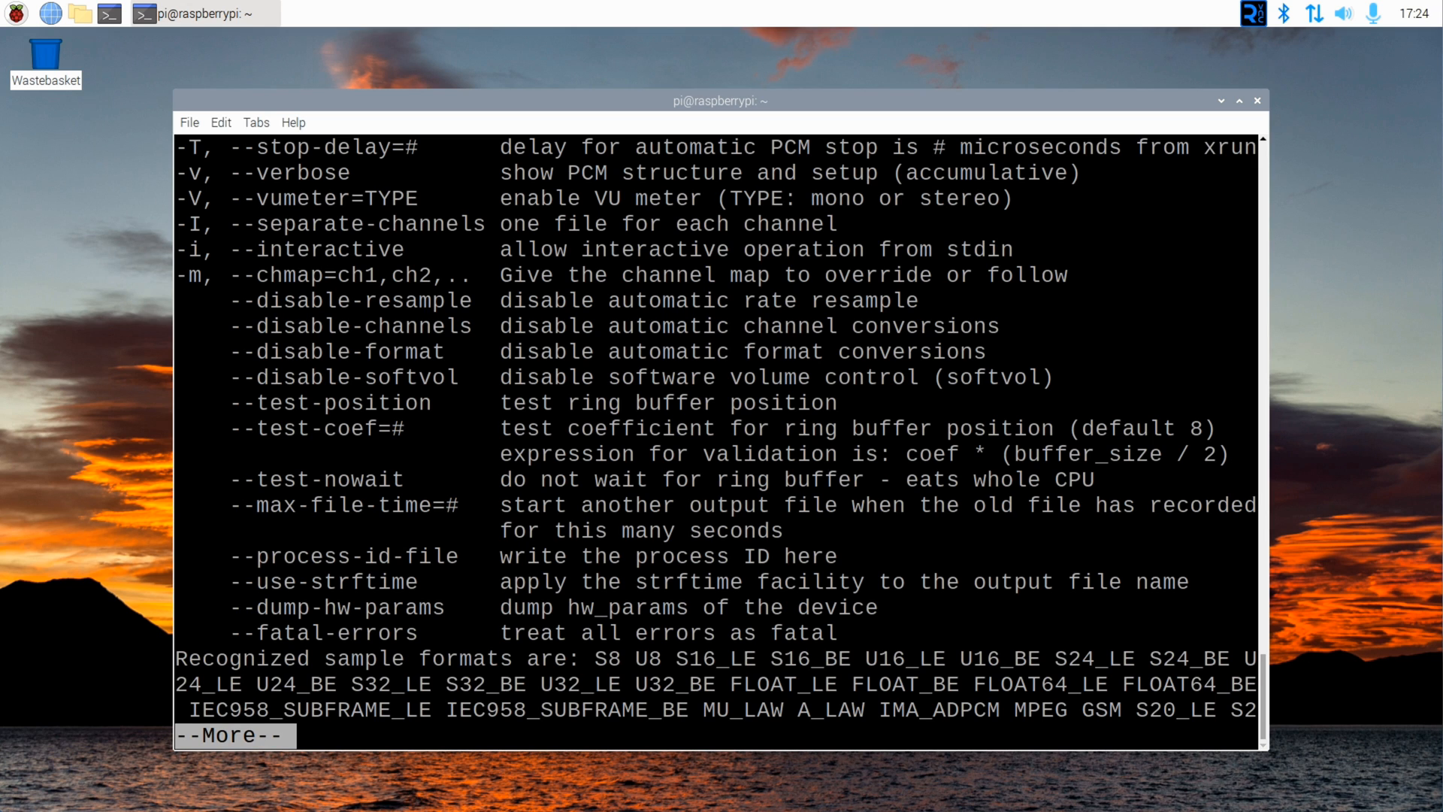
mouse_move(666, 640)
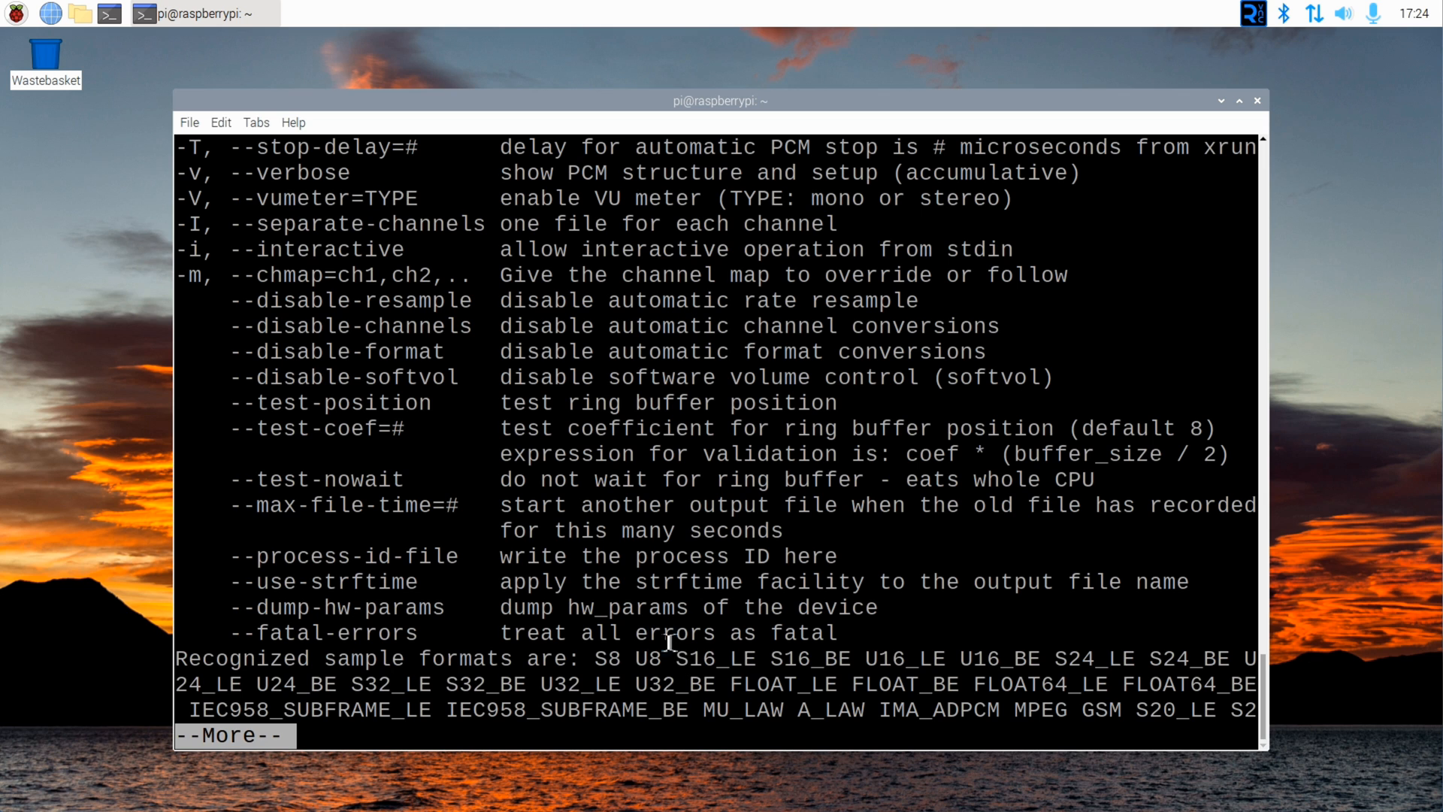
Step: Quit the pager and create the rec folder with mkdir -p rec
key(q)
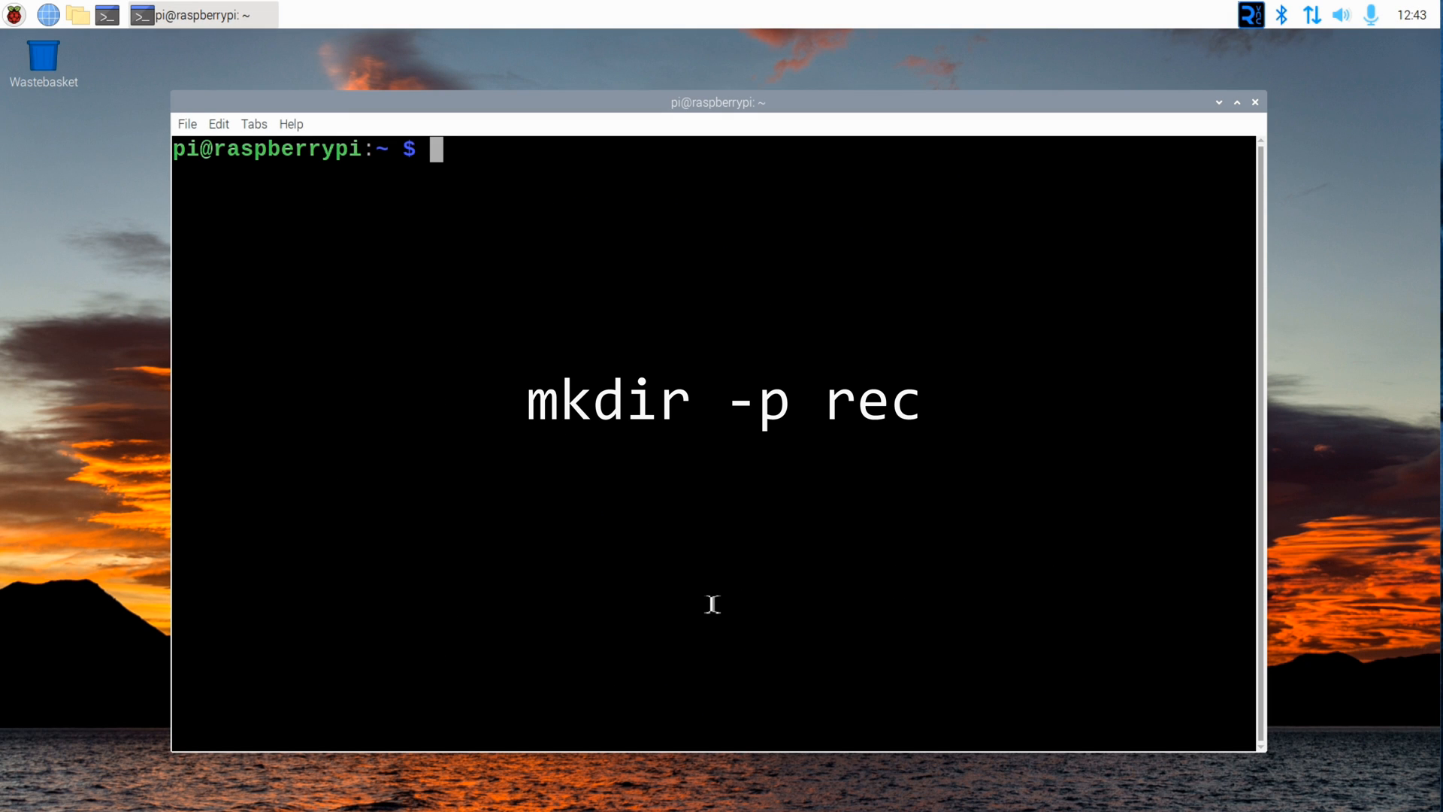
text(mkdir -)
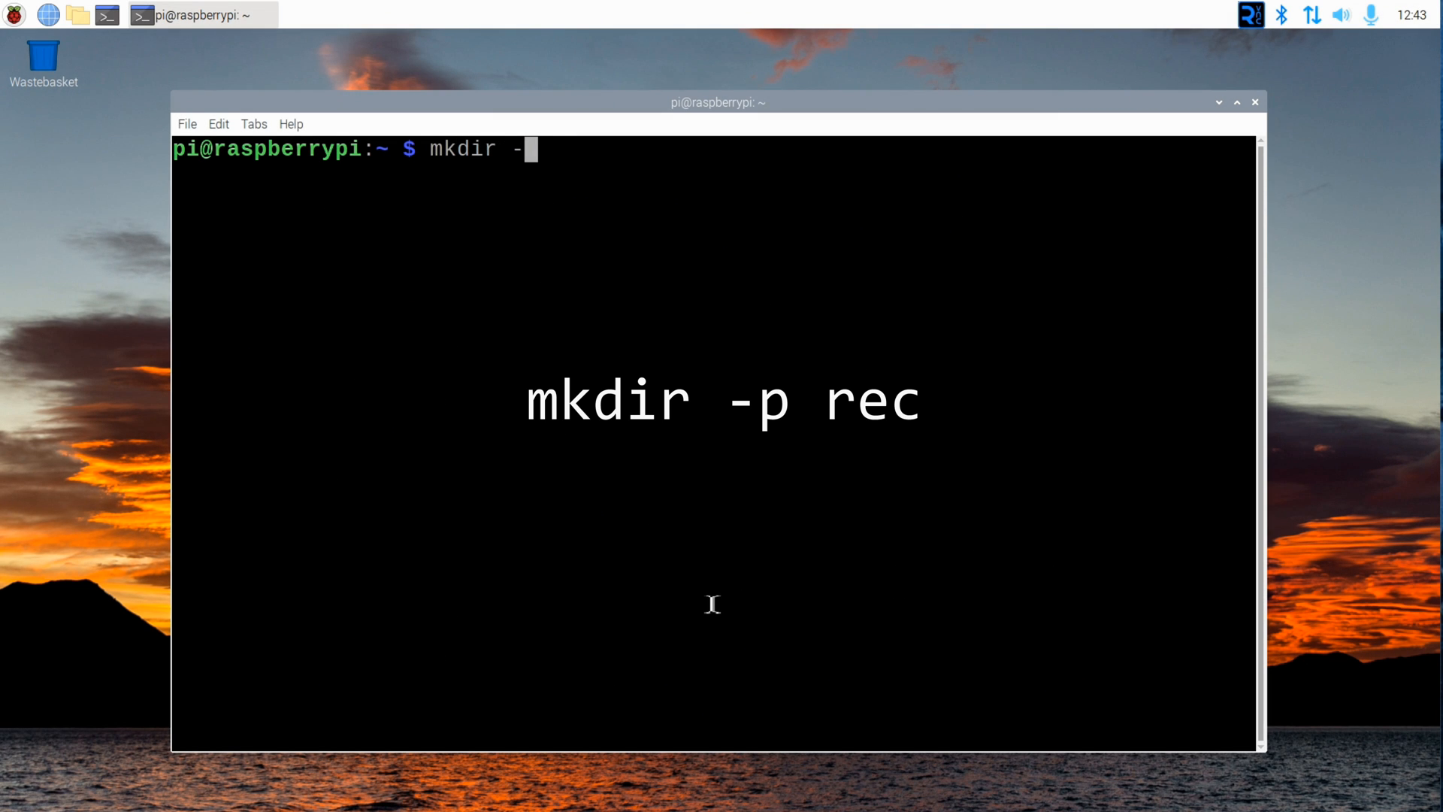
text(p rec)
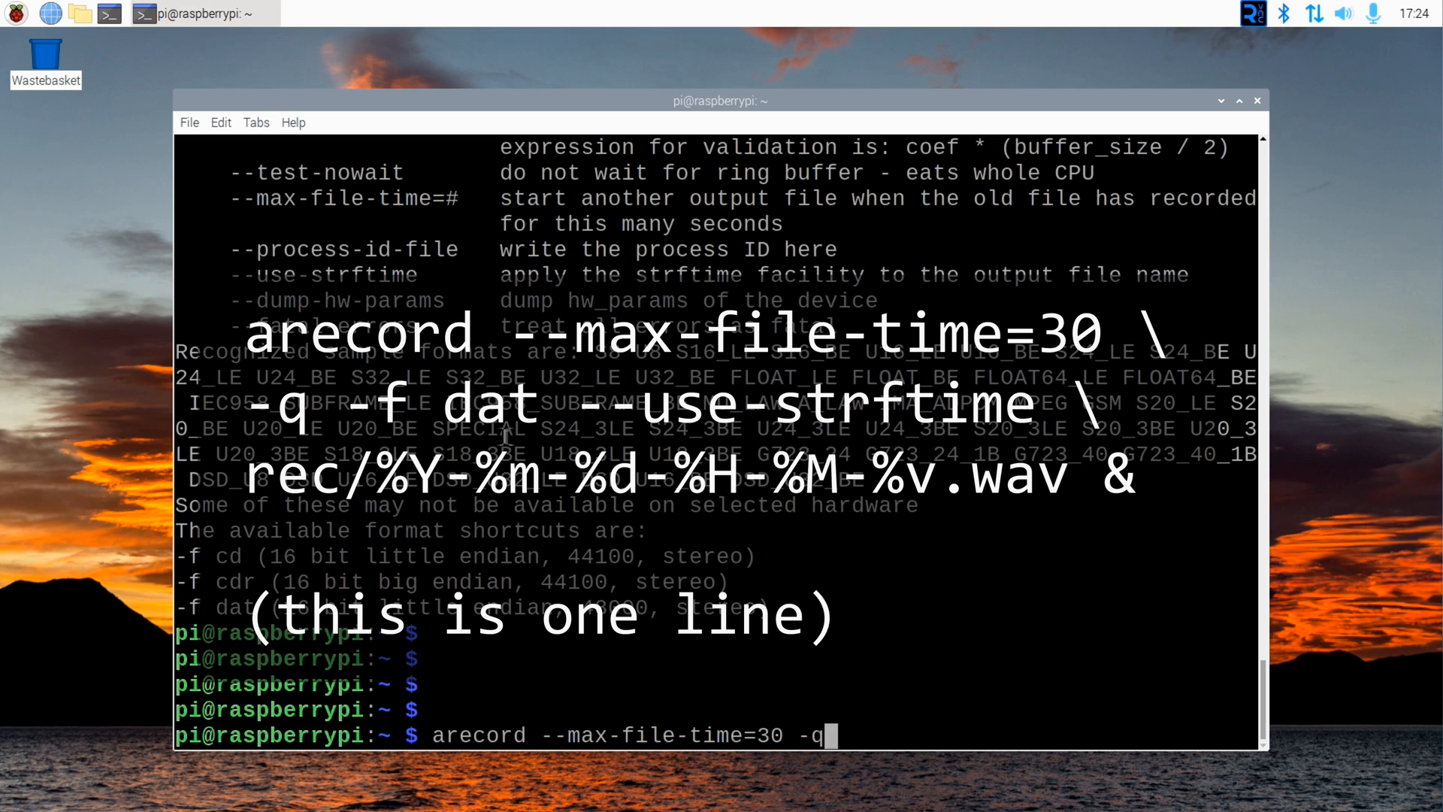
Step: Enter arecord with -f dat --use-strftime writing date-stamped rec/%Y-%m-%d-... WAV files
text(-f dat --use-strftime rec)
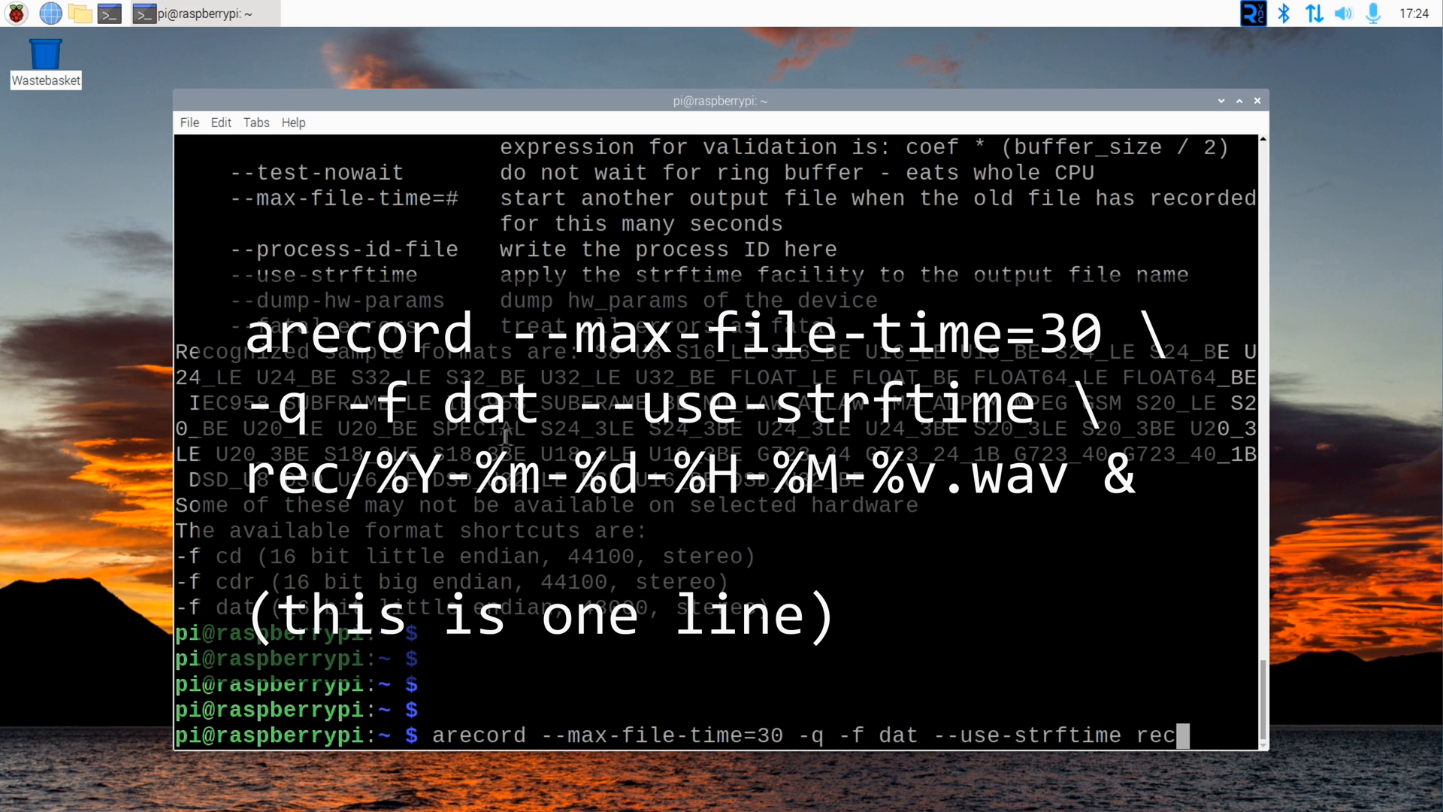
text(/)
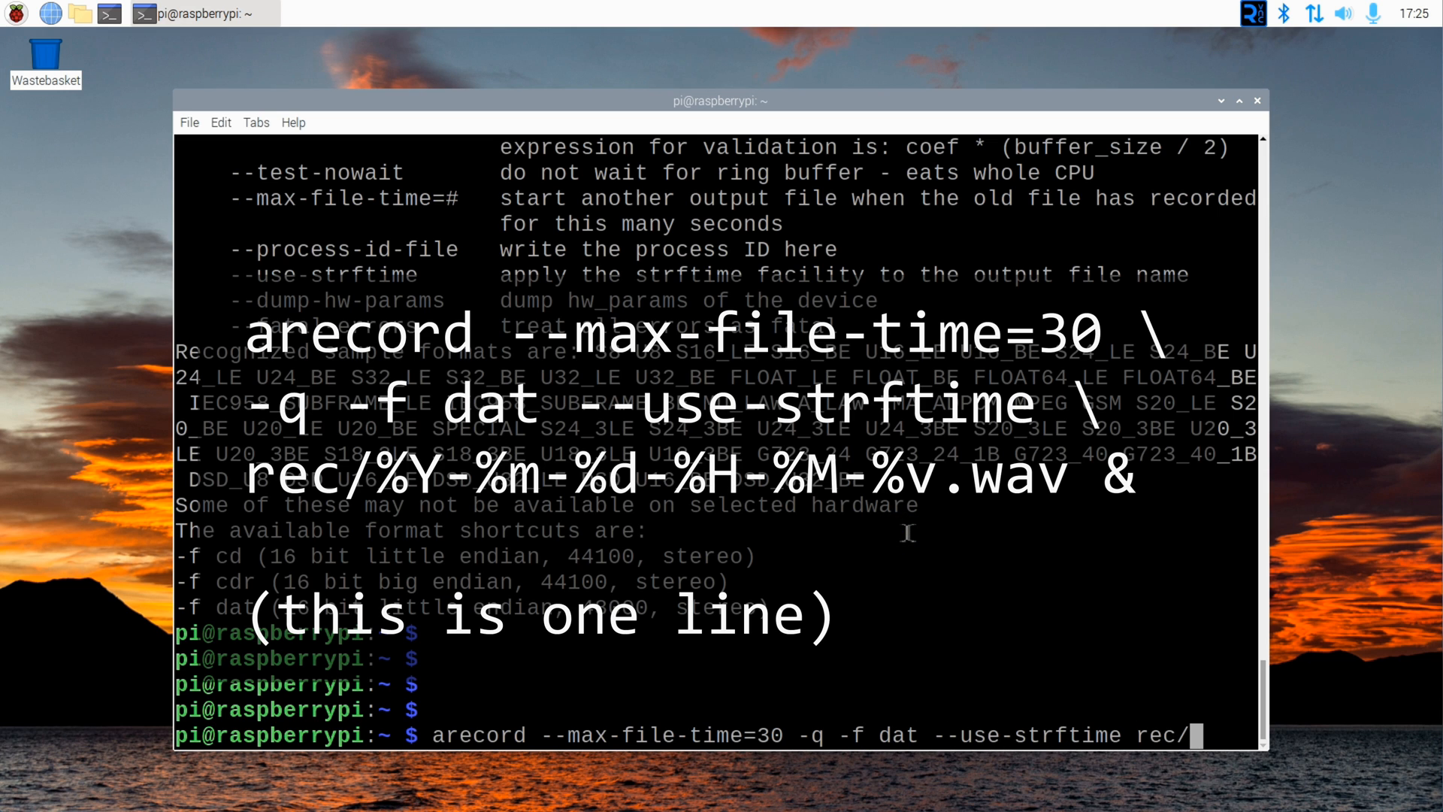
text(%Y-%m-%d-%H-%M-%v.wav)
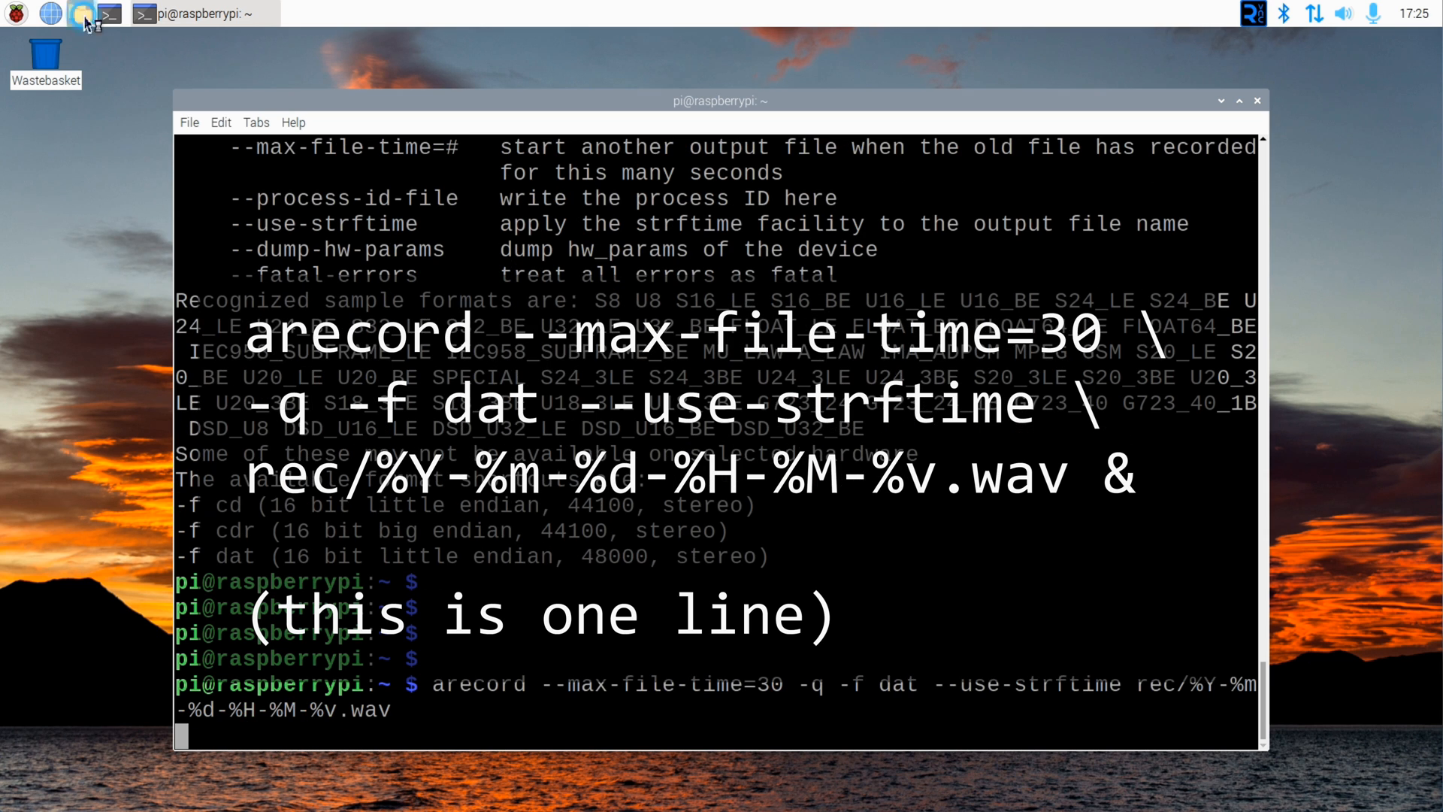
Step: Browse the rec folder in PCManFM and scroll through its 33 WAV recordings
click(79, 15)
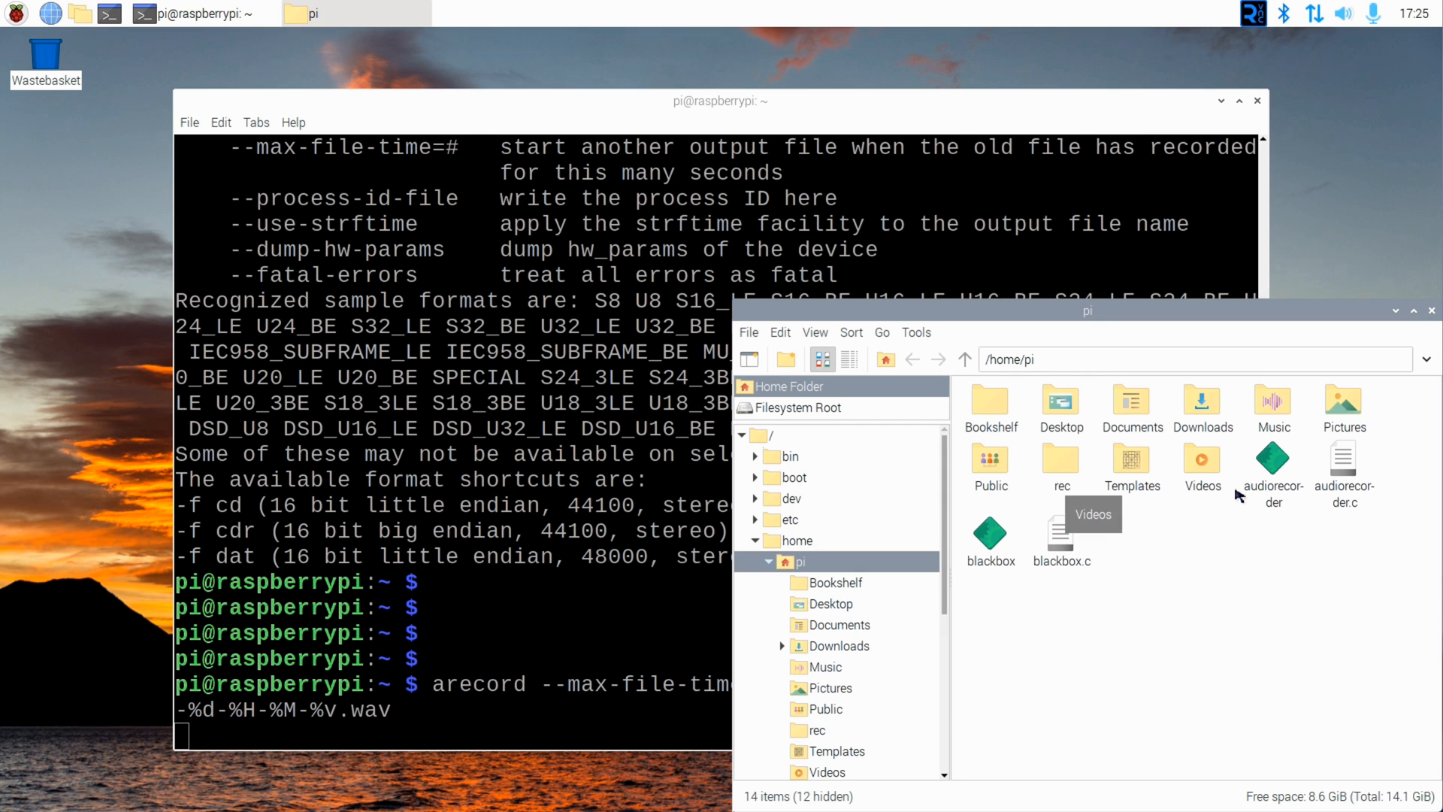
mouse_move(1158, 426)
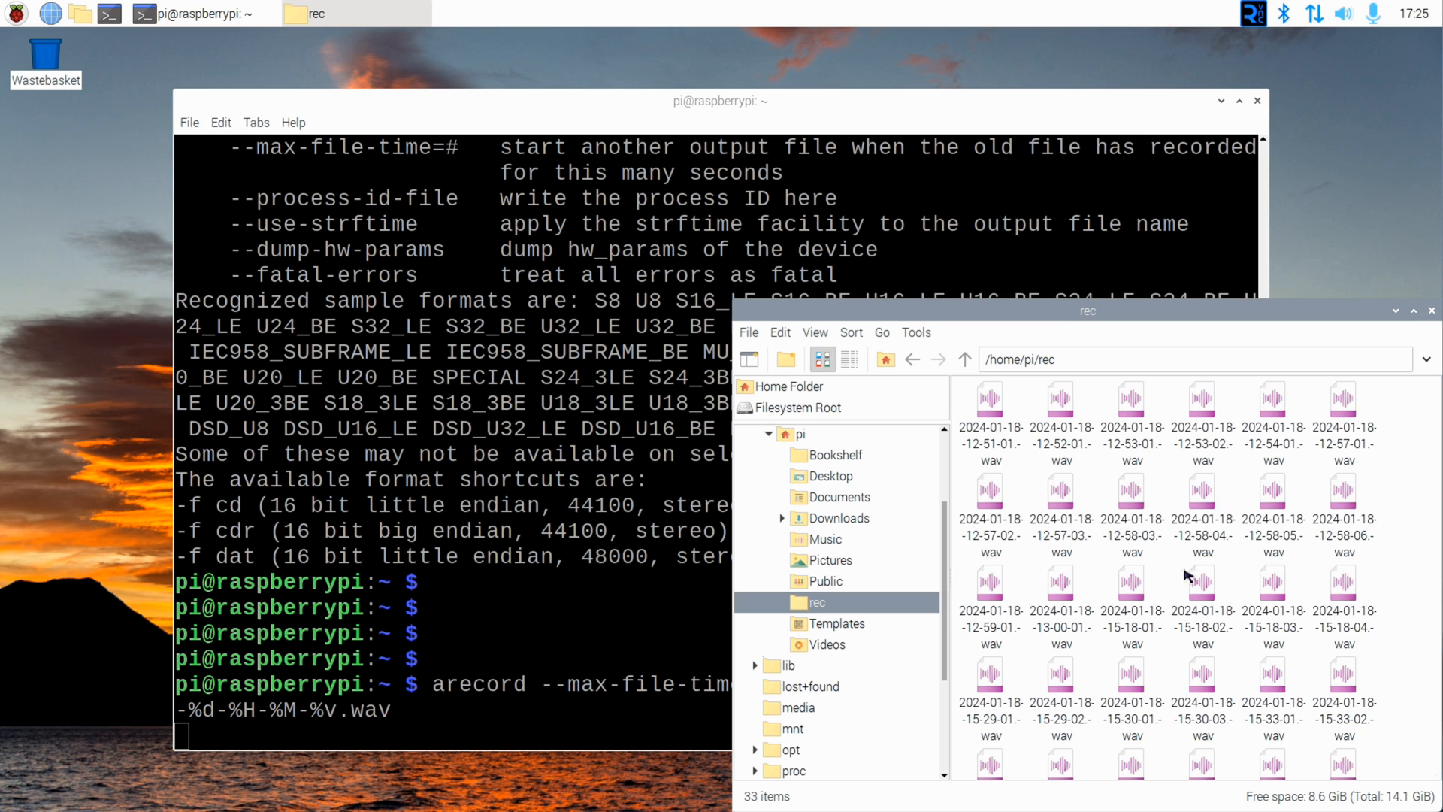
scroll(down, 3)
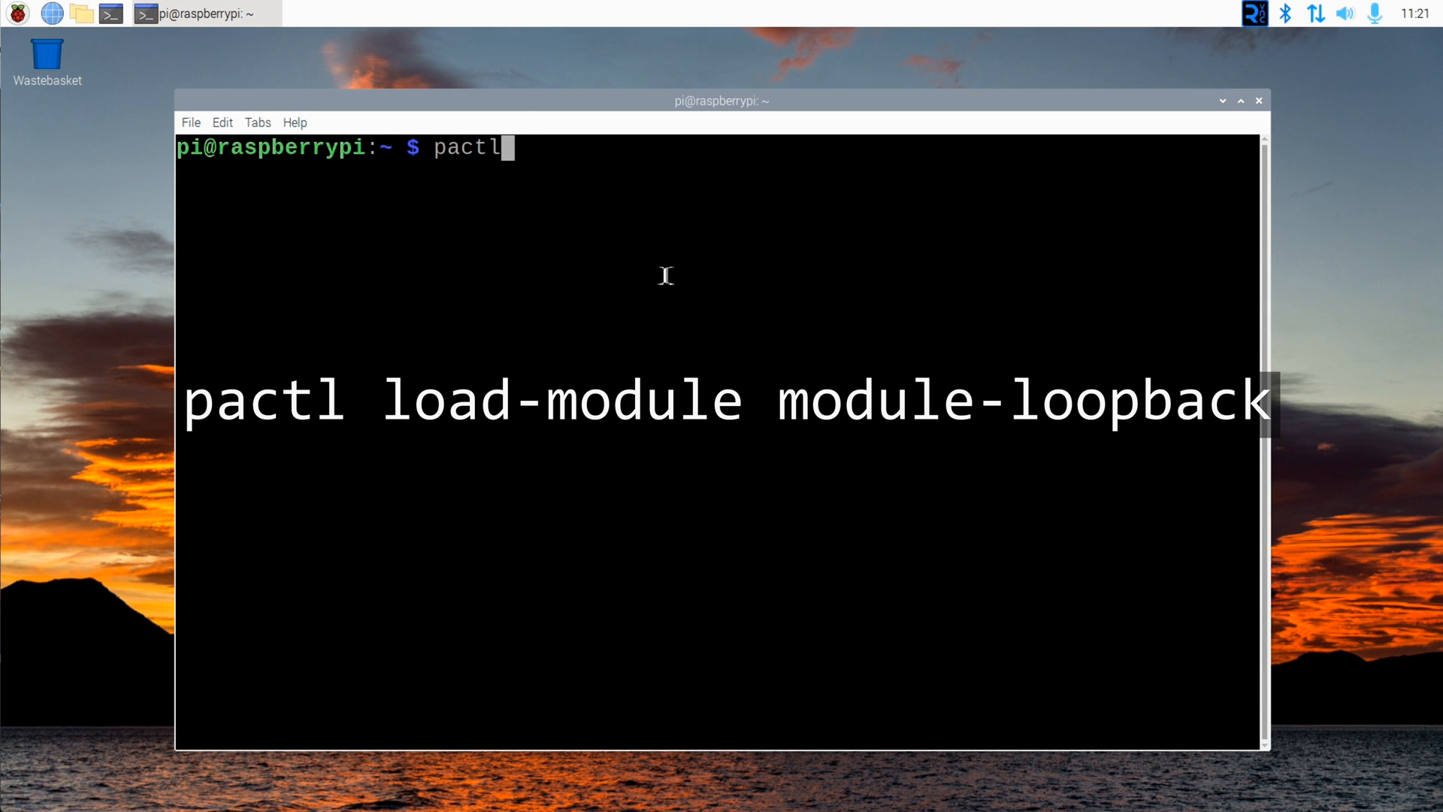
Step: Enter pactl load-module module-loopback to load the PulseAudio loopback module
text(load-module module_)
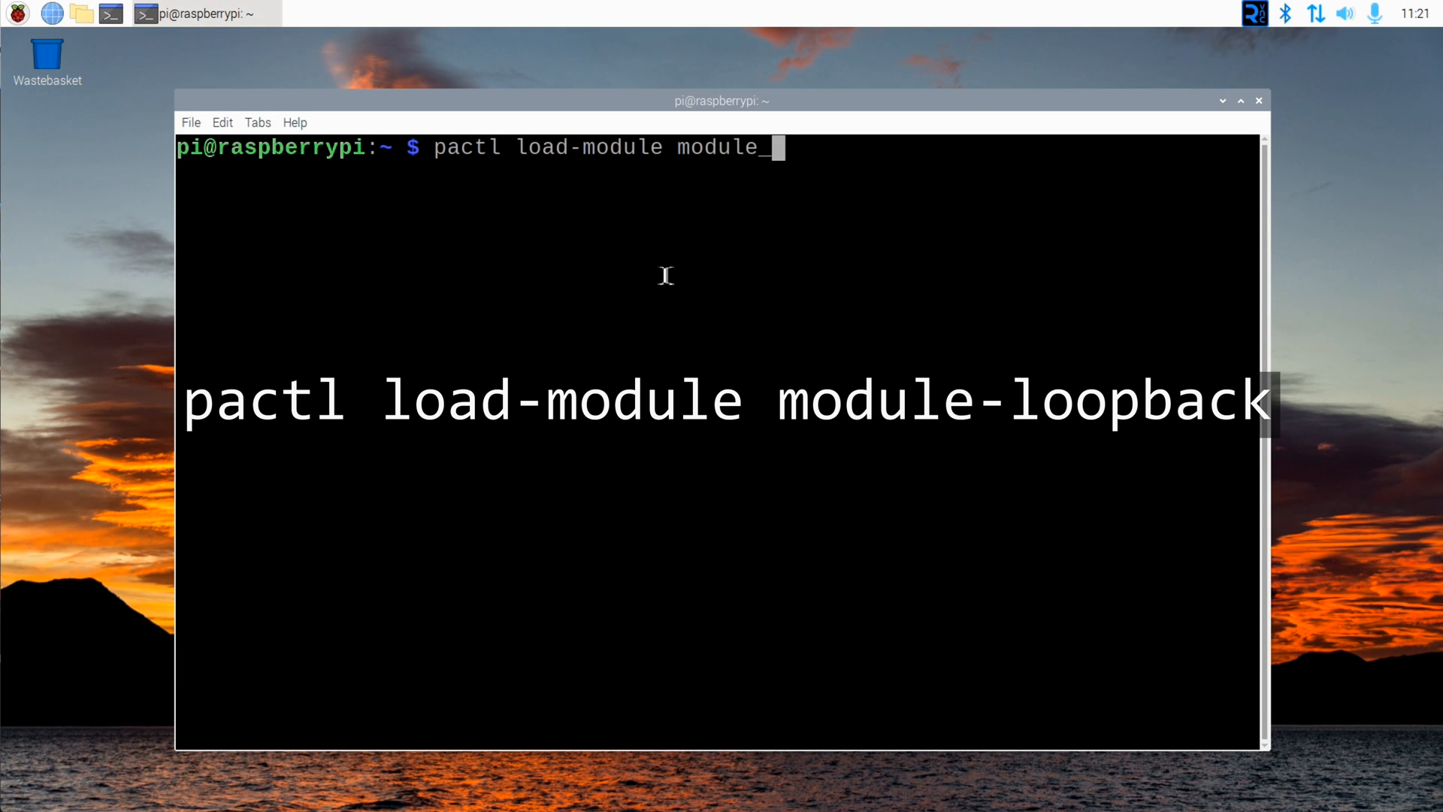
text(-loopback)
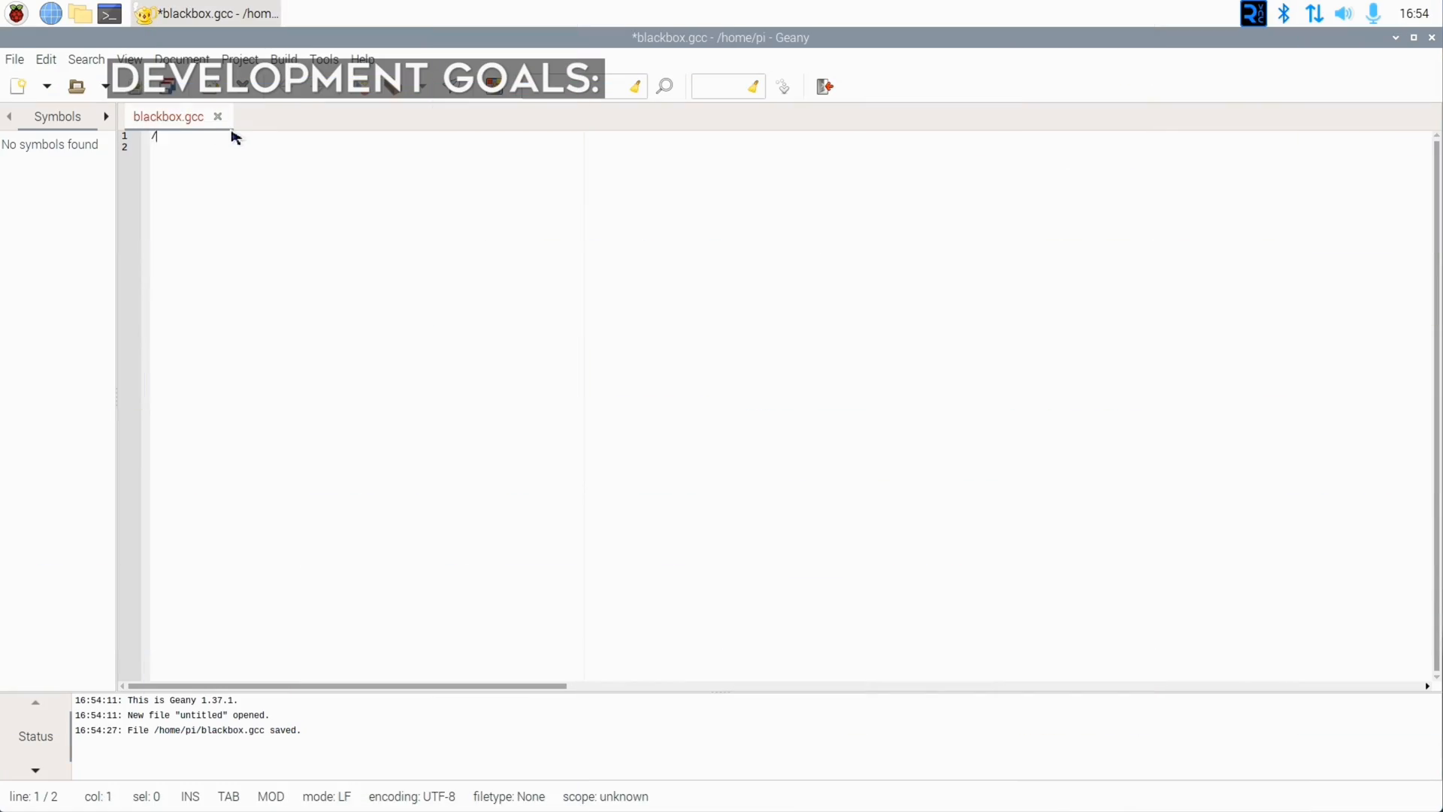
Step: Add a filename line to the comment header of blackbox.gcc
key(Return)
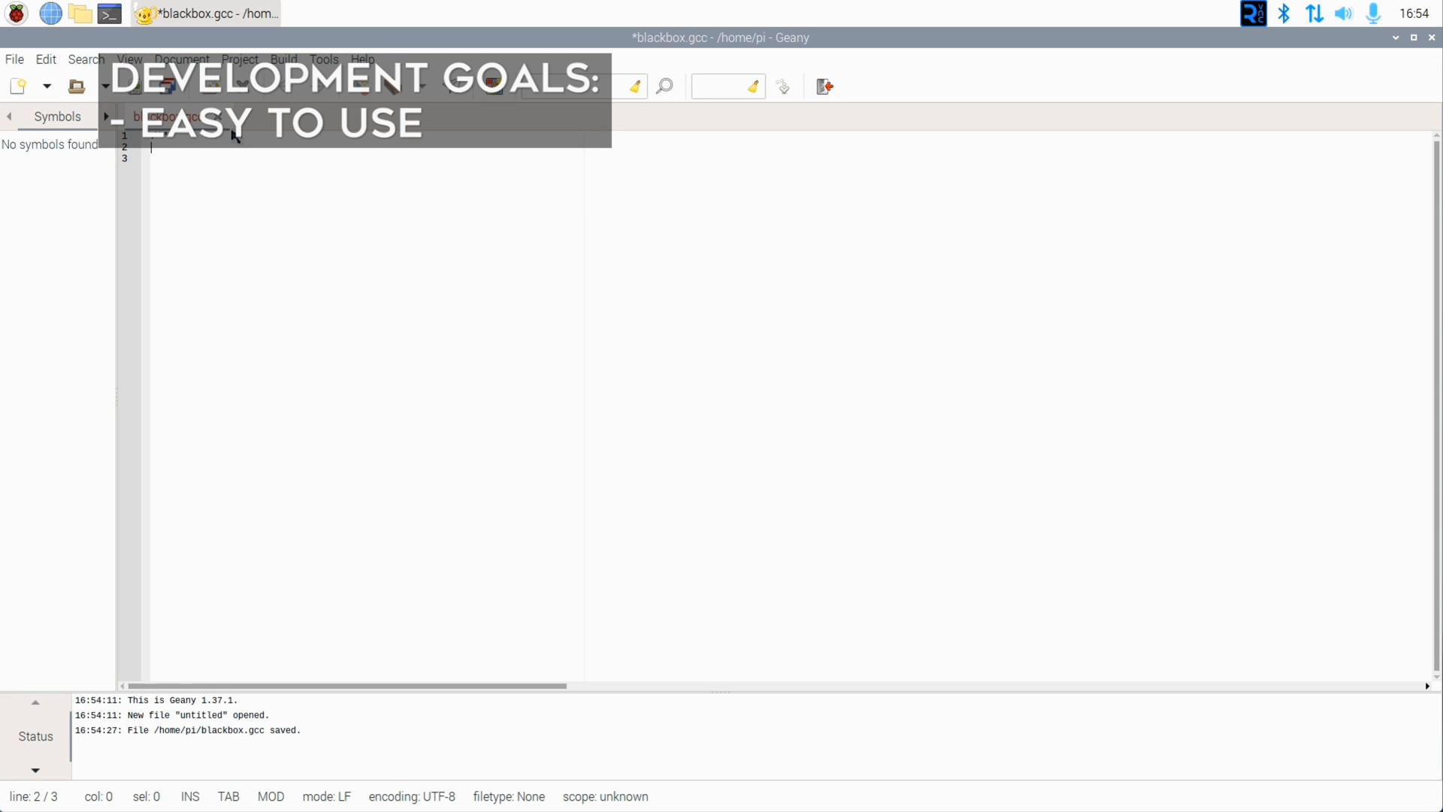
text(*)
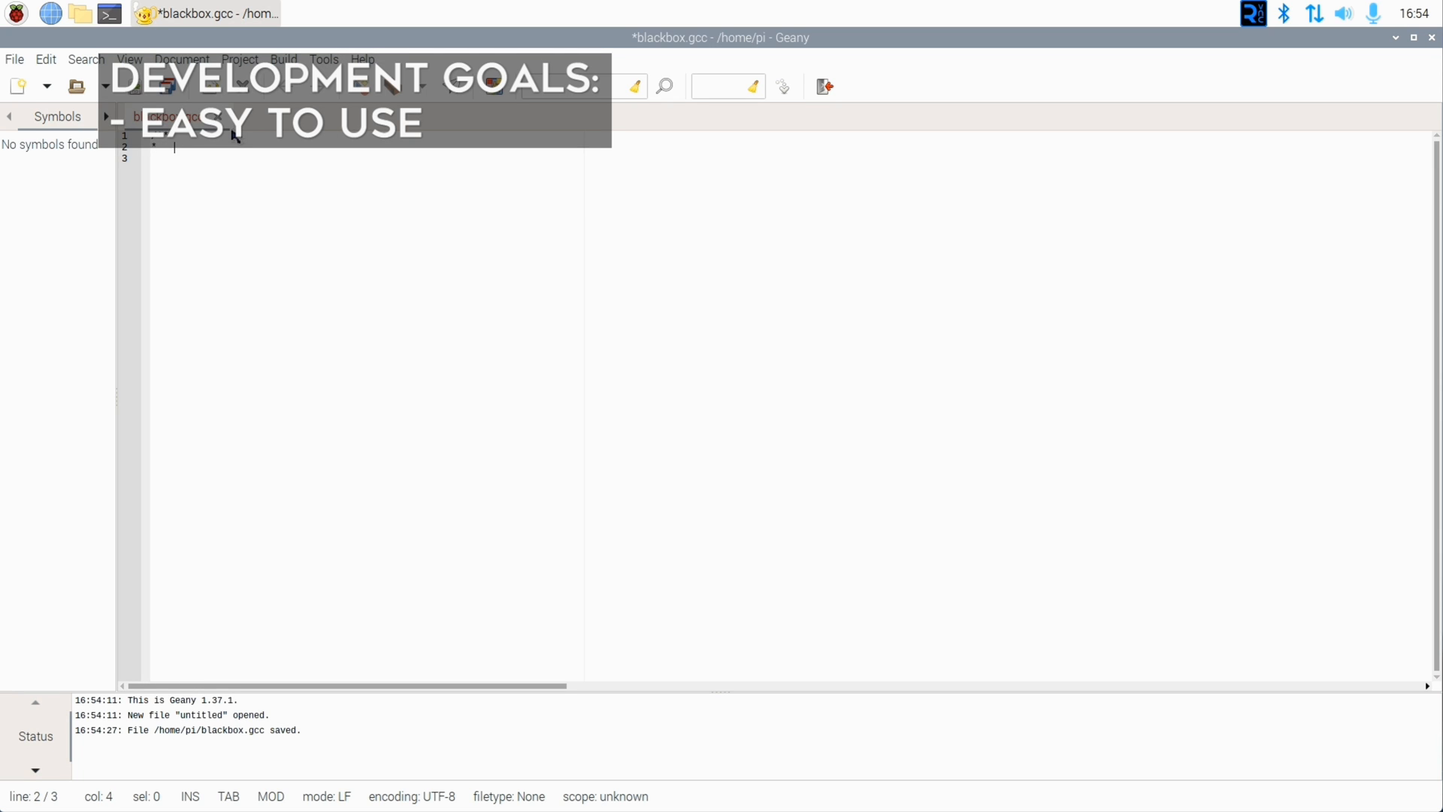
text(filename)
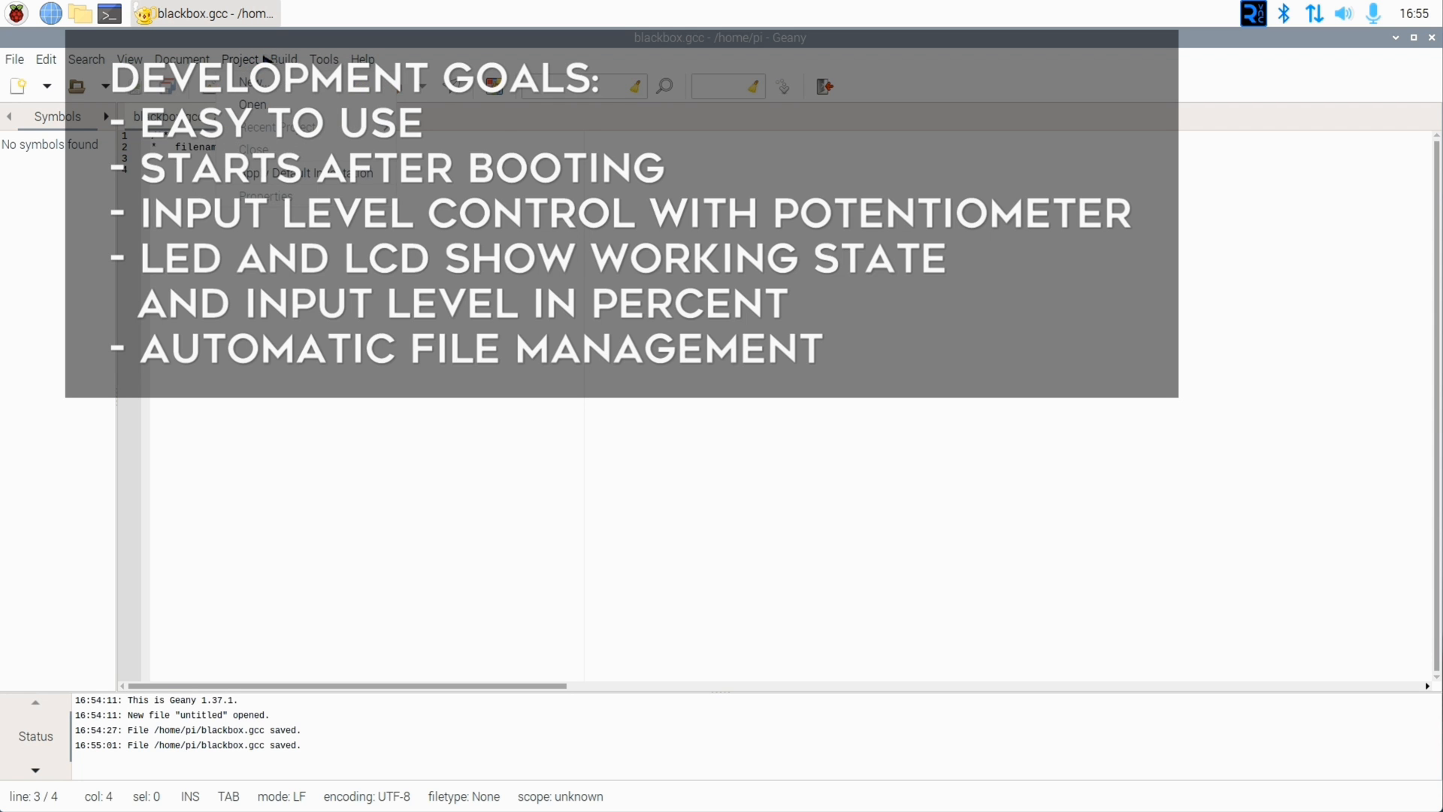
Step: Set the document filetype to C++ source file and return to the header comment
click(182, 58)
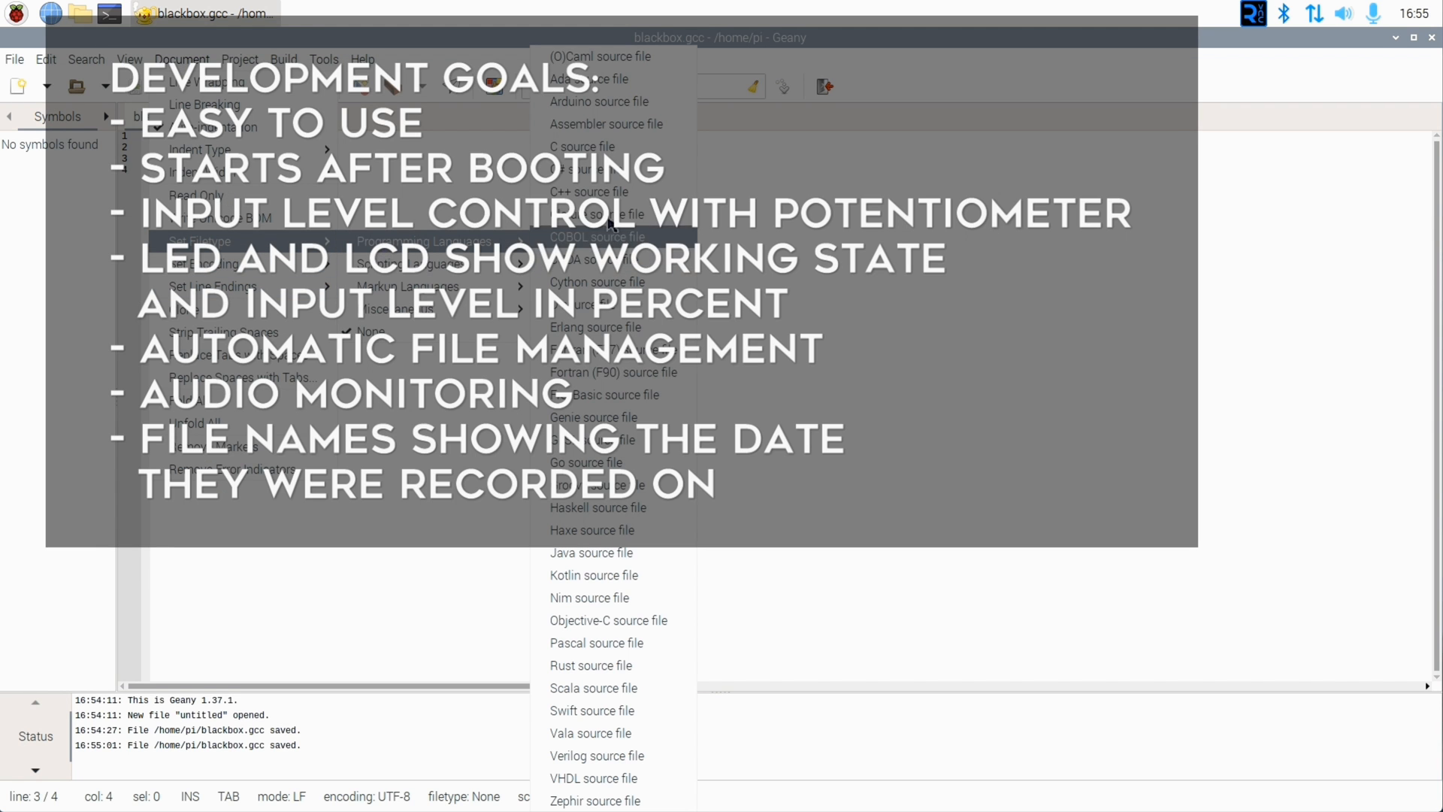
click(590, 191)
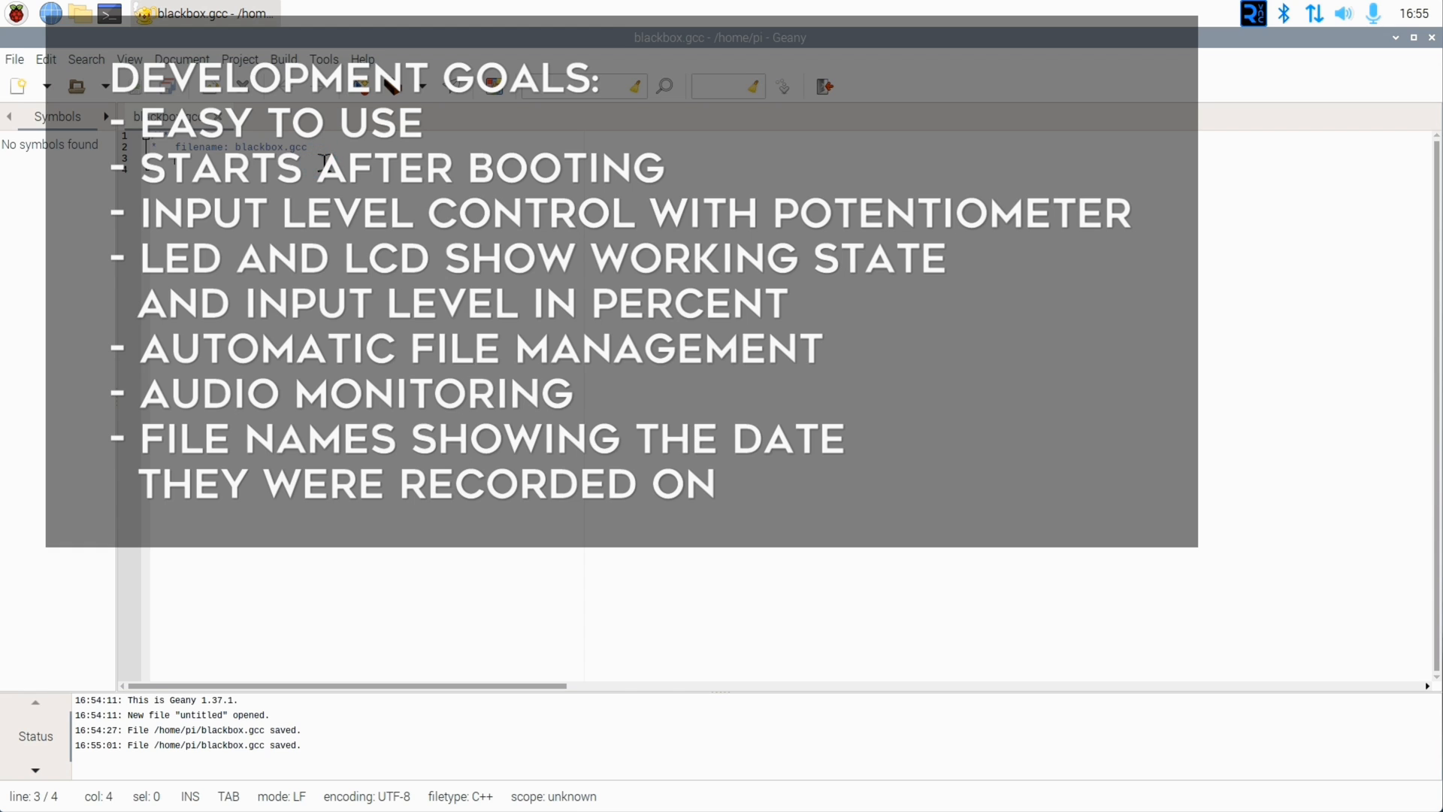
click(189, 148)
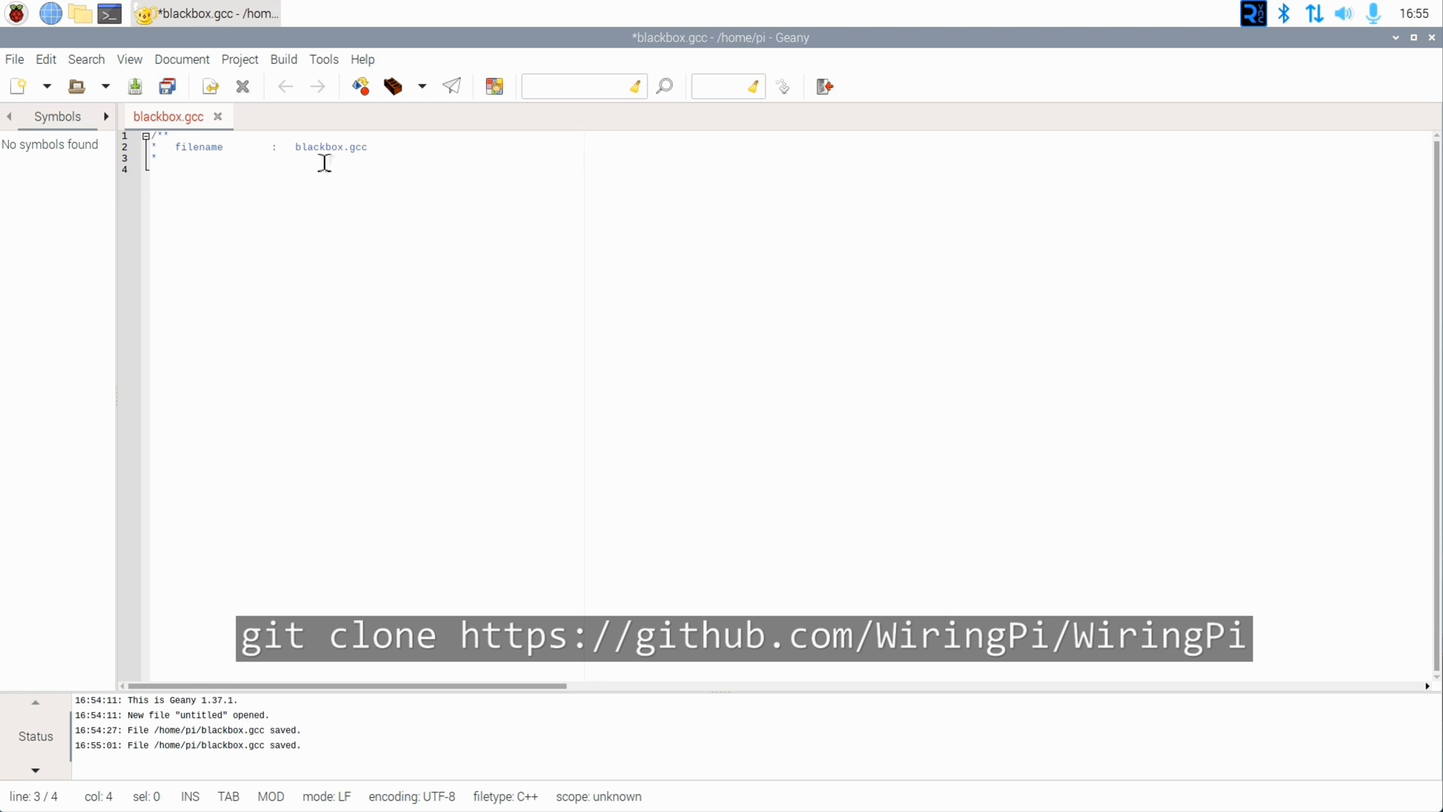
Step: Start a description line in the header comment below the filename line
text(desci)
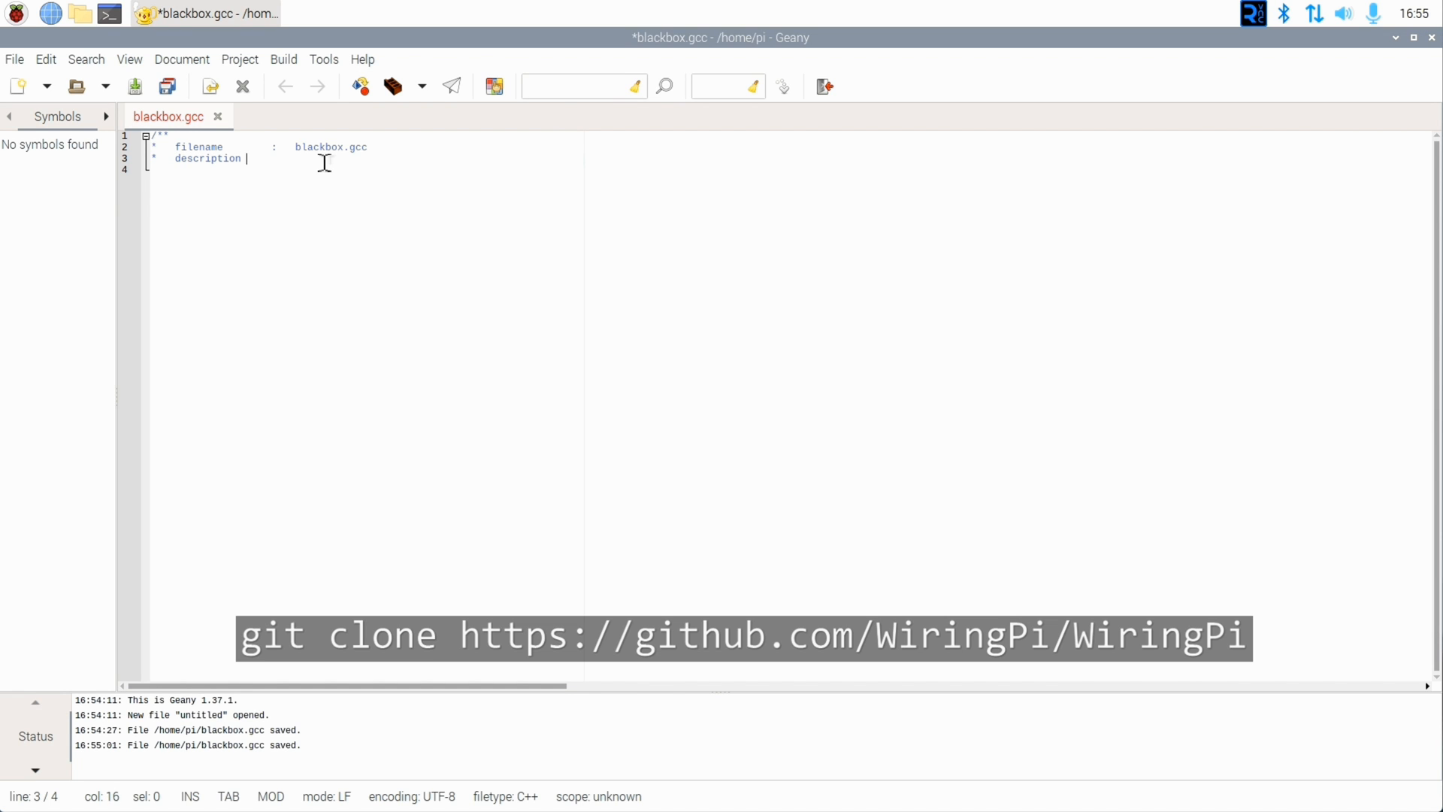
Step: Close the header comment and add #include lines for wiringPi.h, lcd.h, stdio.h and string.h
text(:)
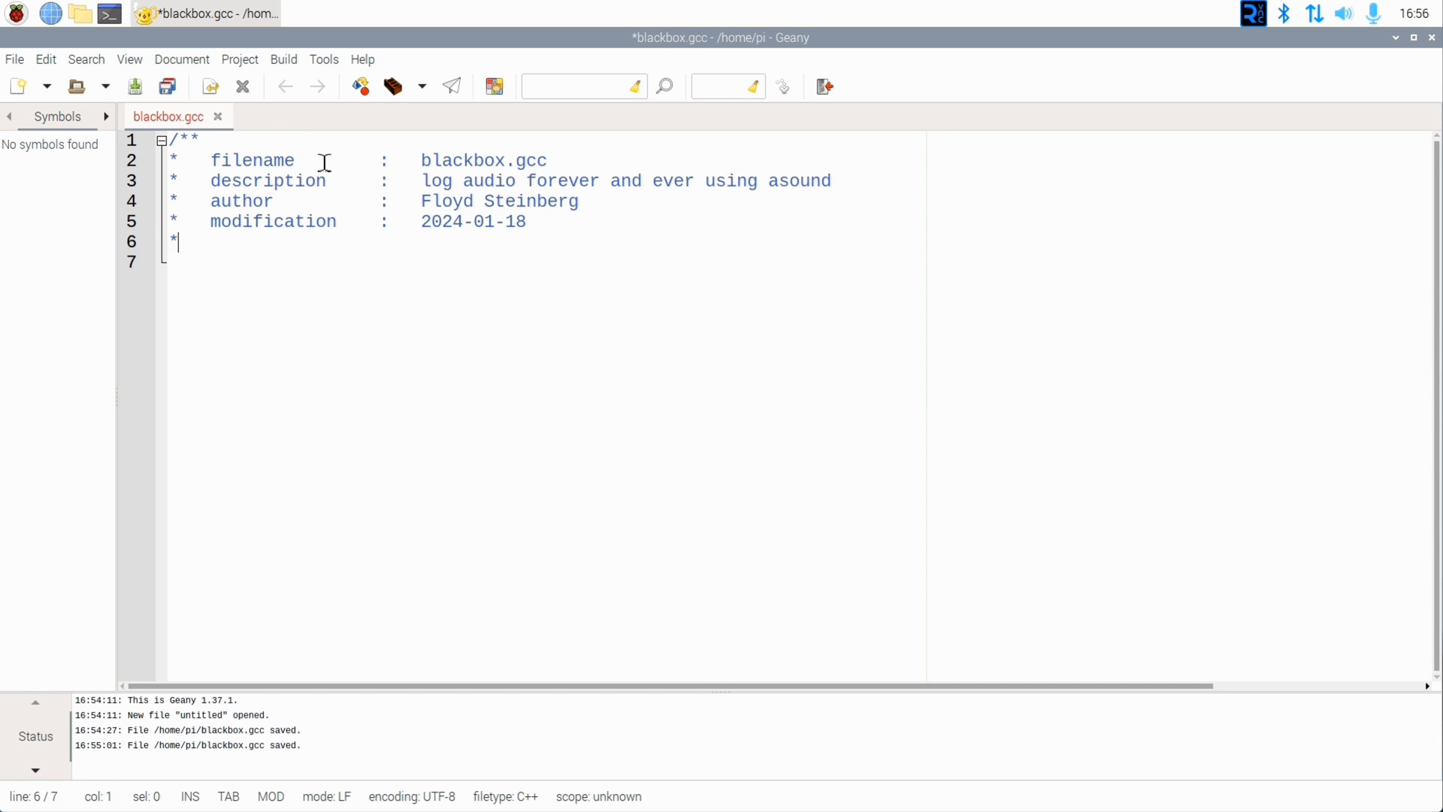
text(/)
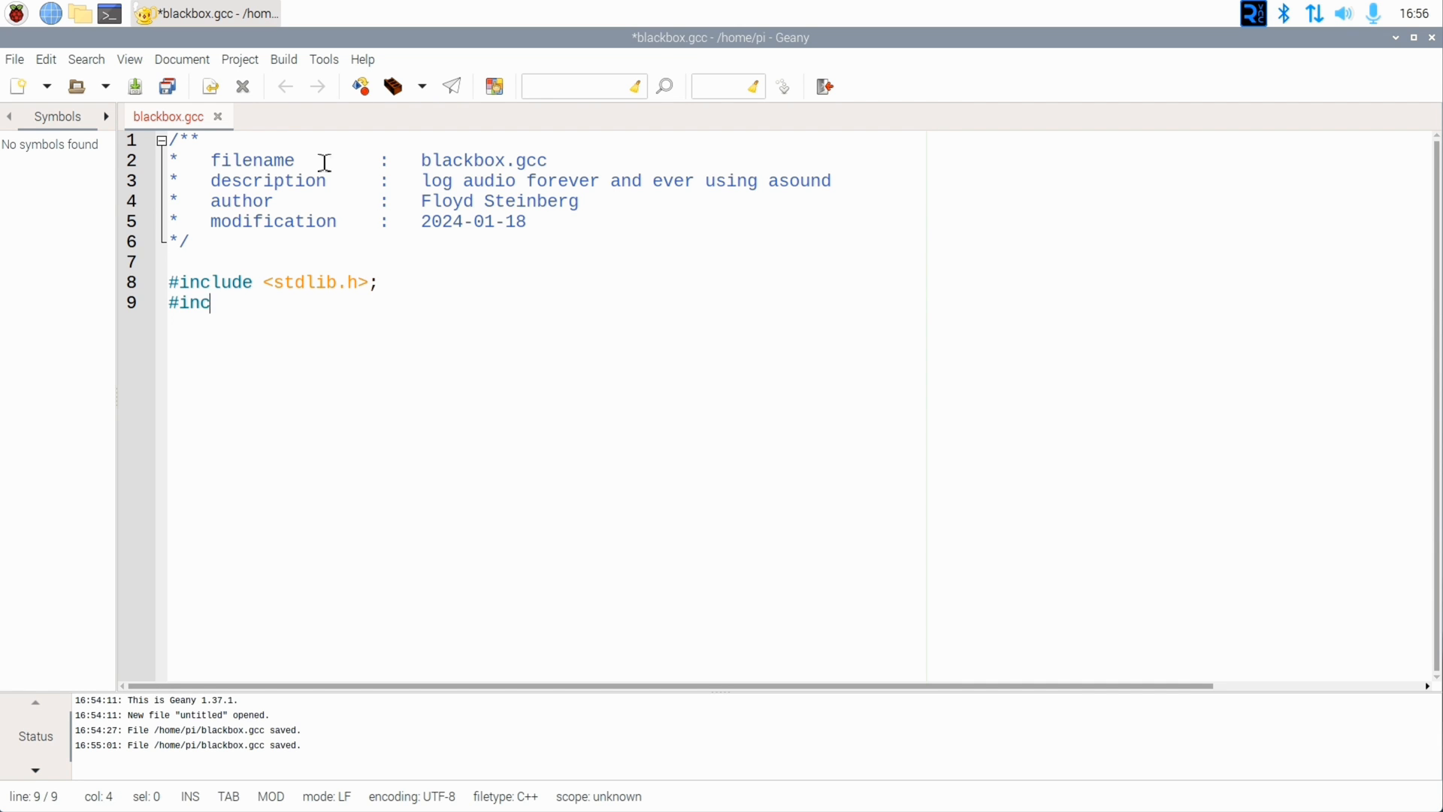
text(lude <wiringPi.h>;)
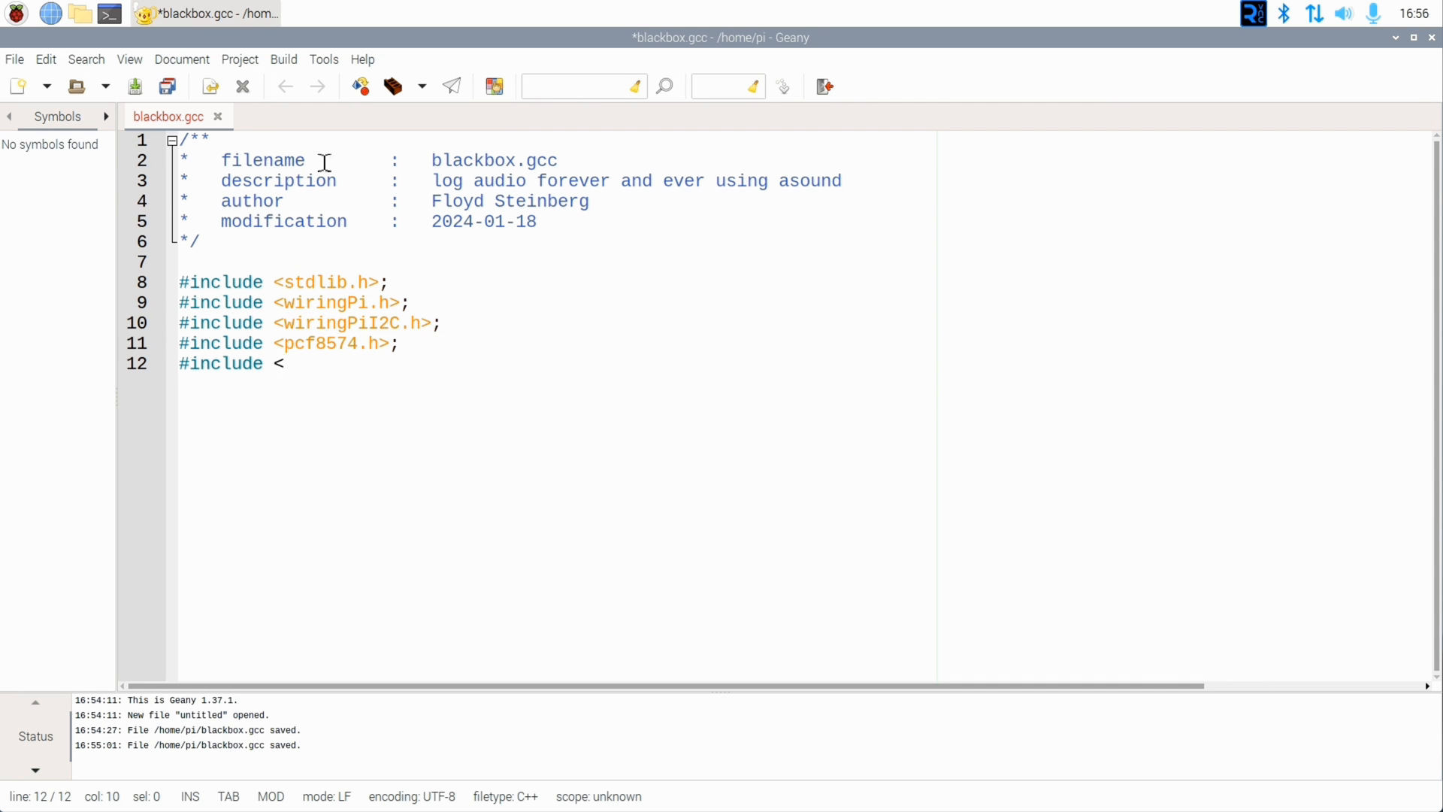
text(lcd.h>;)
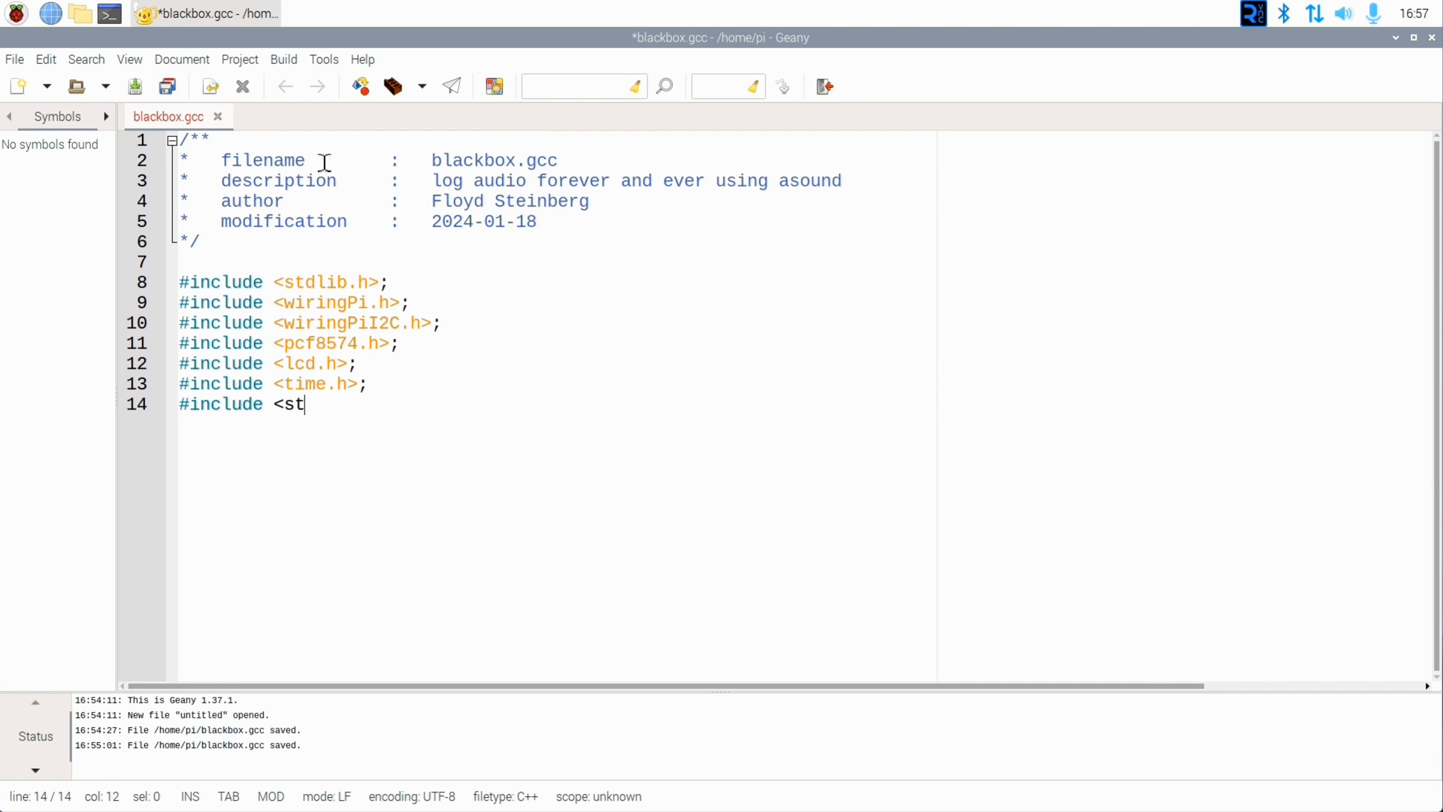
text(dio.h>;)
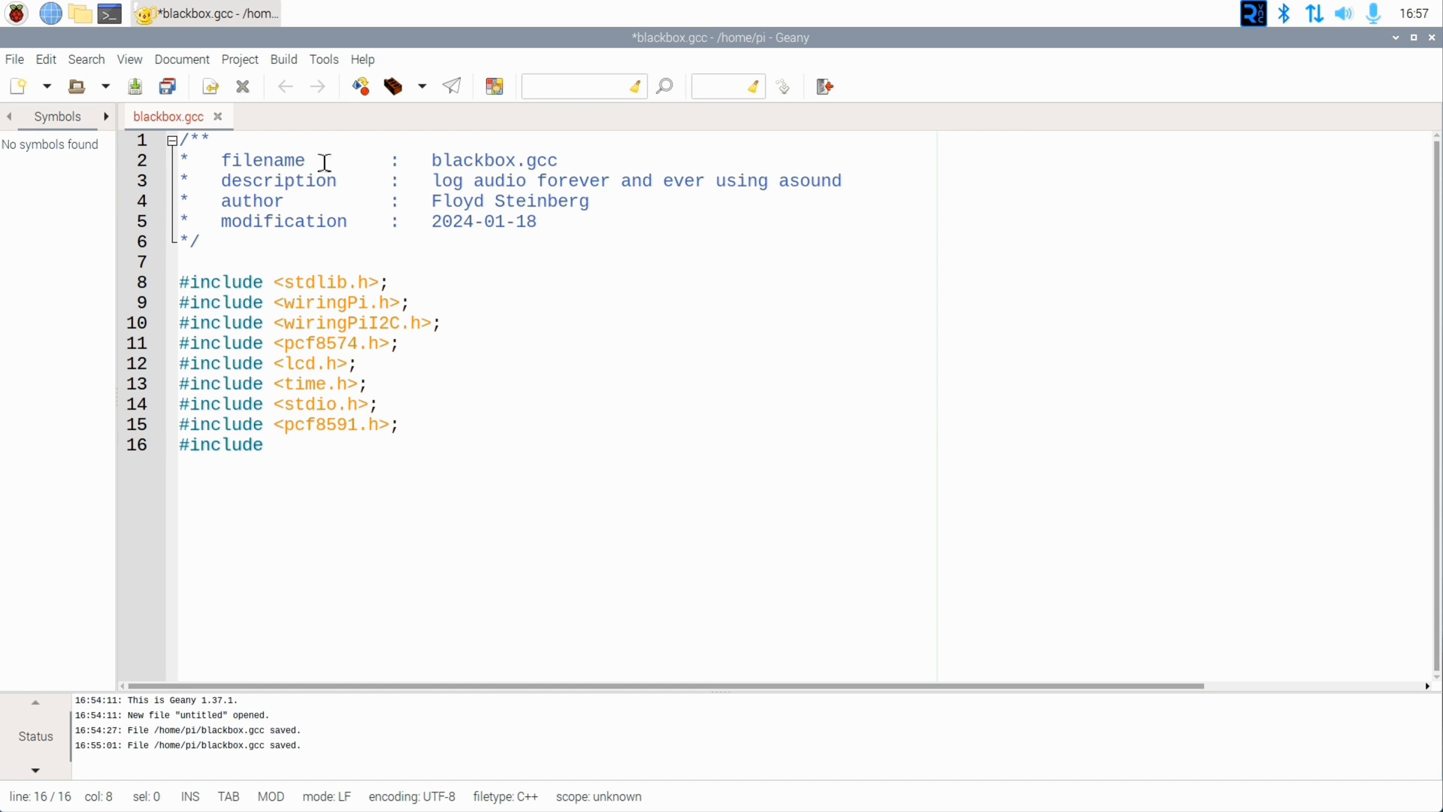
text(<string.h>;)
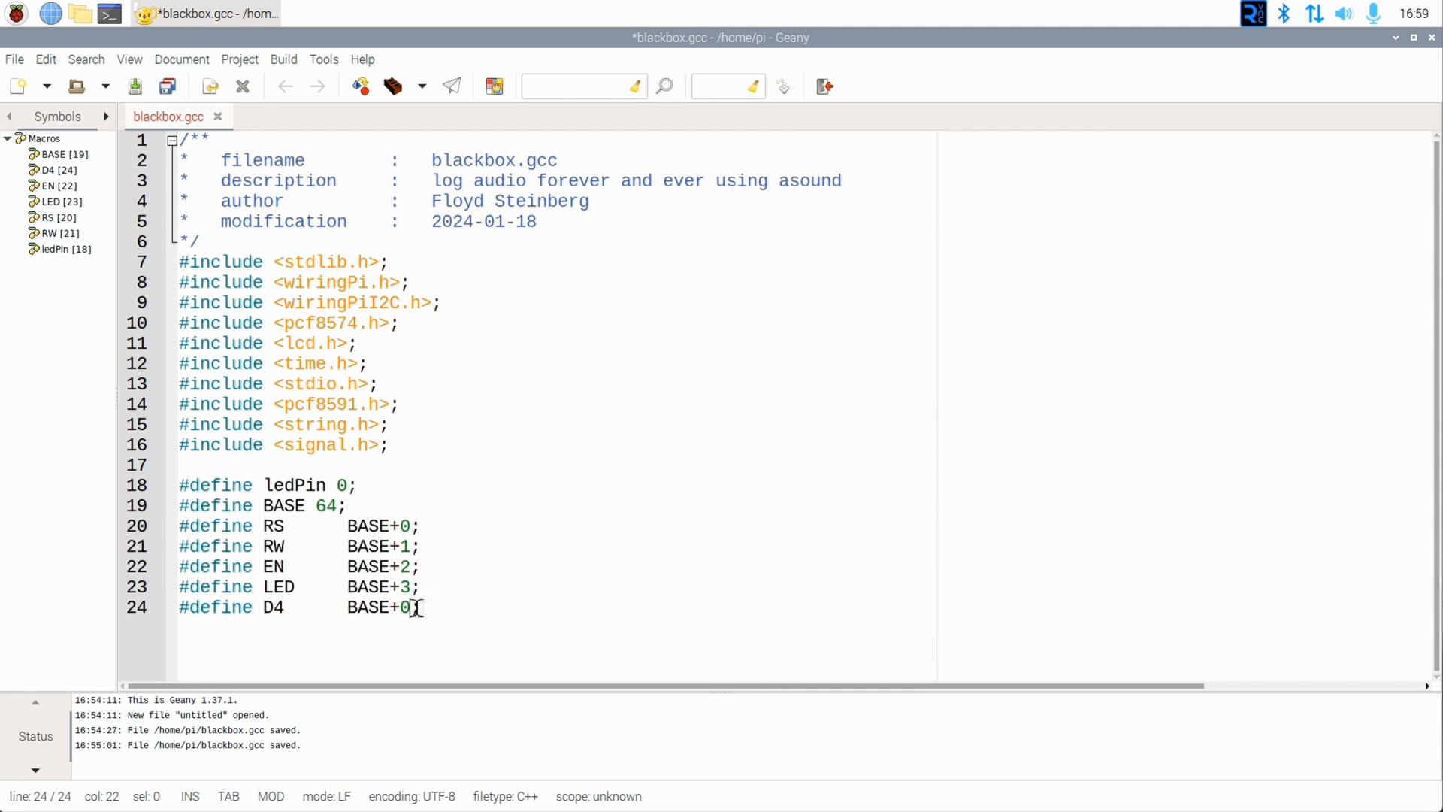
Step: Define the D5 pin macro and declare globals lcdhd and pcf8574_address = 0x27, then begin int main
text(#define D5	BASE+5;)
text(int)
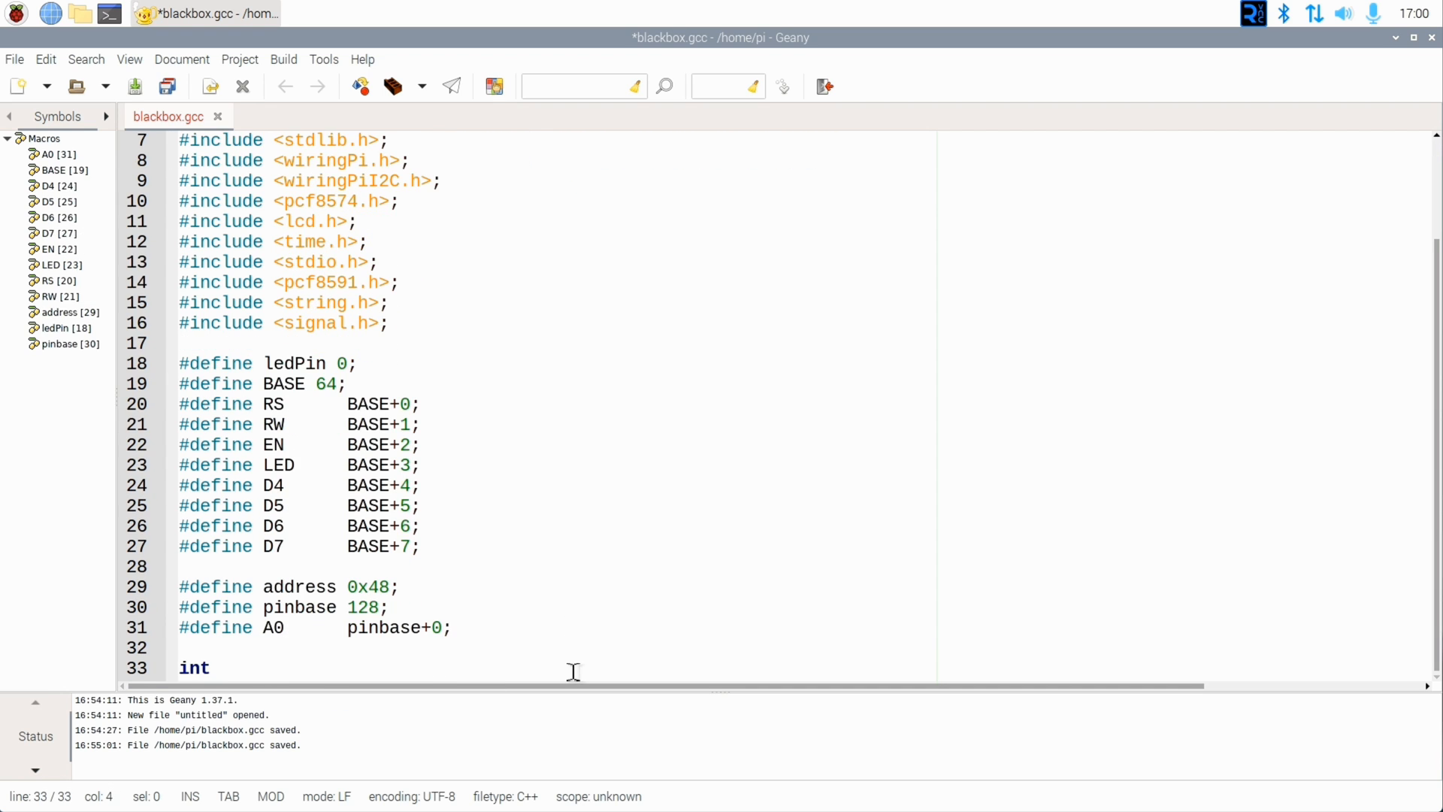
text(lcdhd;)
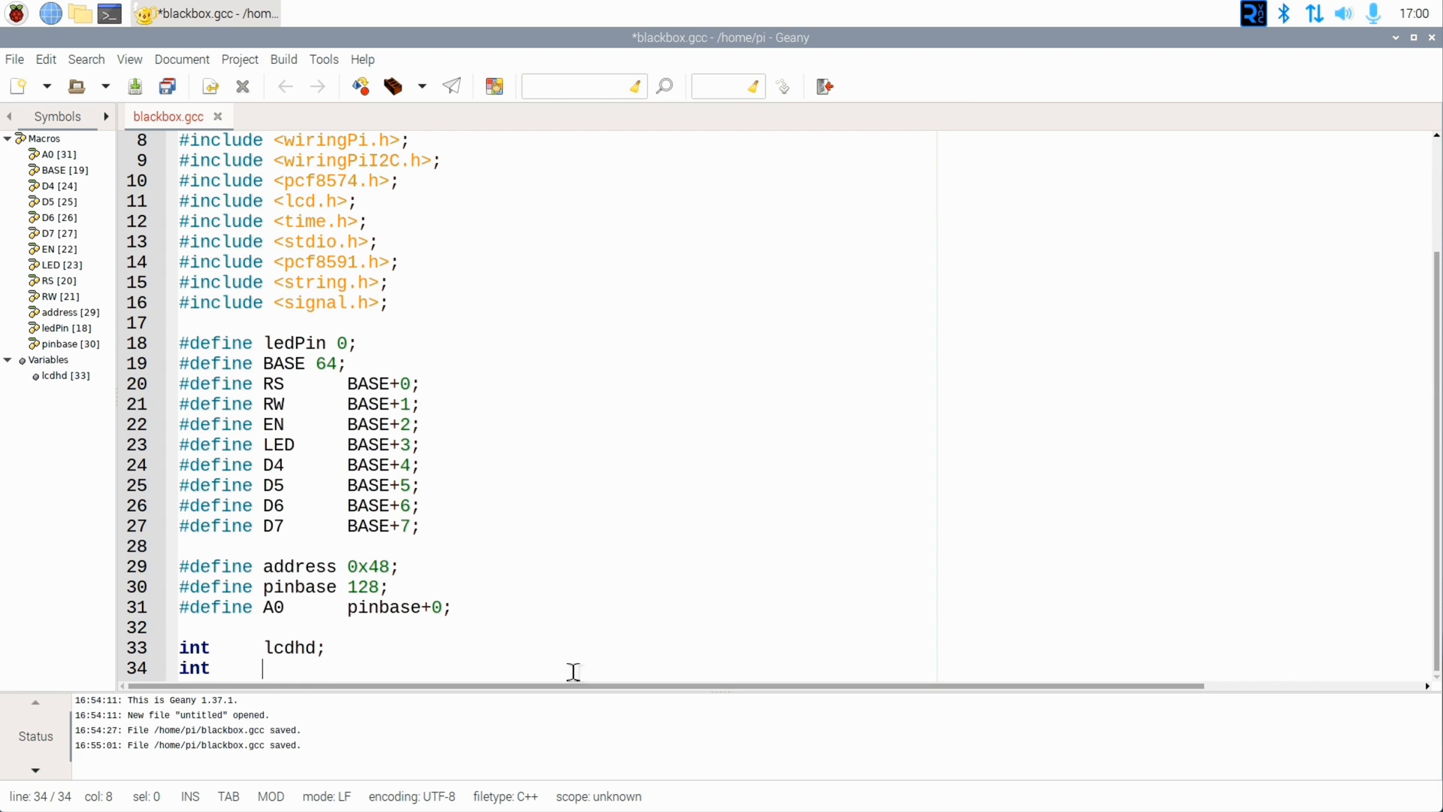
text(pcf8574_address =)
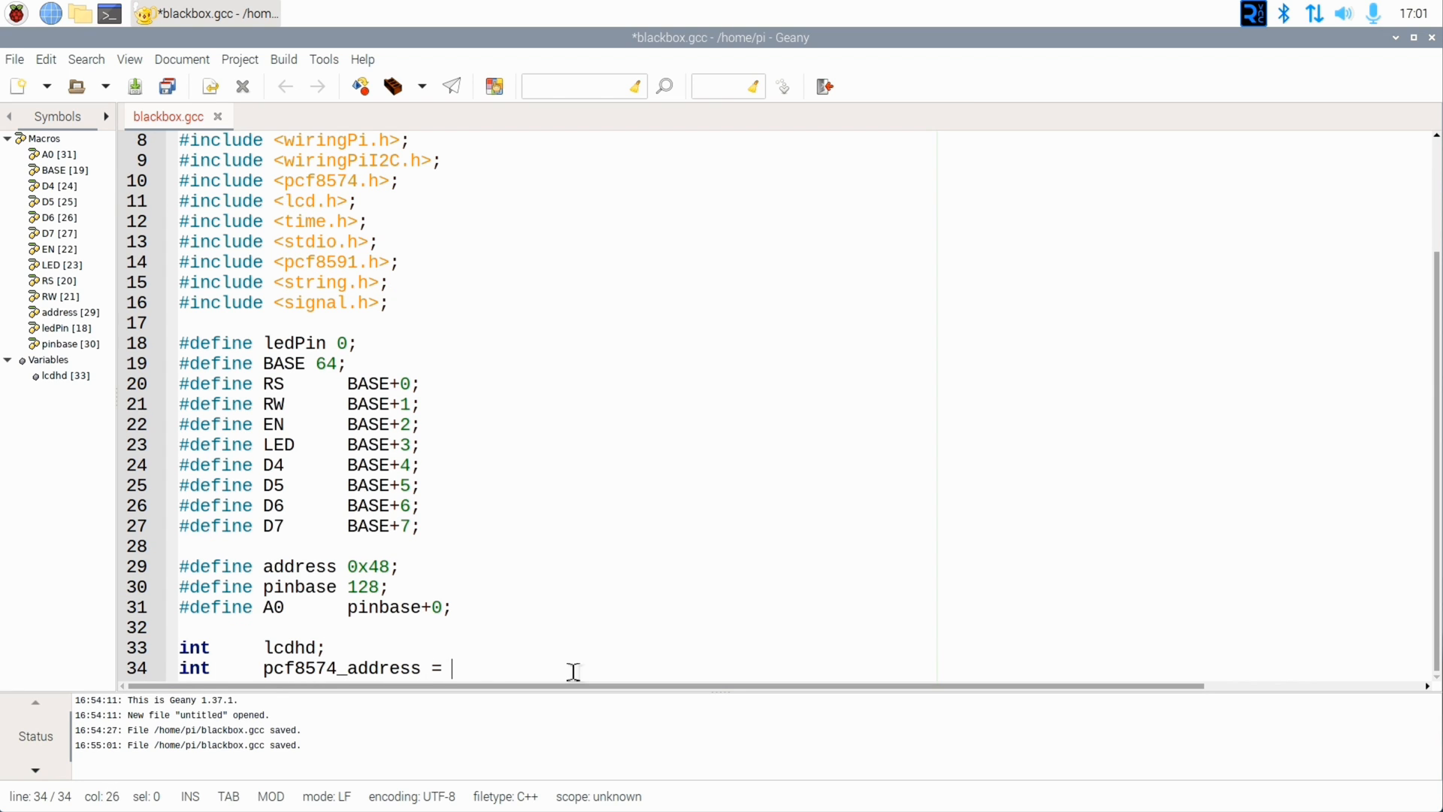
text(0x27;)
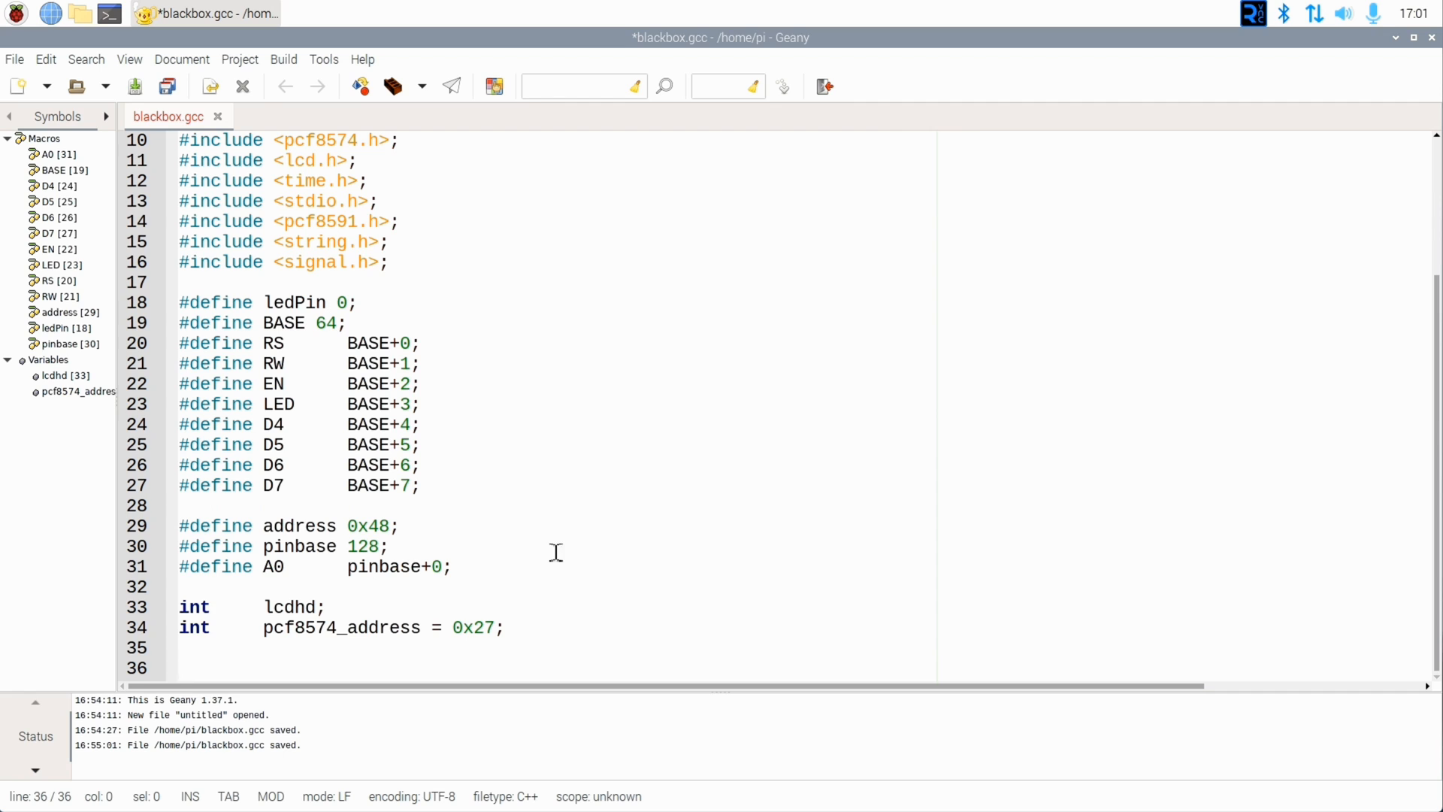
text(int main)
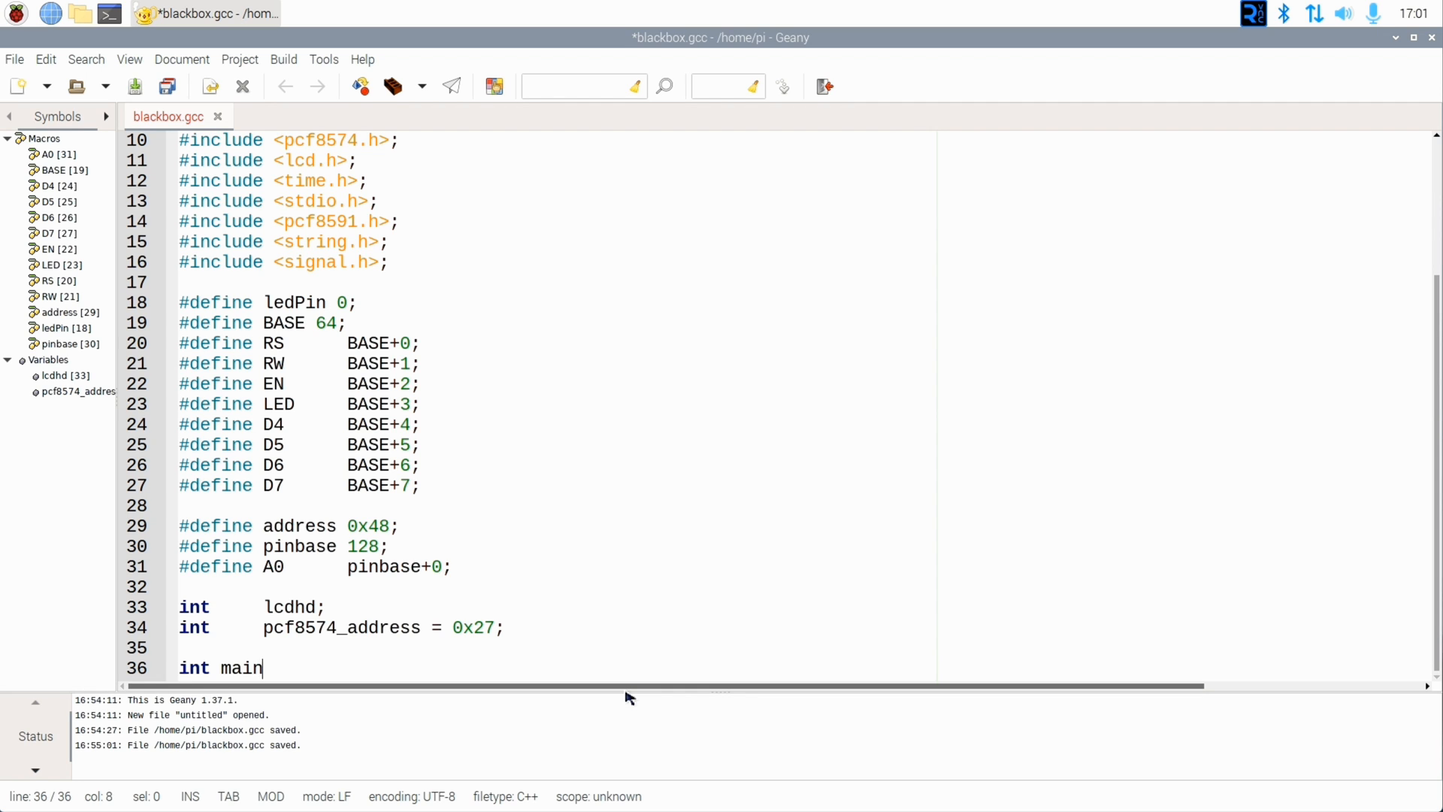
Step: Write main's argc/argv signature, int value variable and the lcdInit call with D4,D5,D6,D7 pins
text((int argc, char *argv[]) {)
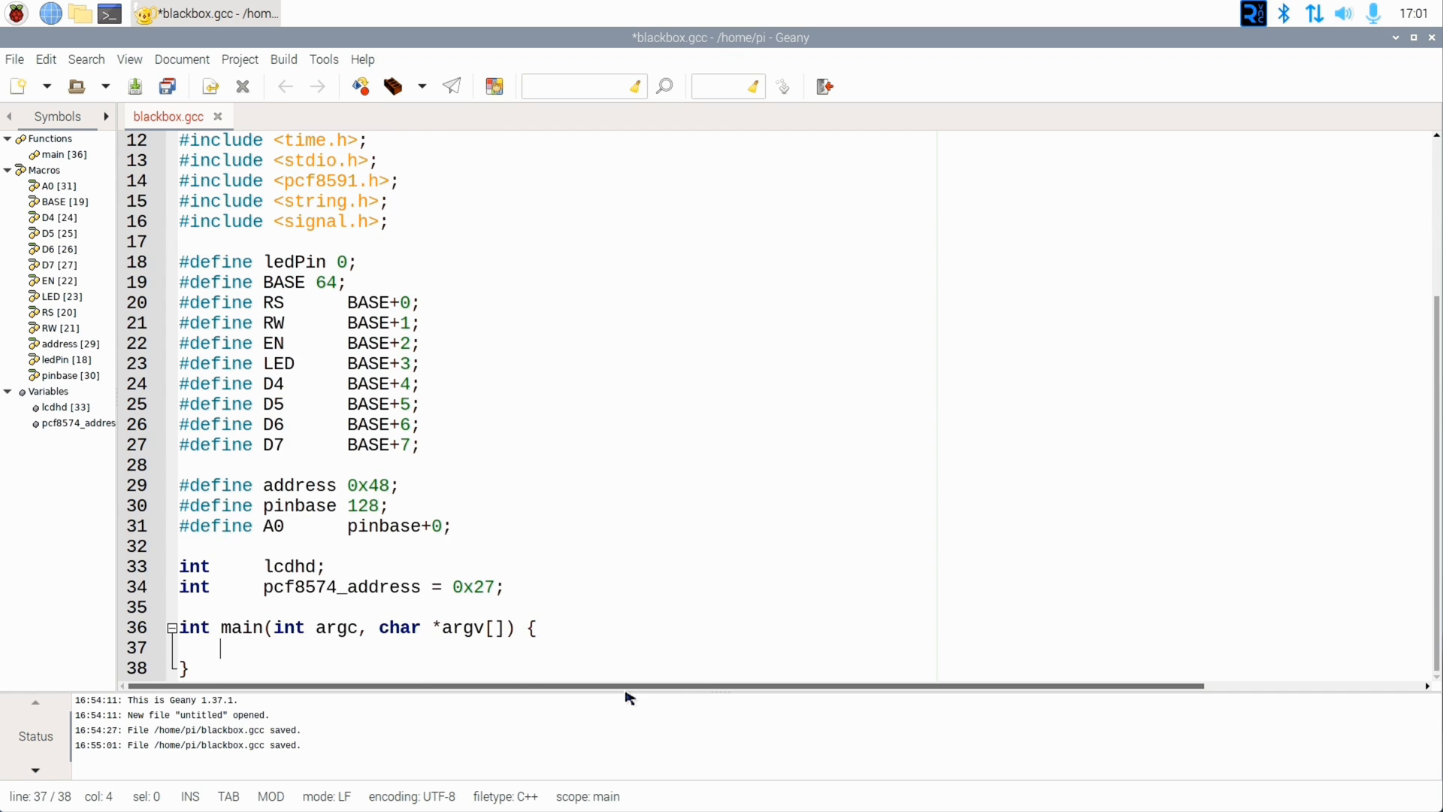
text(int value;)
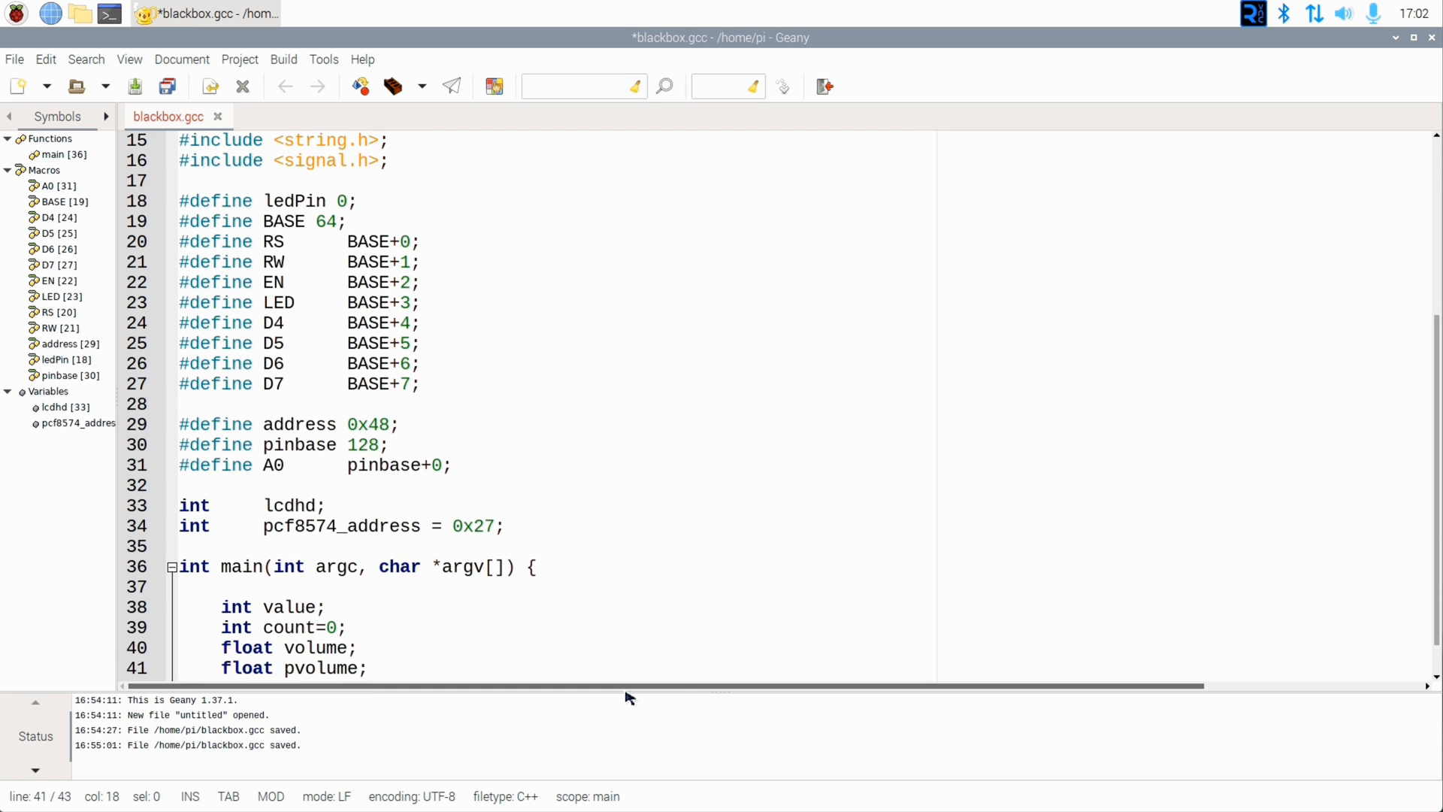
scroll(down, 3)
text(lcdhd = lcdInit(2,16,4,RRS,EN,)
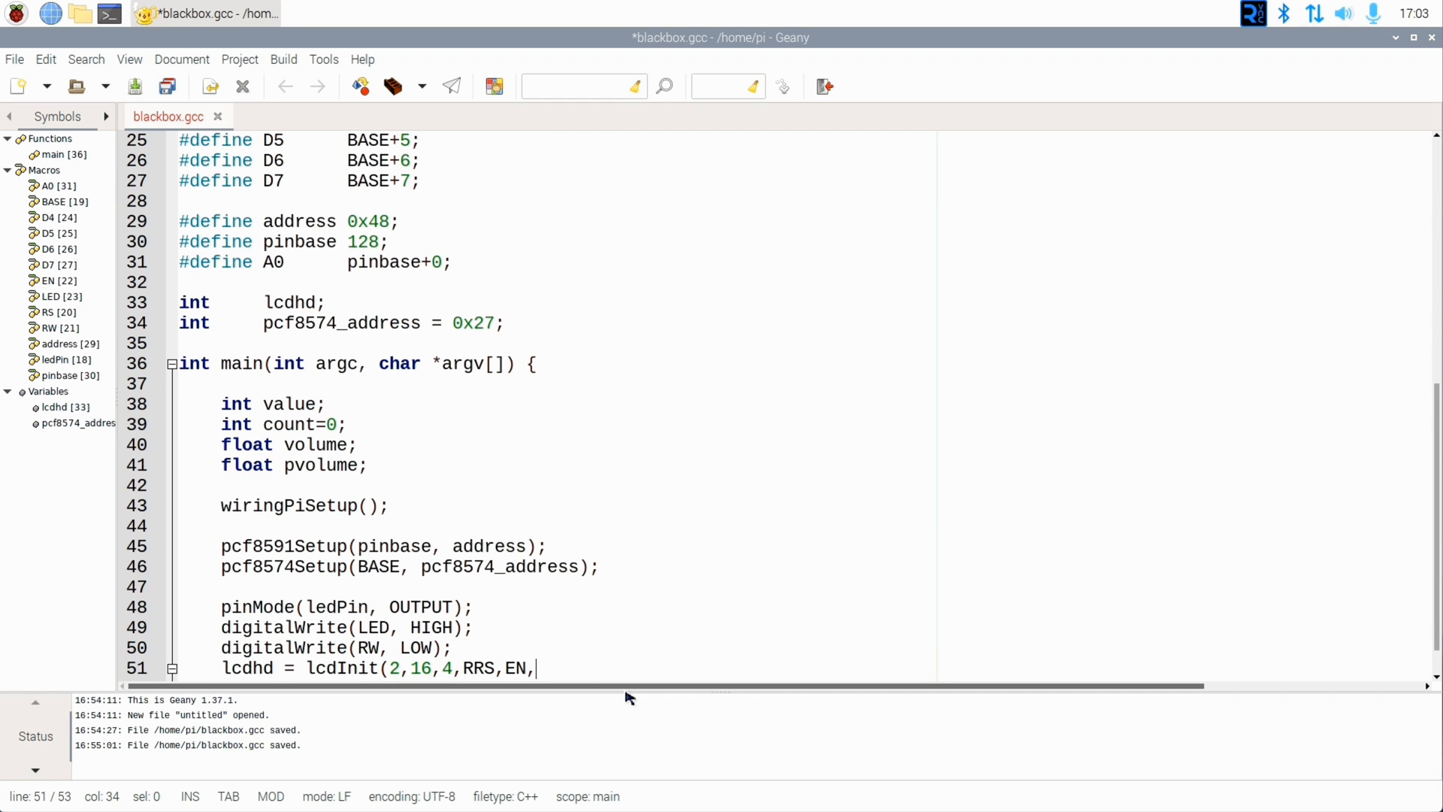
text(D4,D5,D6,D7,0,0,0,0);)
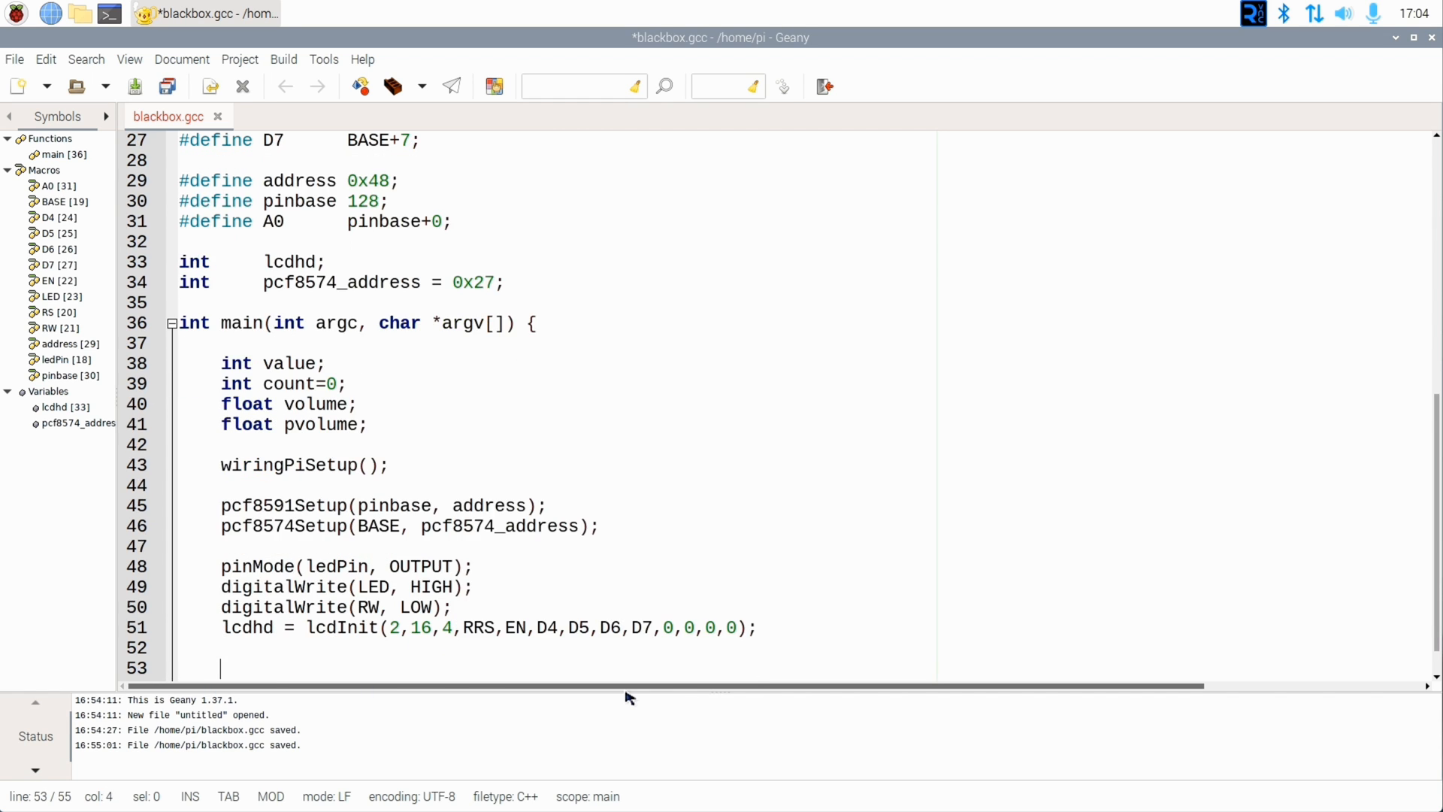
Step: Add system() calls loading module-loopback and launching arecord with --max-file-time=900 into rec/
text(system("pactl load-module module-loopback)
text(system("/usr/bin/ac)
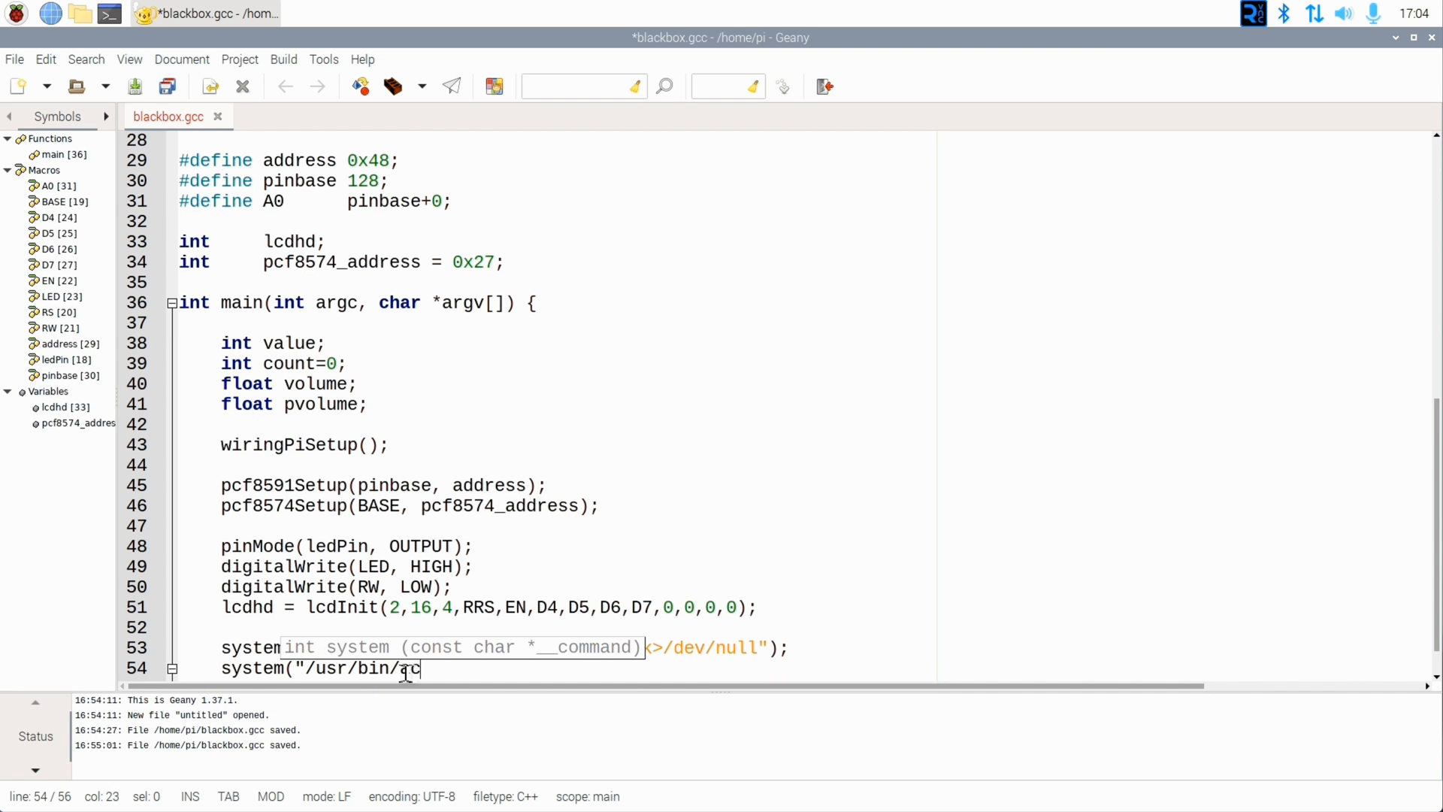
text(record --max-file-time=)
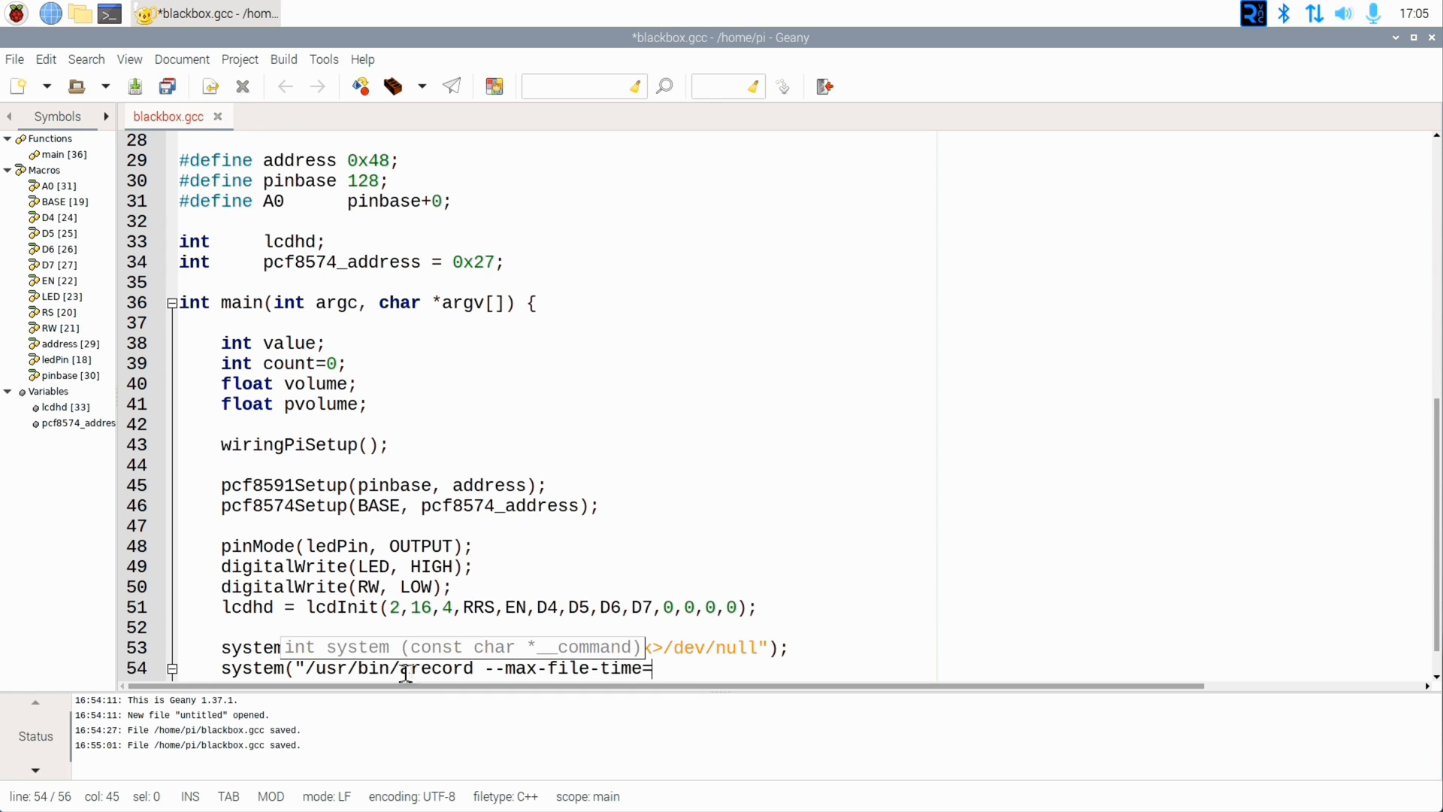
text(900 -q -f dat --use-strftime rec/%Y-%m-%d-%H-%M-%v.wav &");)
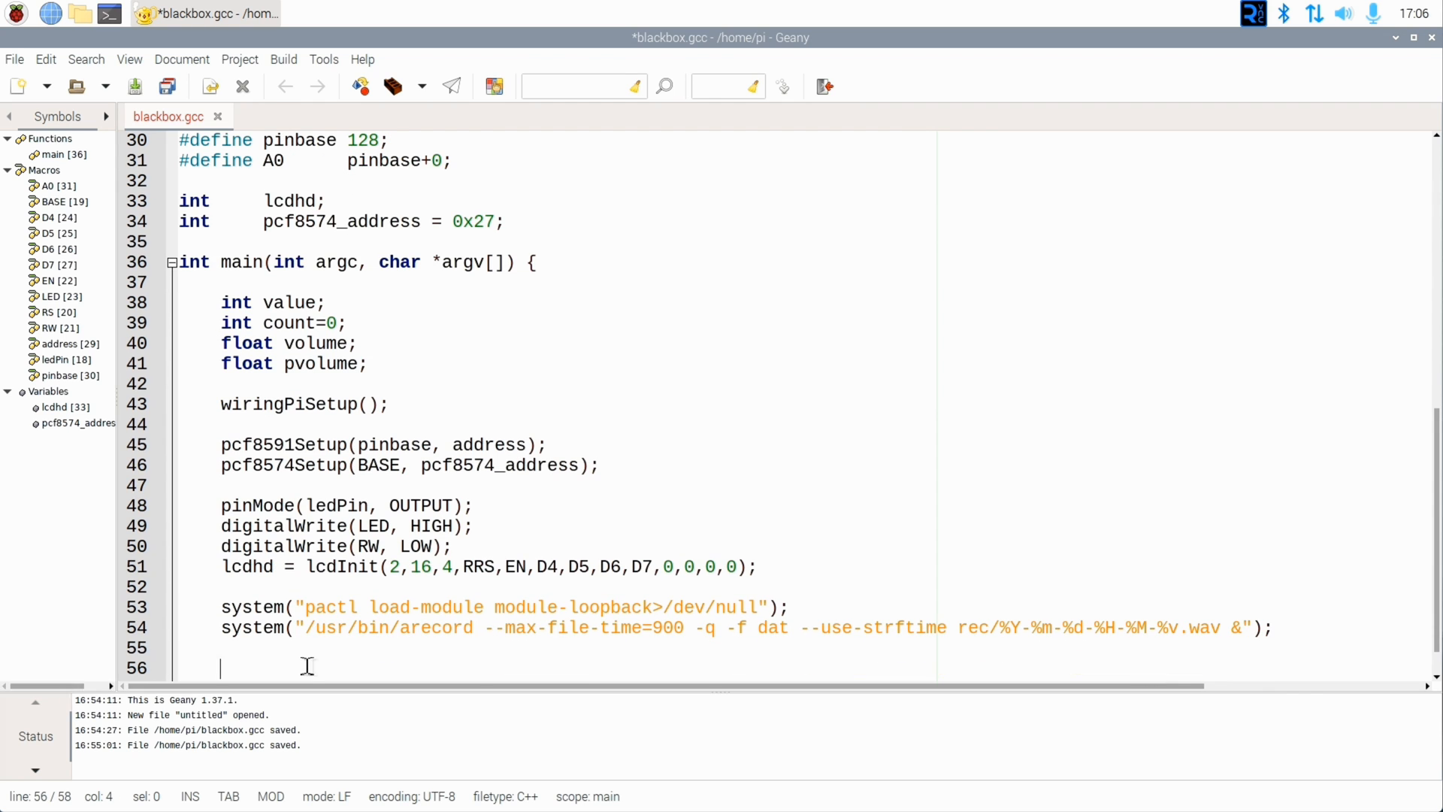
Step: Write the while(1) loop toggling the LED and building the amixer 'Capture' command string
text(while(1) {)
text(if(count)
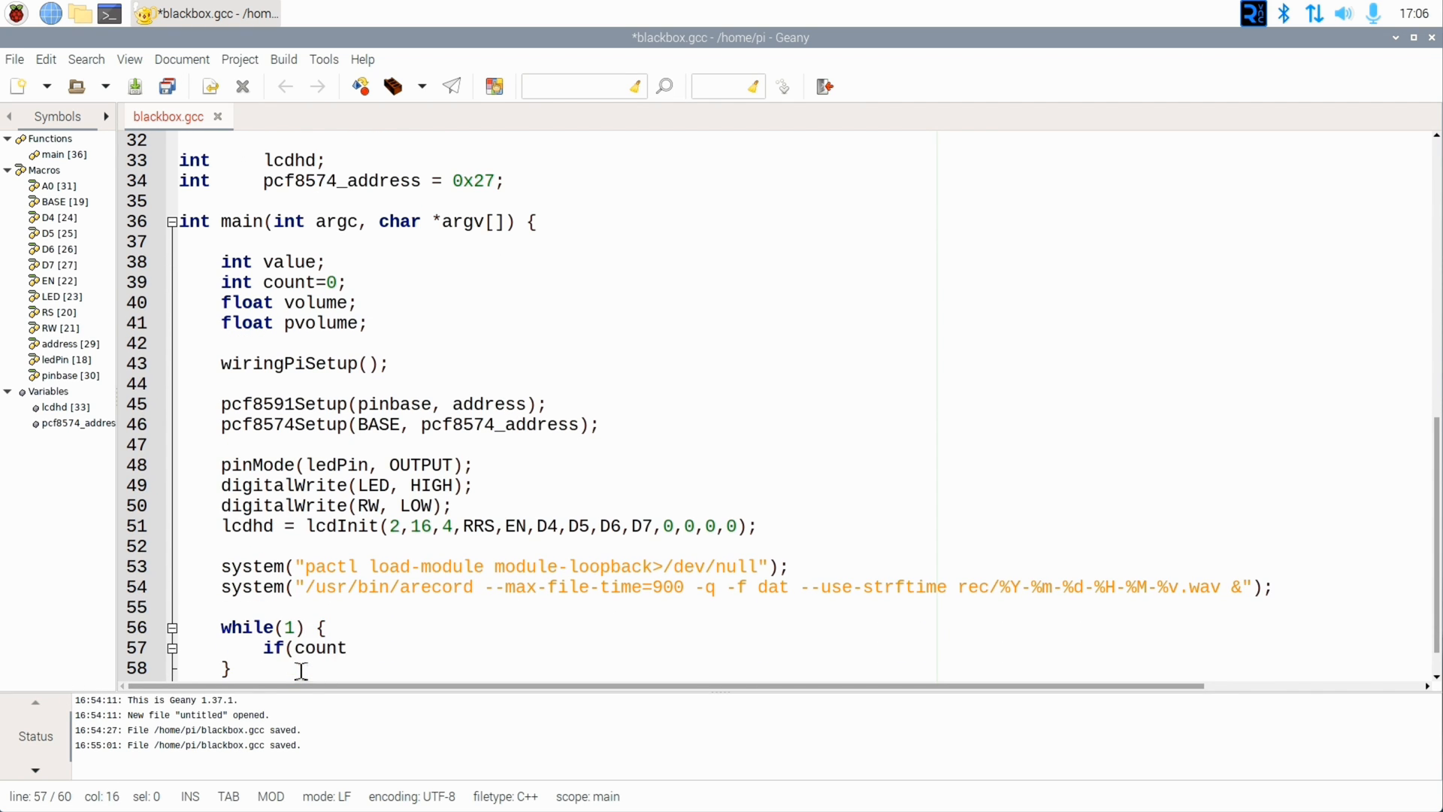
text(==0)	{)
text(digitalWrite(ledPin, HIGH);)
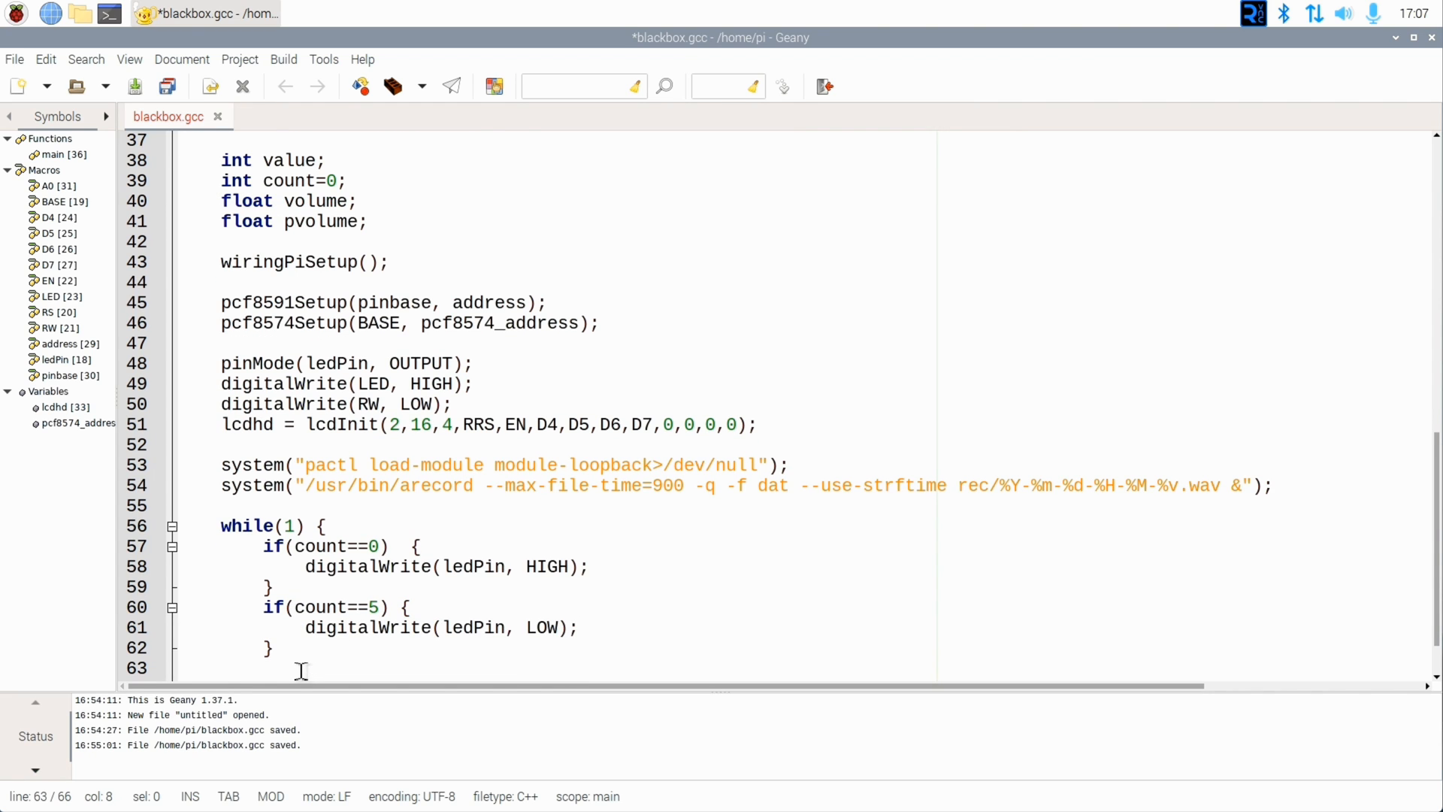
text(char command[30]="amixer)
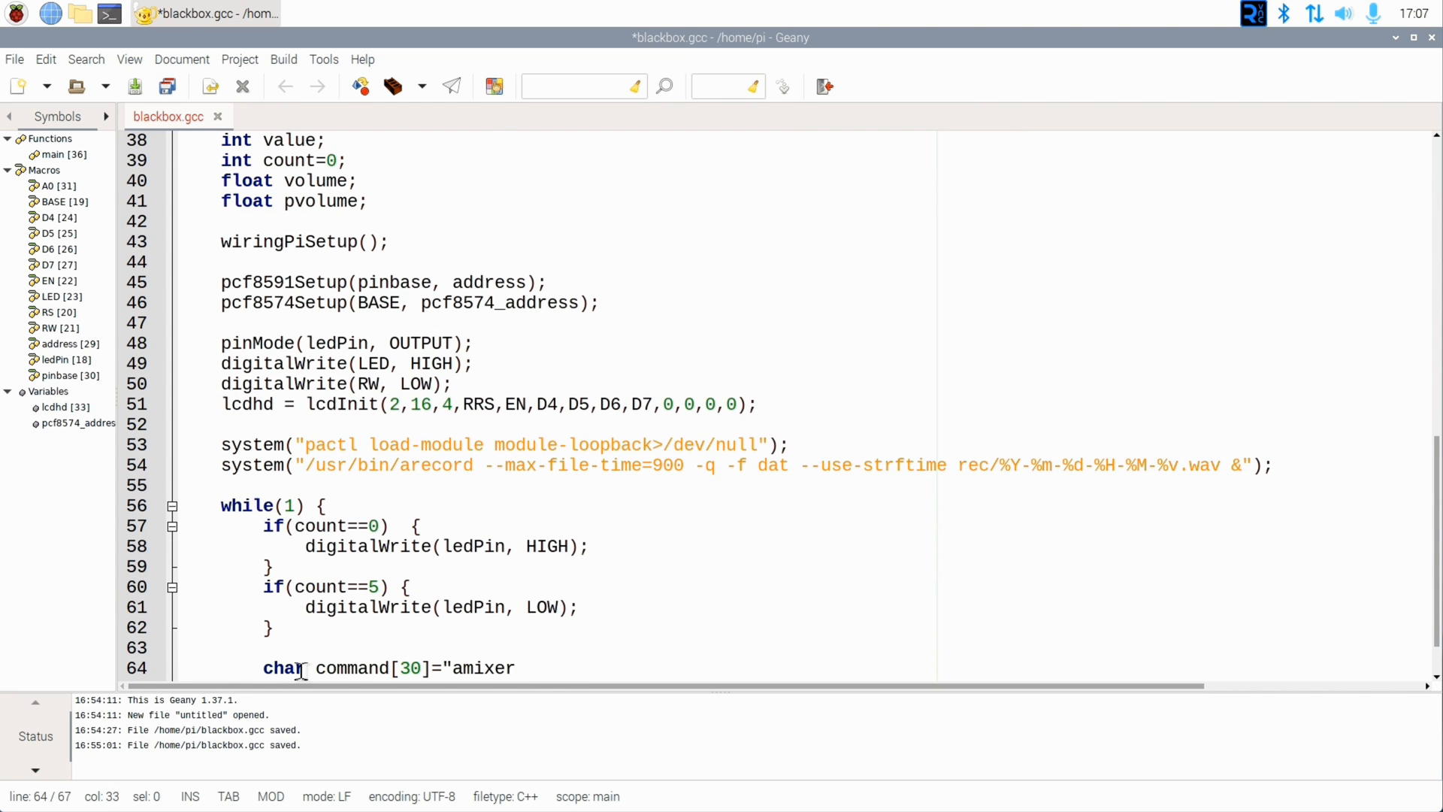
text(-q sset 'Capture' ";)
text(char percent[2]="%";)
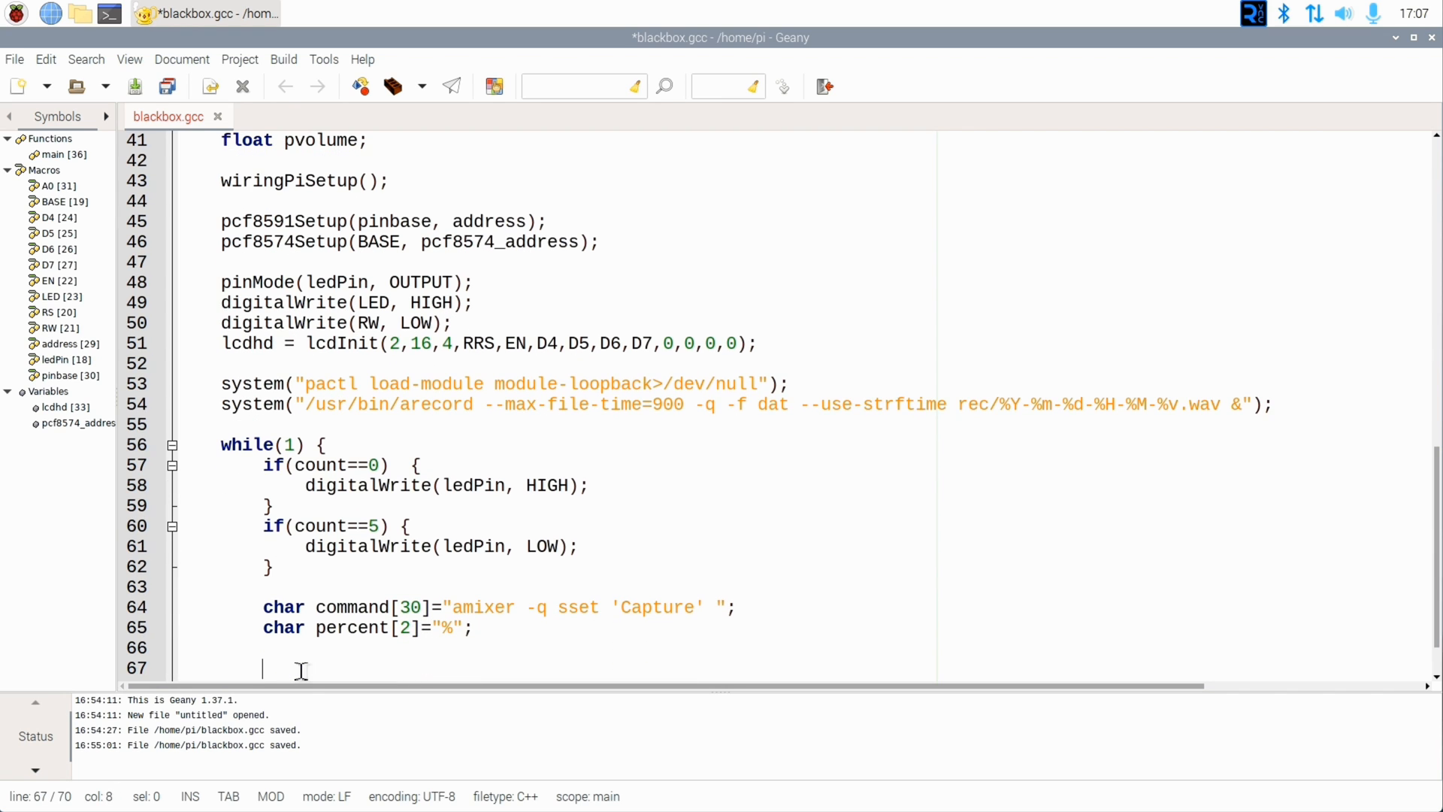
Step: Compute volume as analogRead(A0)/255.0*100 and position the LCD cursor for printing it
text(value=analogRead(A0);)
text(vo)
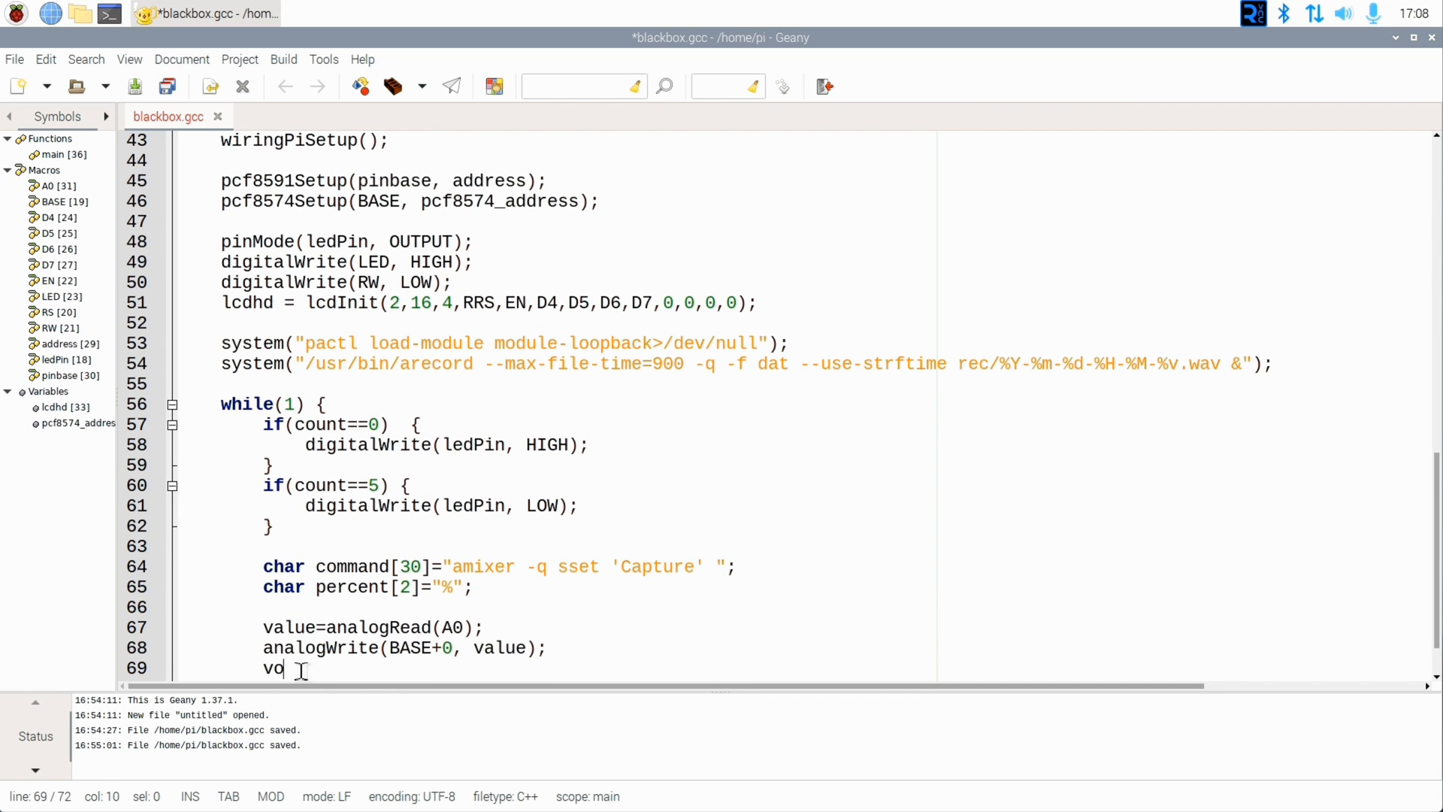
text(lume=(float)value/)
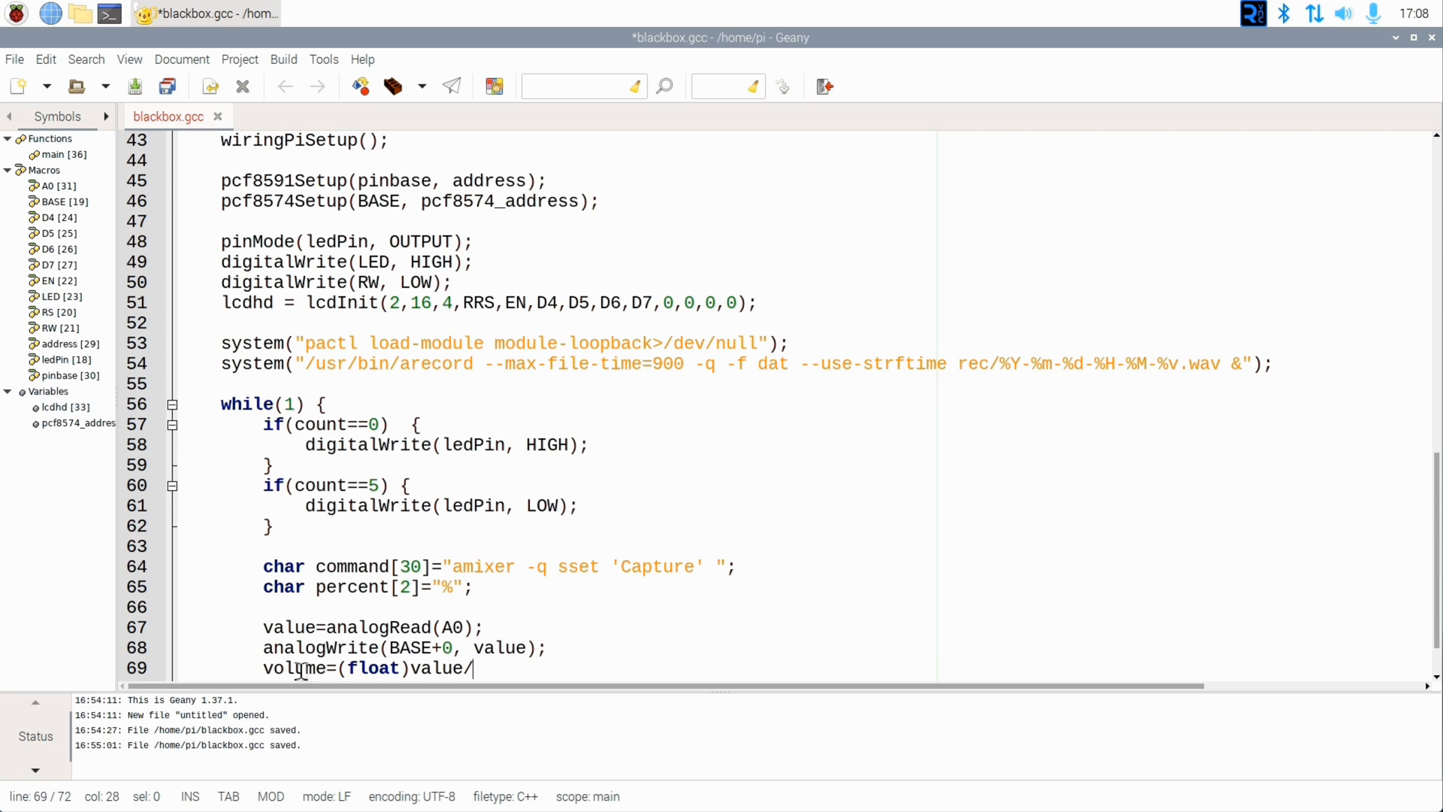
text(255.0*100;)
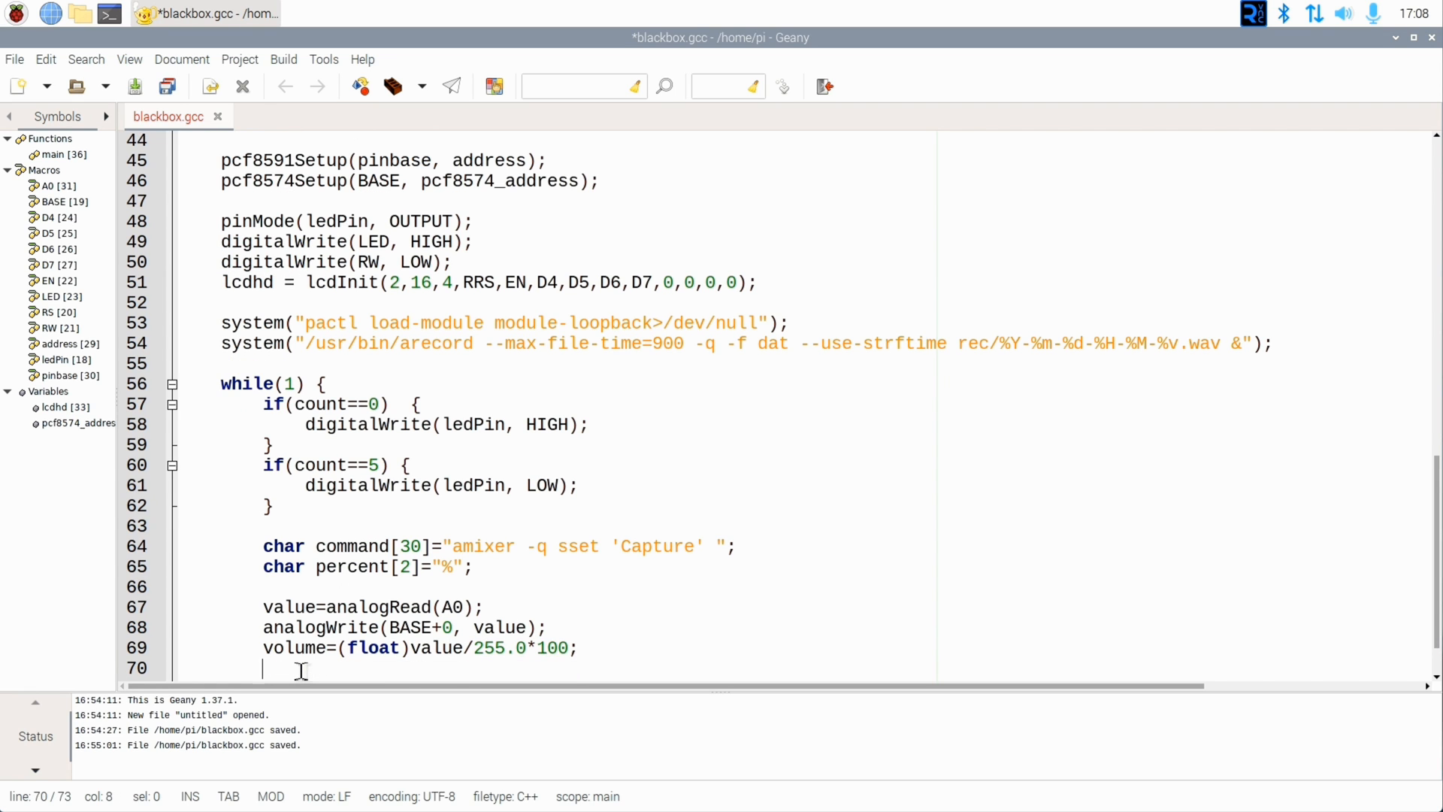
text(lcdPosition(lcdhd,0,0);)
text(if((int)volume!=(int)pvolume)
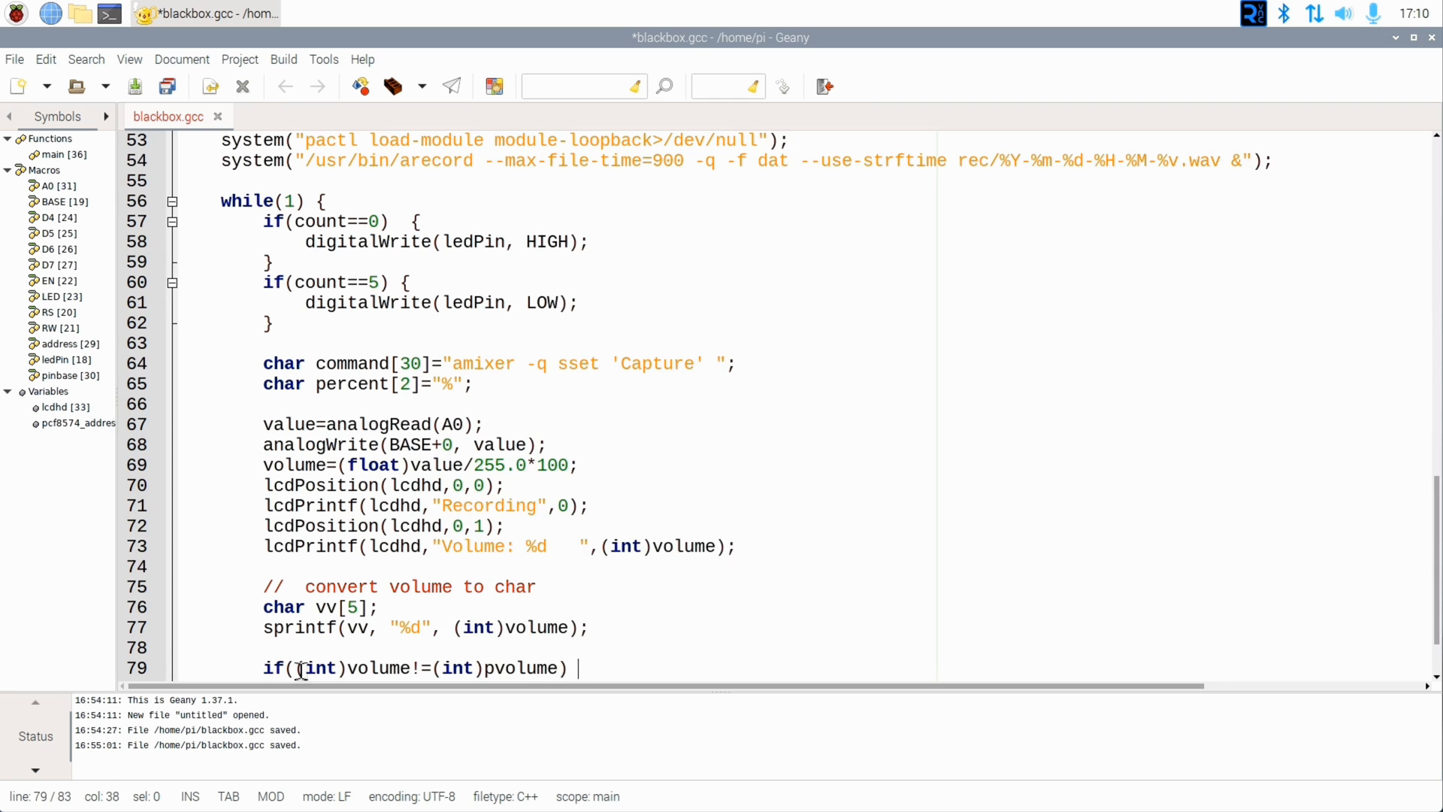
text({)
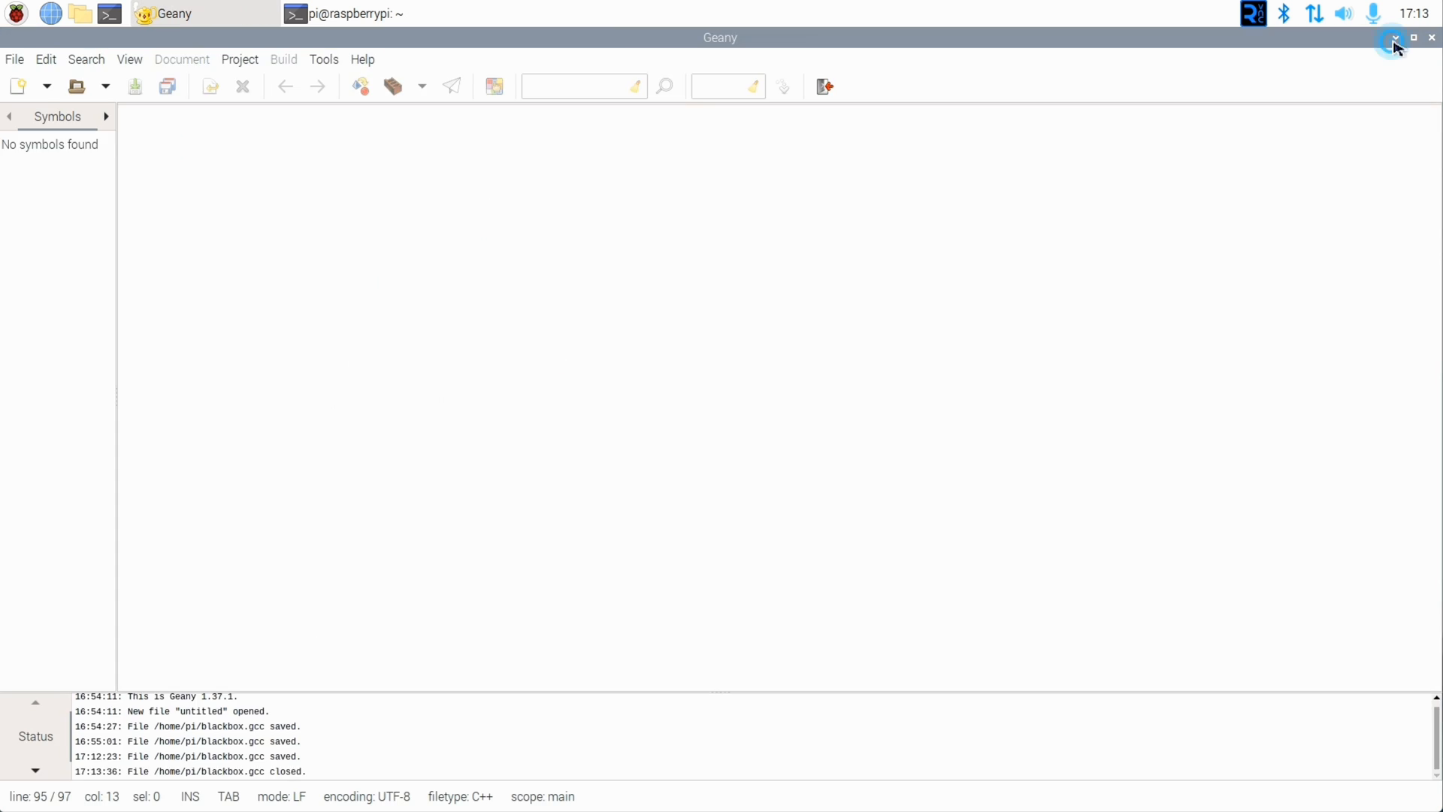
Step: Run ./blackbox from the terminal, then begin a '// catch CTRL' comment for the SIGINT handler
click(1395, 38)
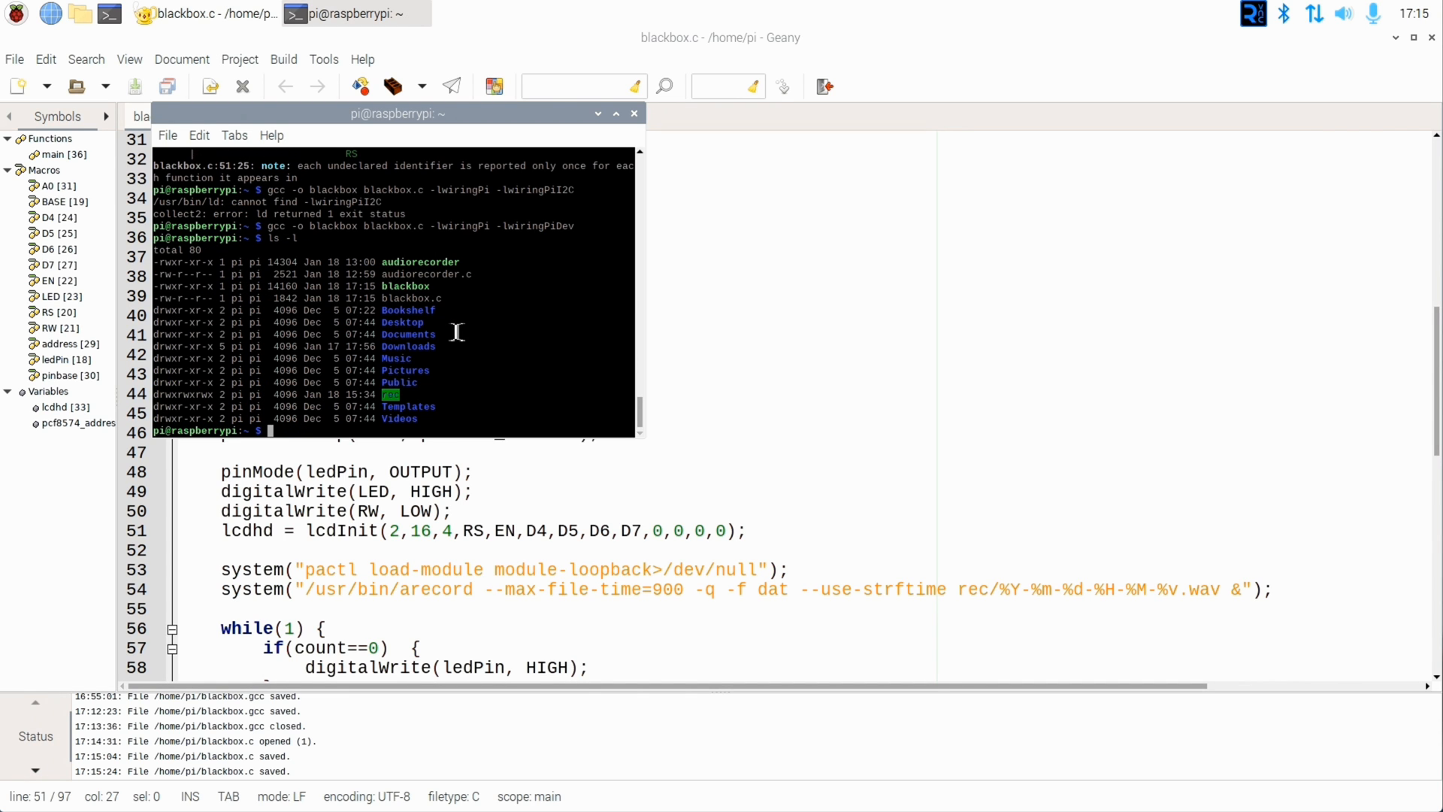
text(./blackbox)
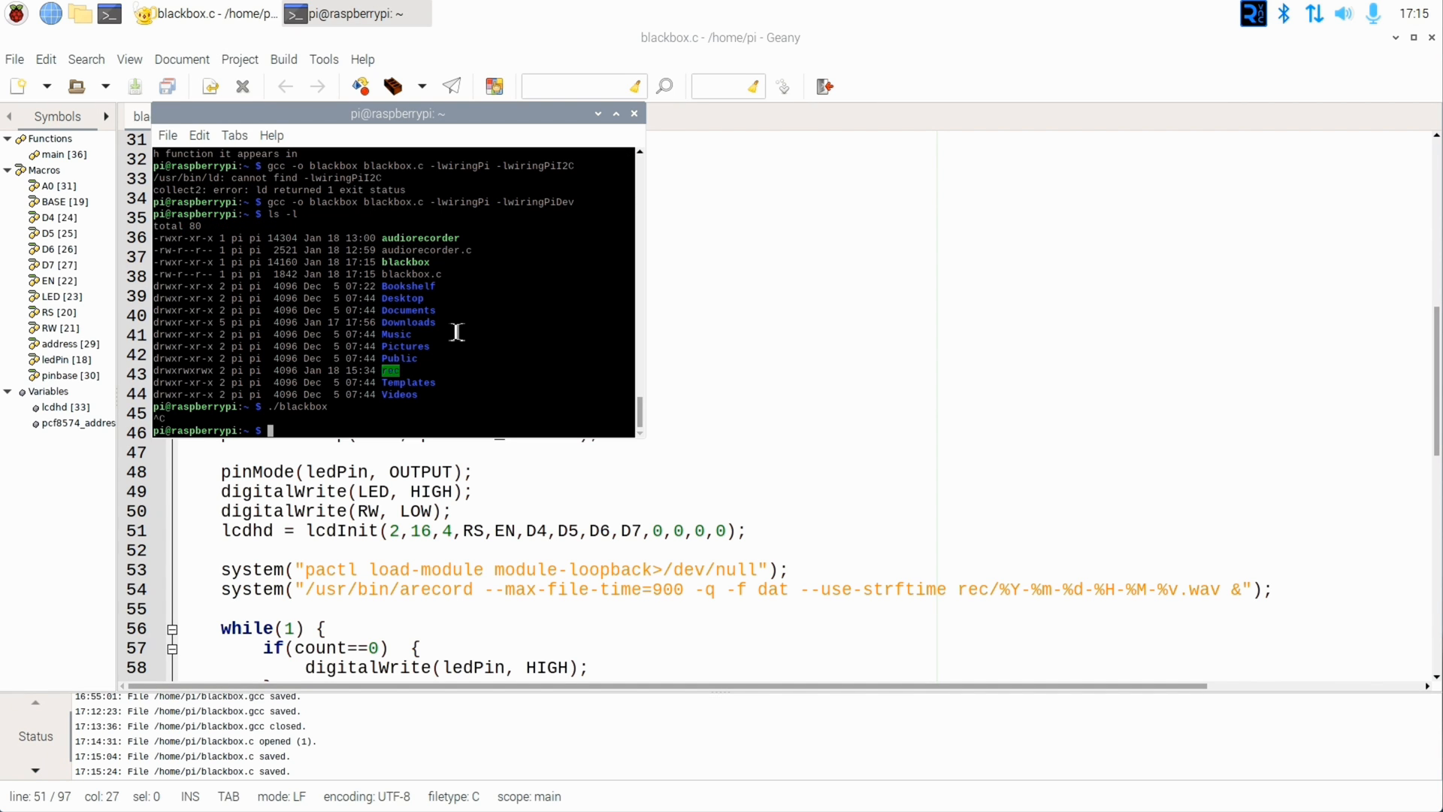
text(// catch CTRL+C)
text(digital)
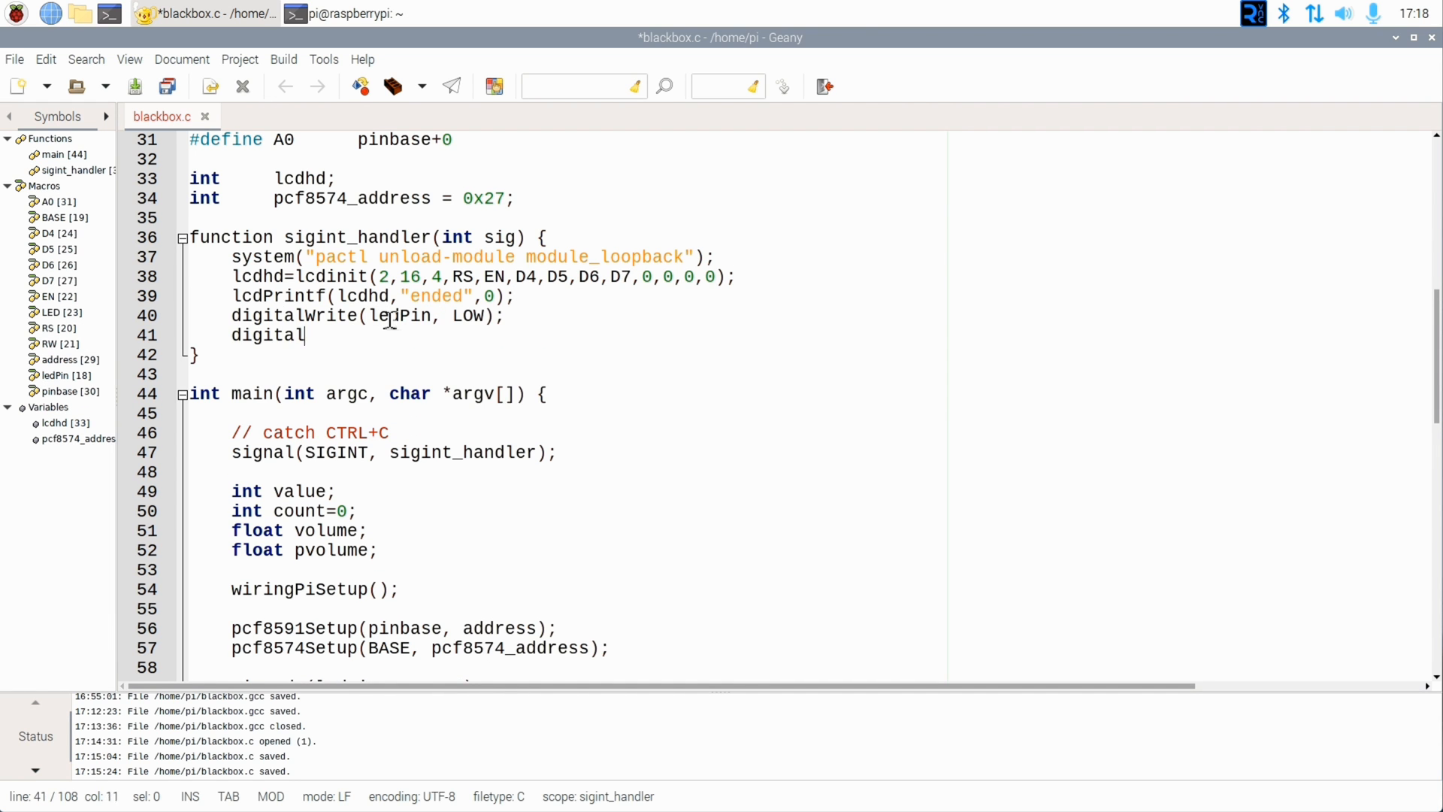
Step: Add system("mkdir -p ./rec"); at the start of main to create the recordings folder
click(346, 13)
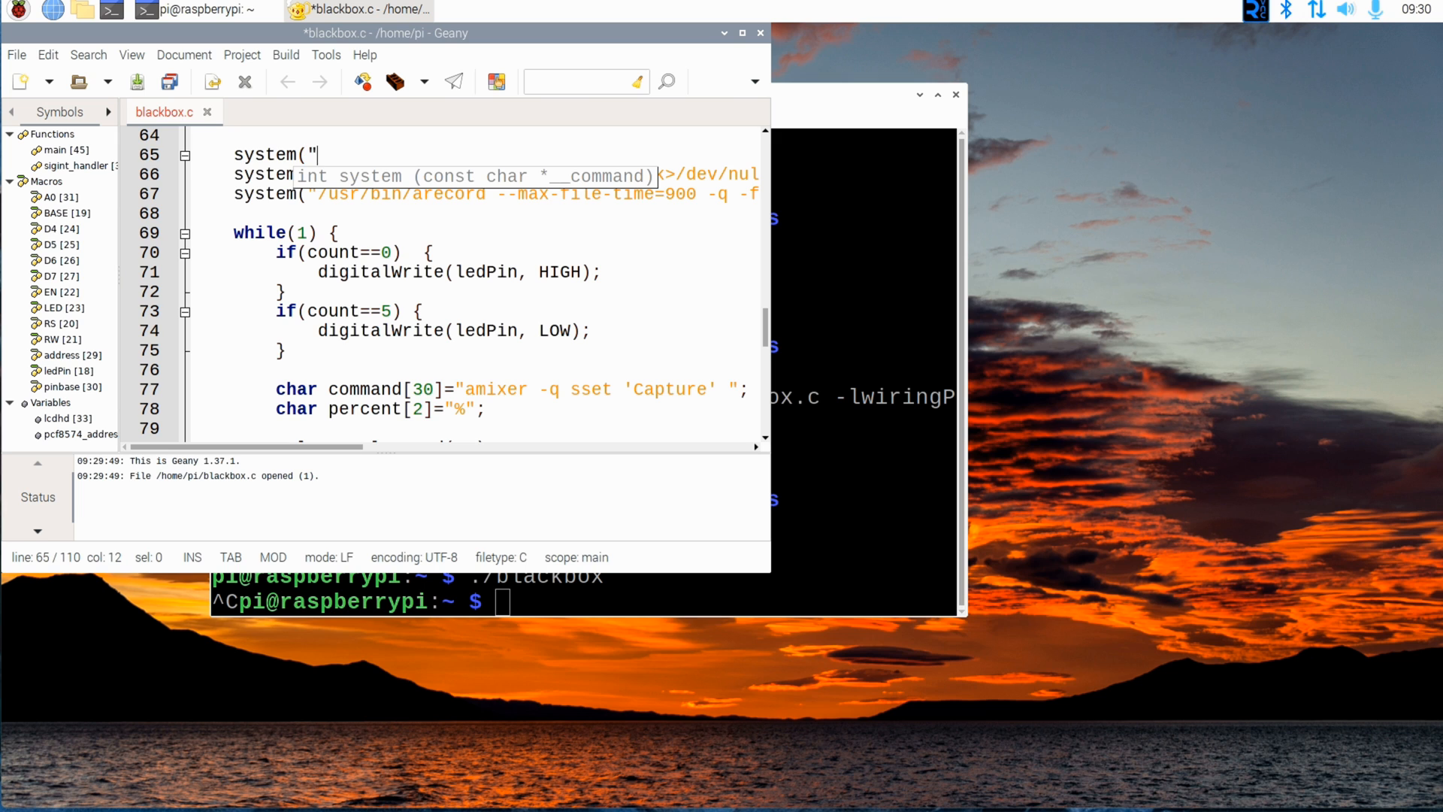
text(mkdir -p .)
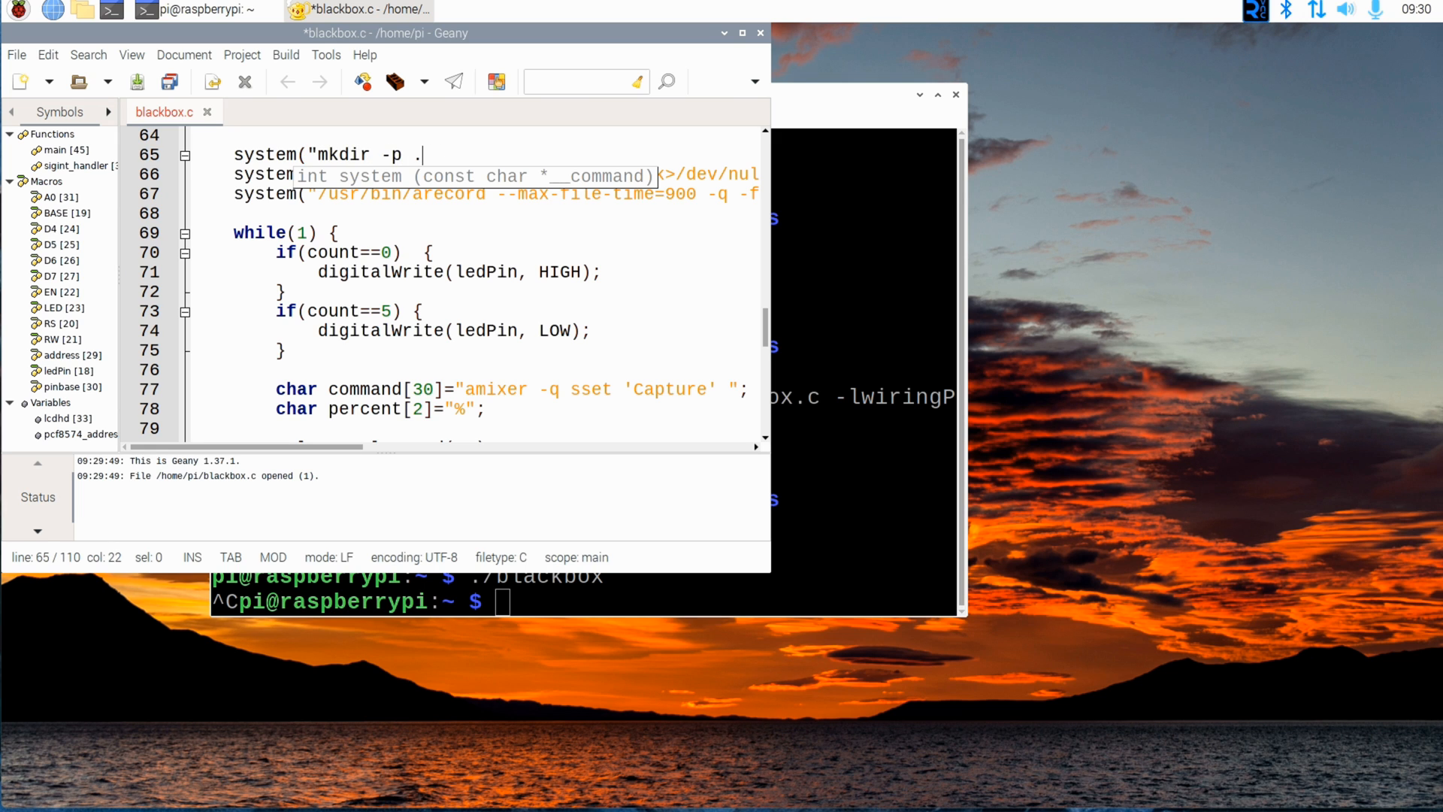
text(rec"))
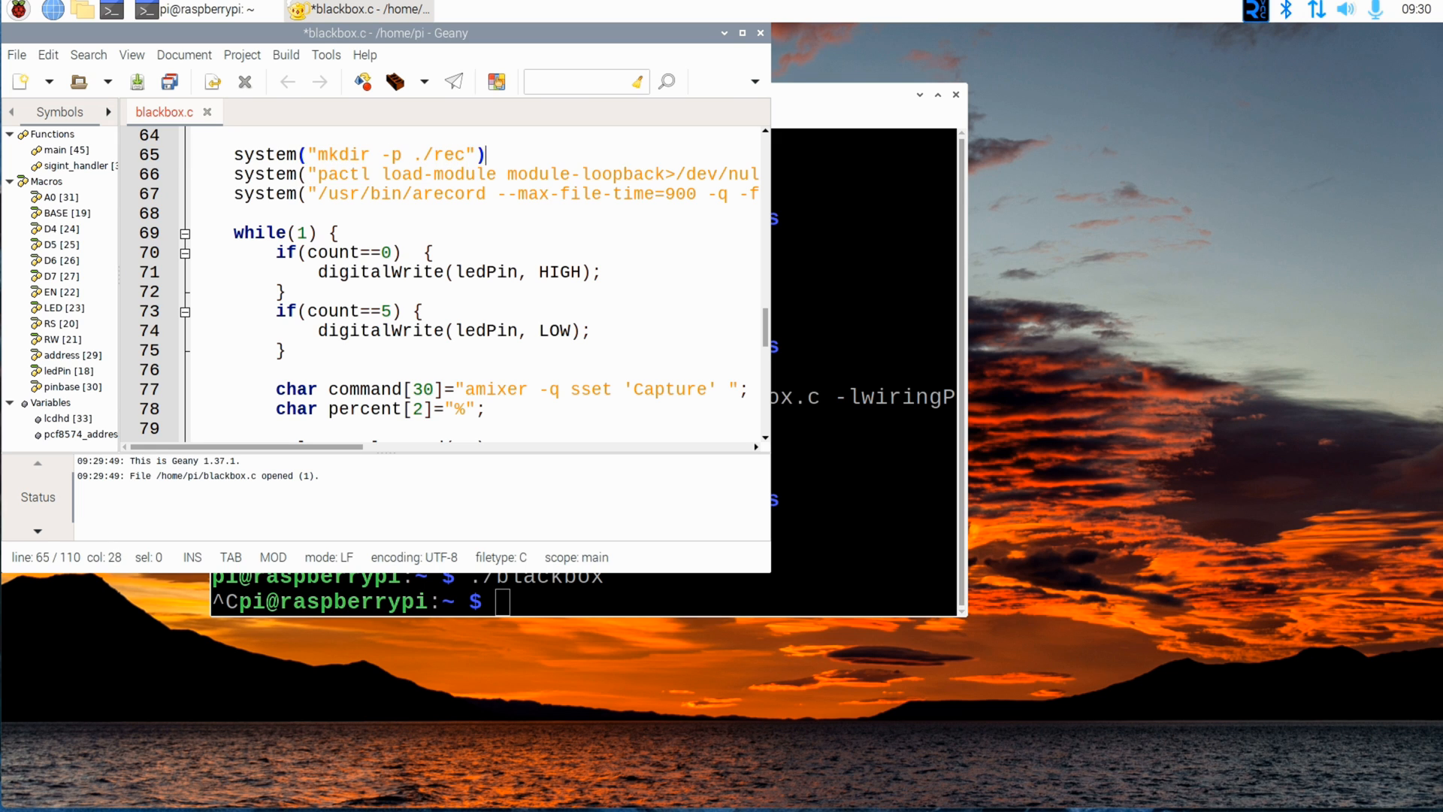
text(;)
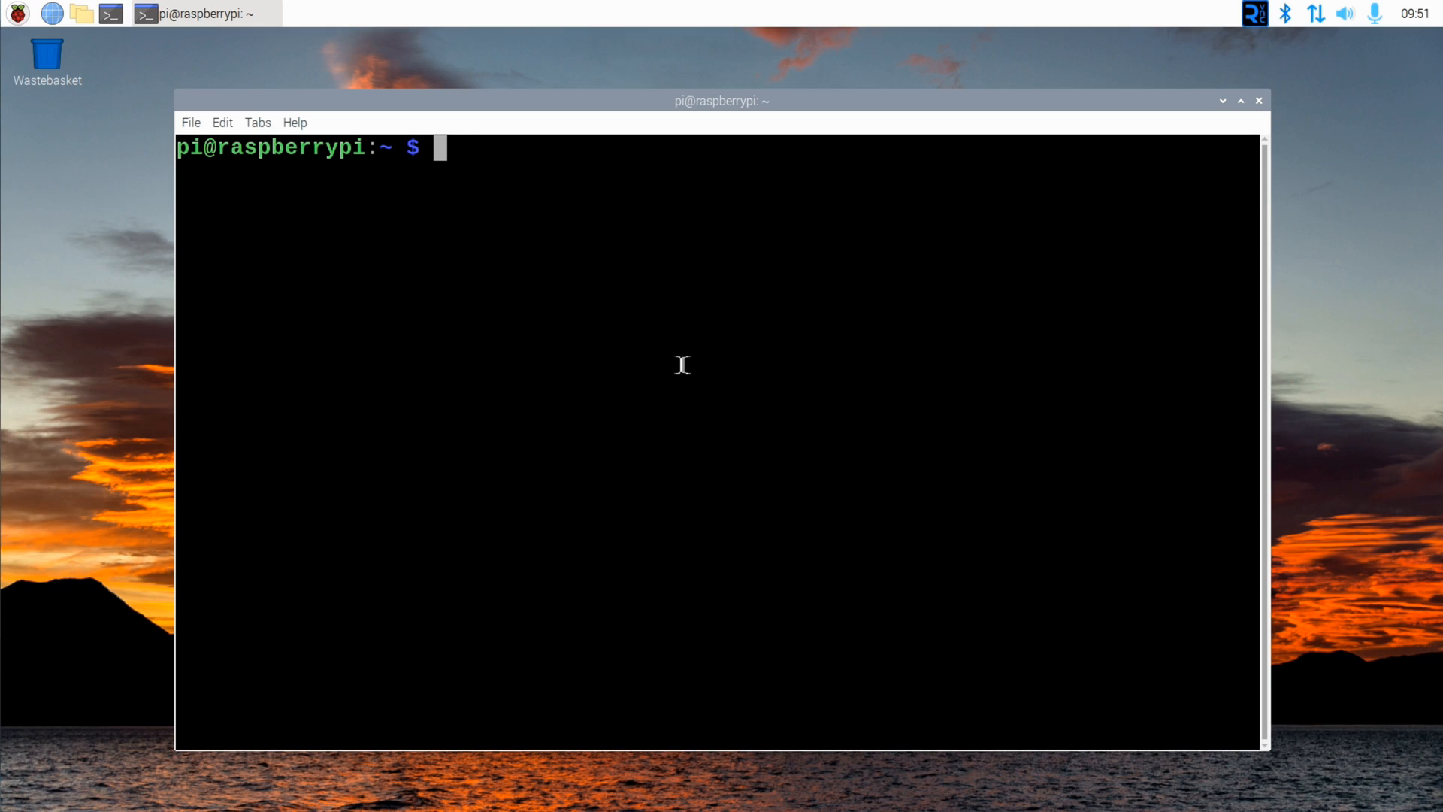
Step: Edit .profile in nano, adding a blackbox comment and discarding a $HOME-based path
text(nano .profile)
text(#)
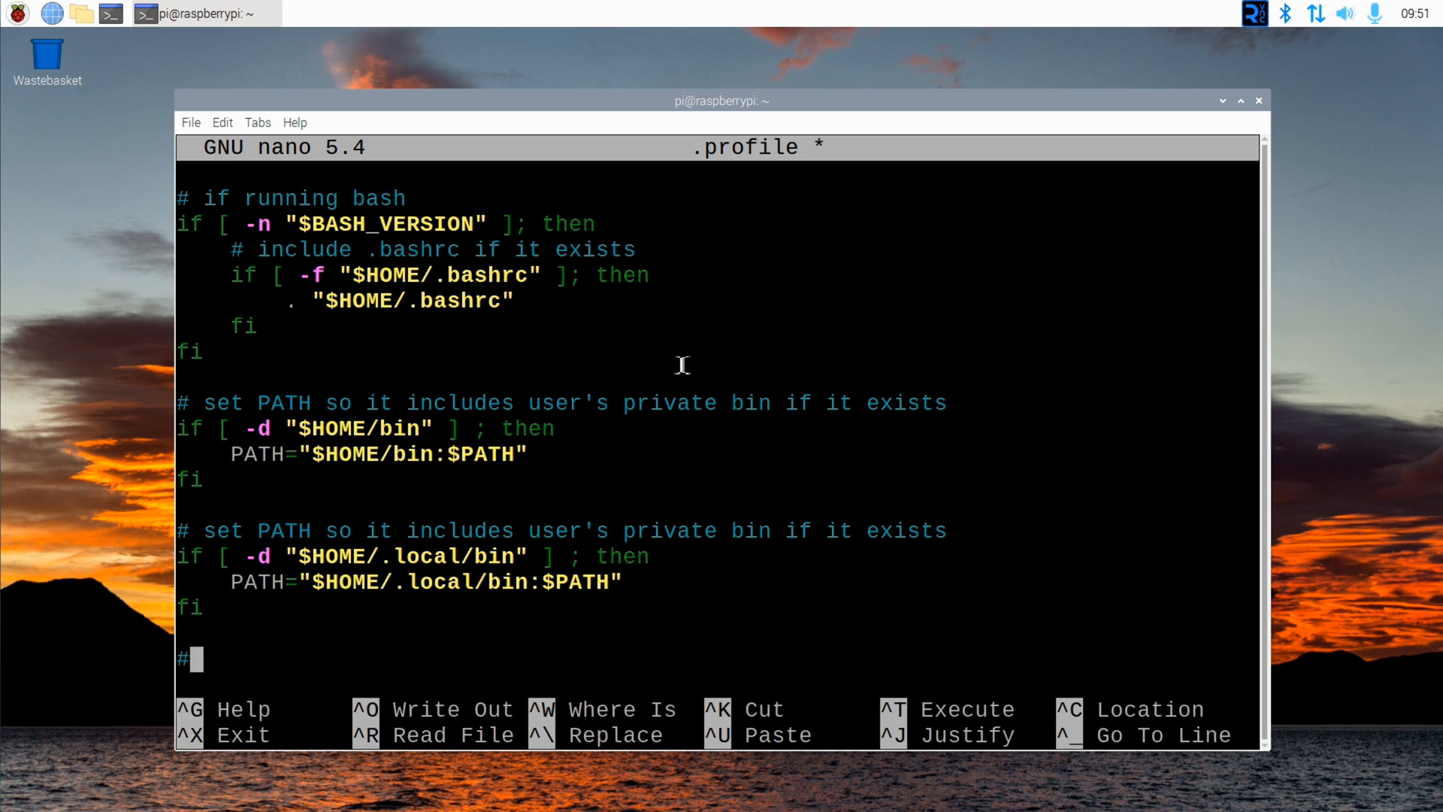
text(blackbox)
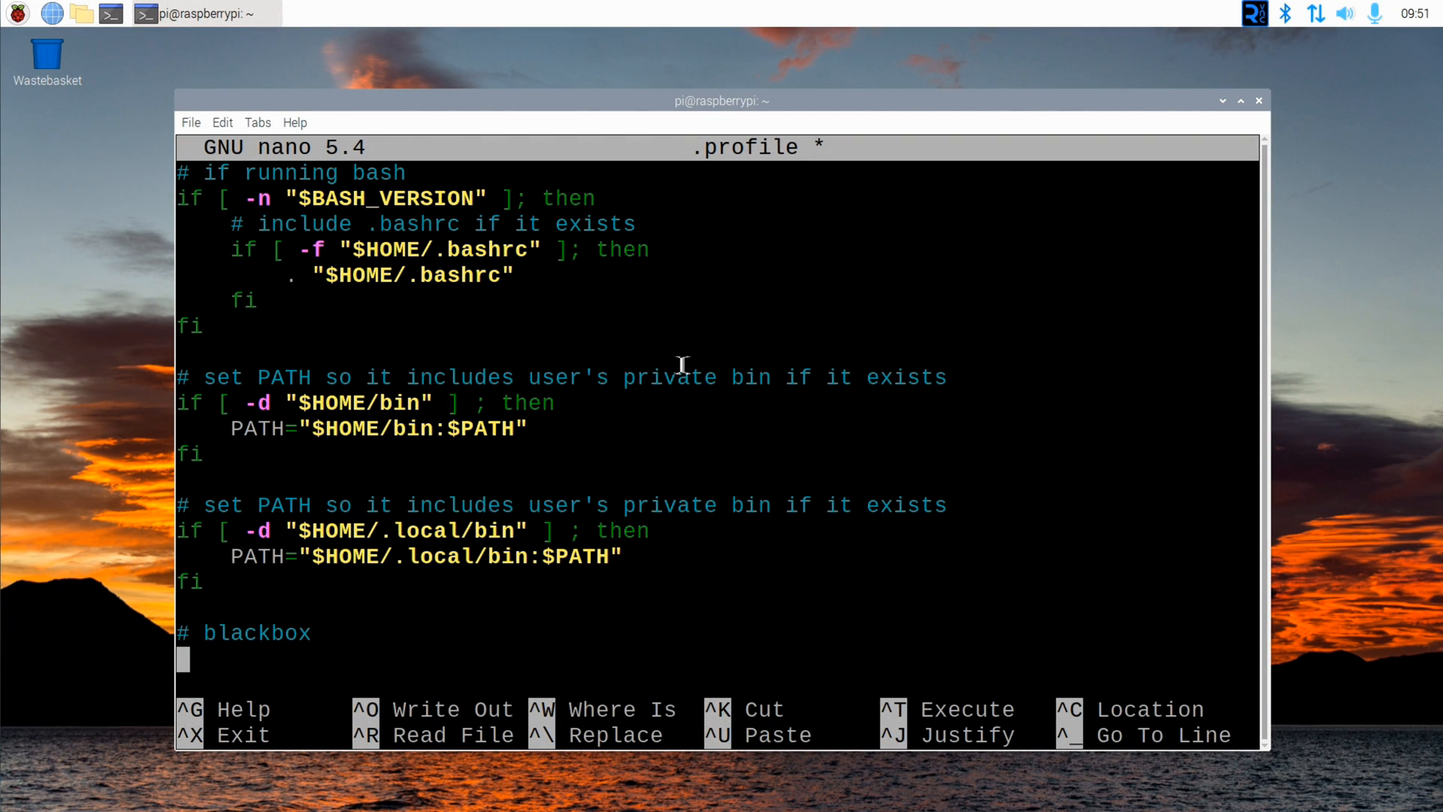
text($HOME)
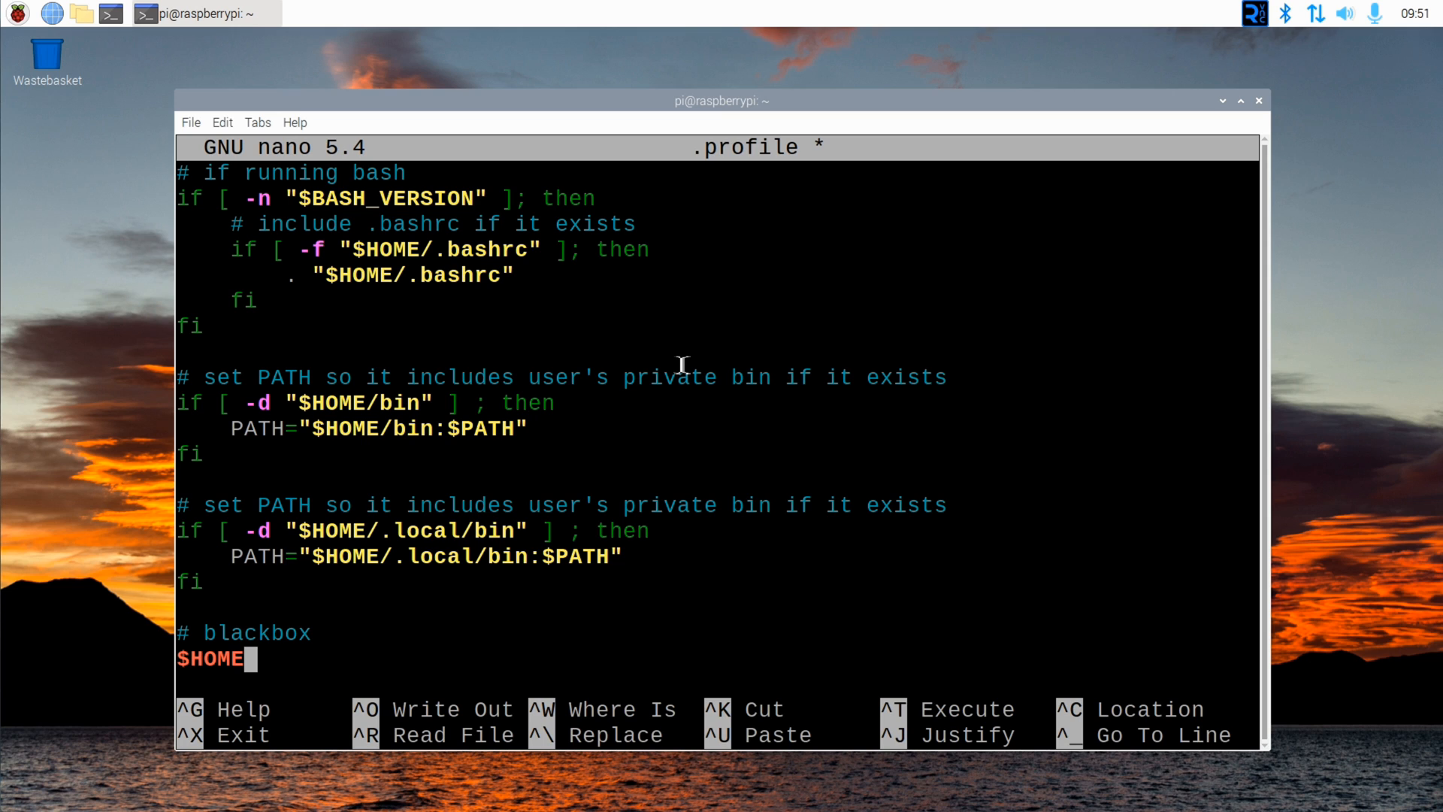
key(BackSpace)
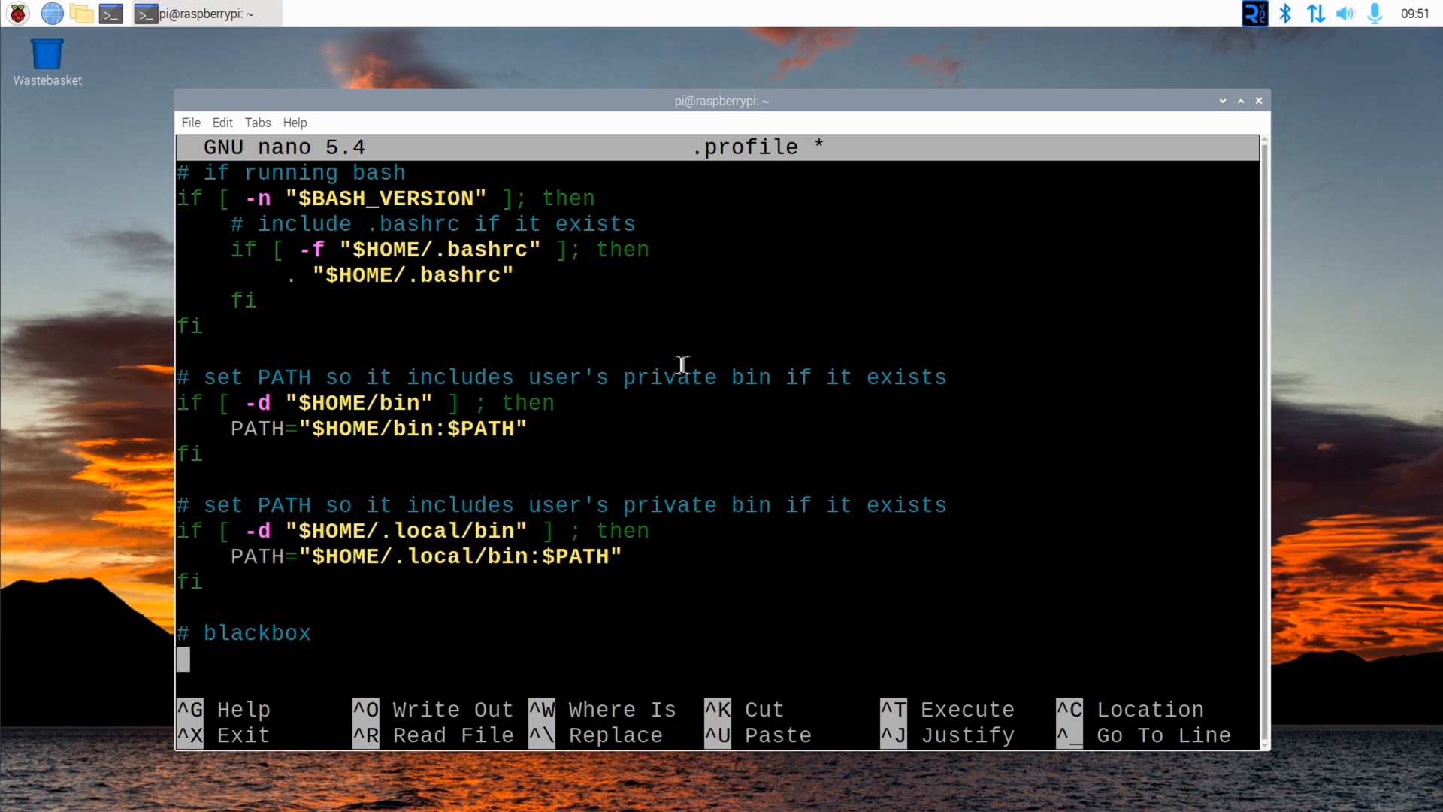
Step: Add the autostart line /home/pi/blackbox& and exit nano
text(/home/pi/blackb)
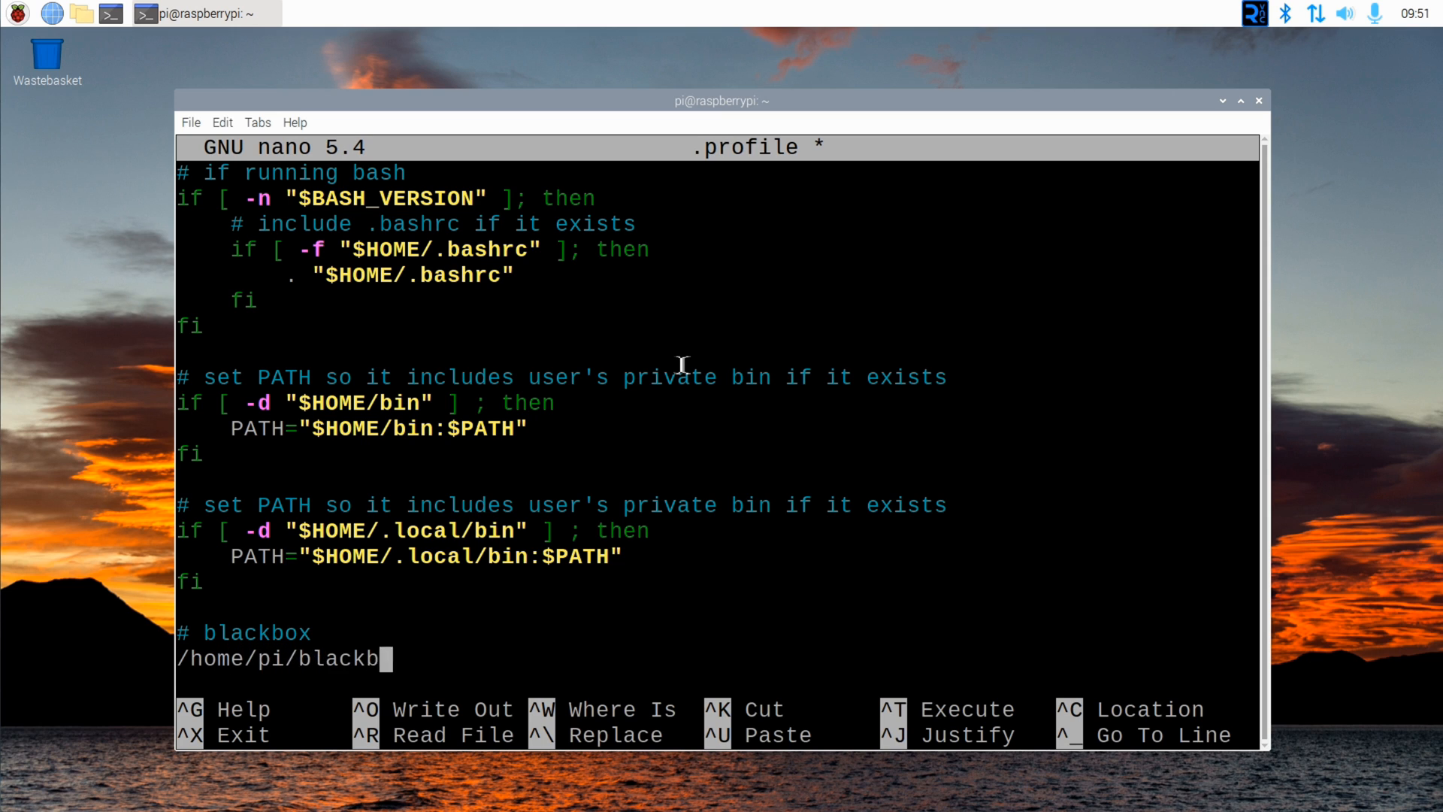
text(ox)
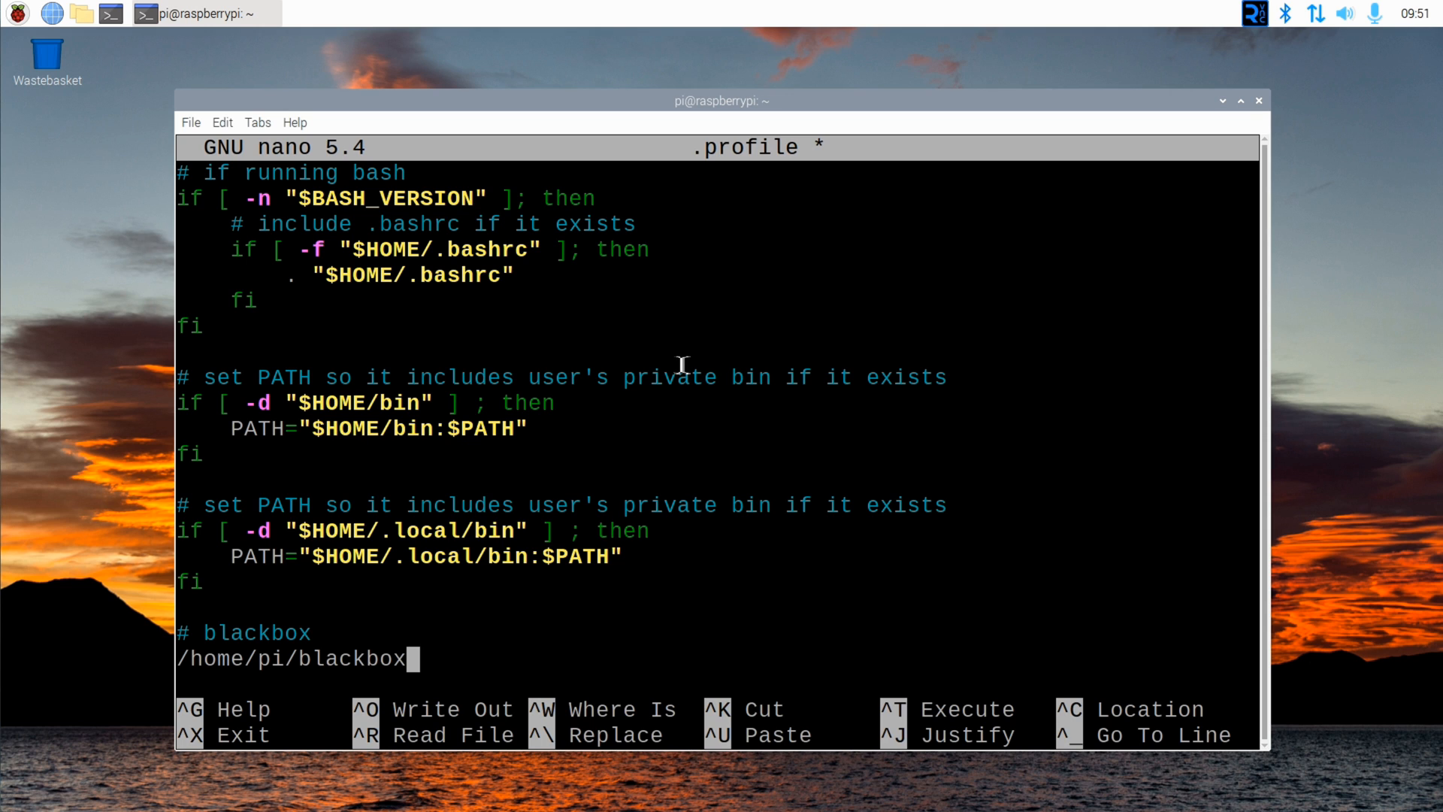
text(&)
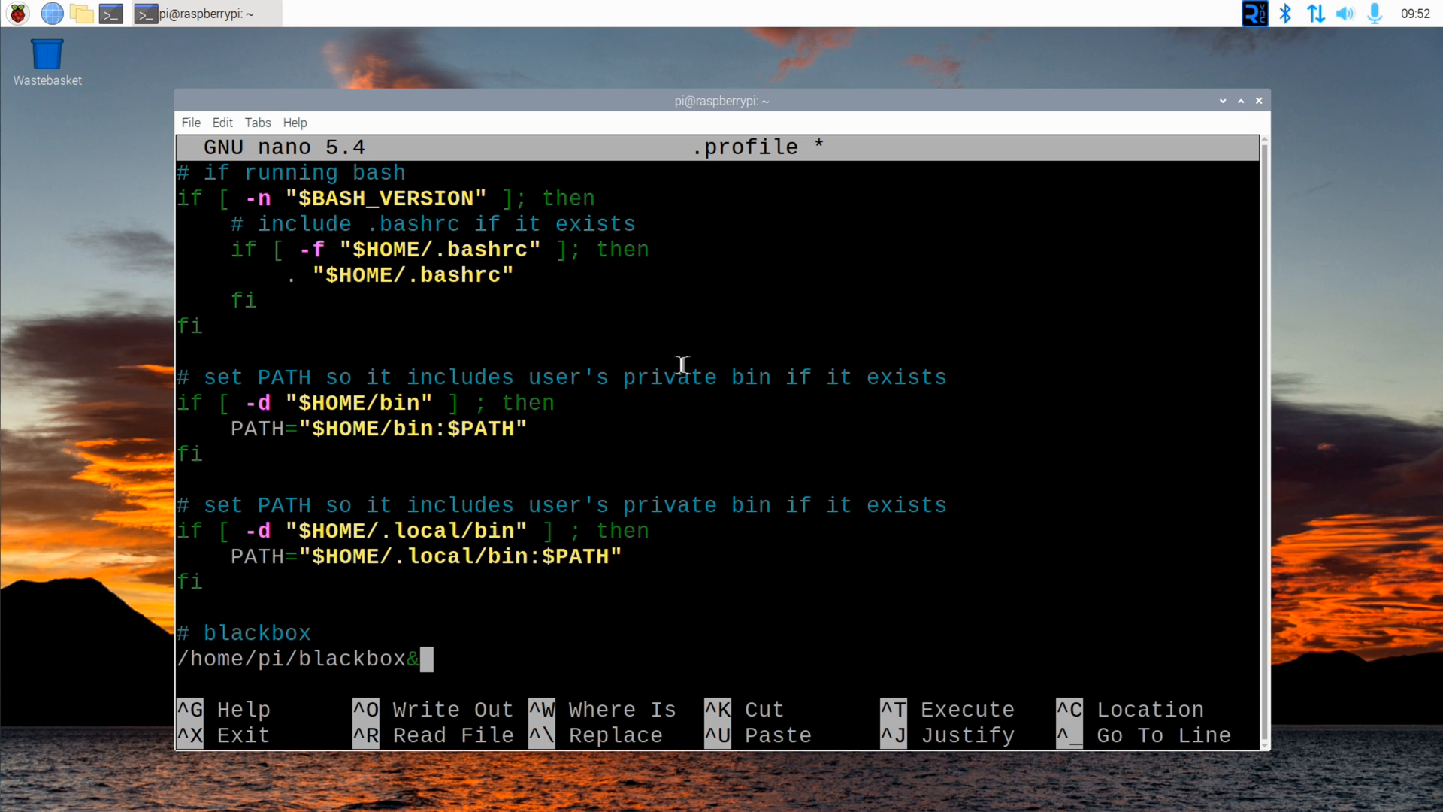
key(ctrl+x)
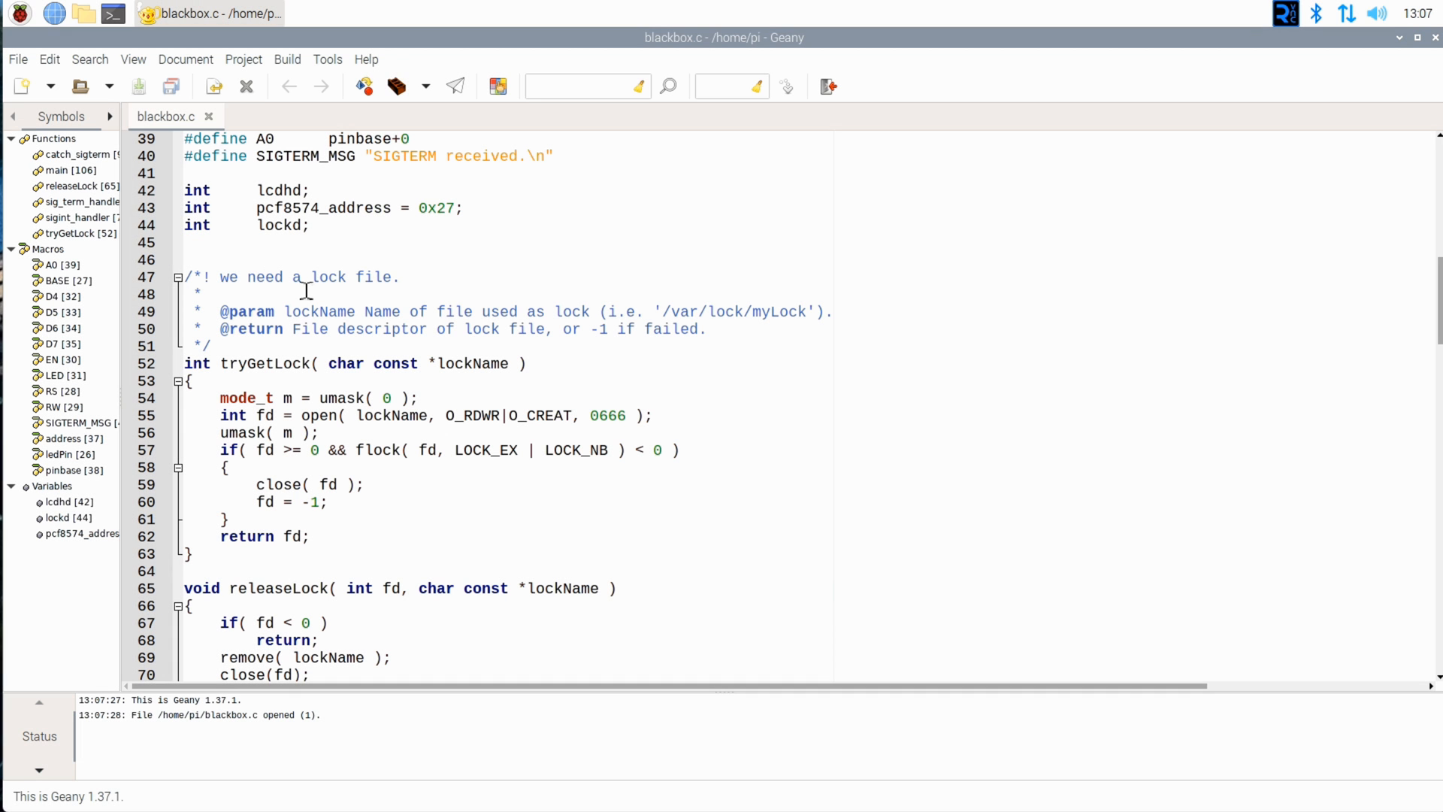
Step: Start a /* block comment on the blank line above releaseLock
scroll(down, 3)
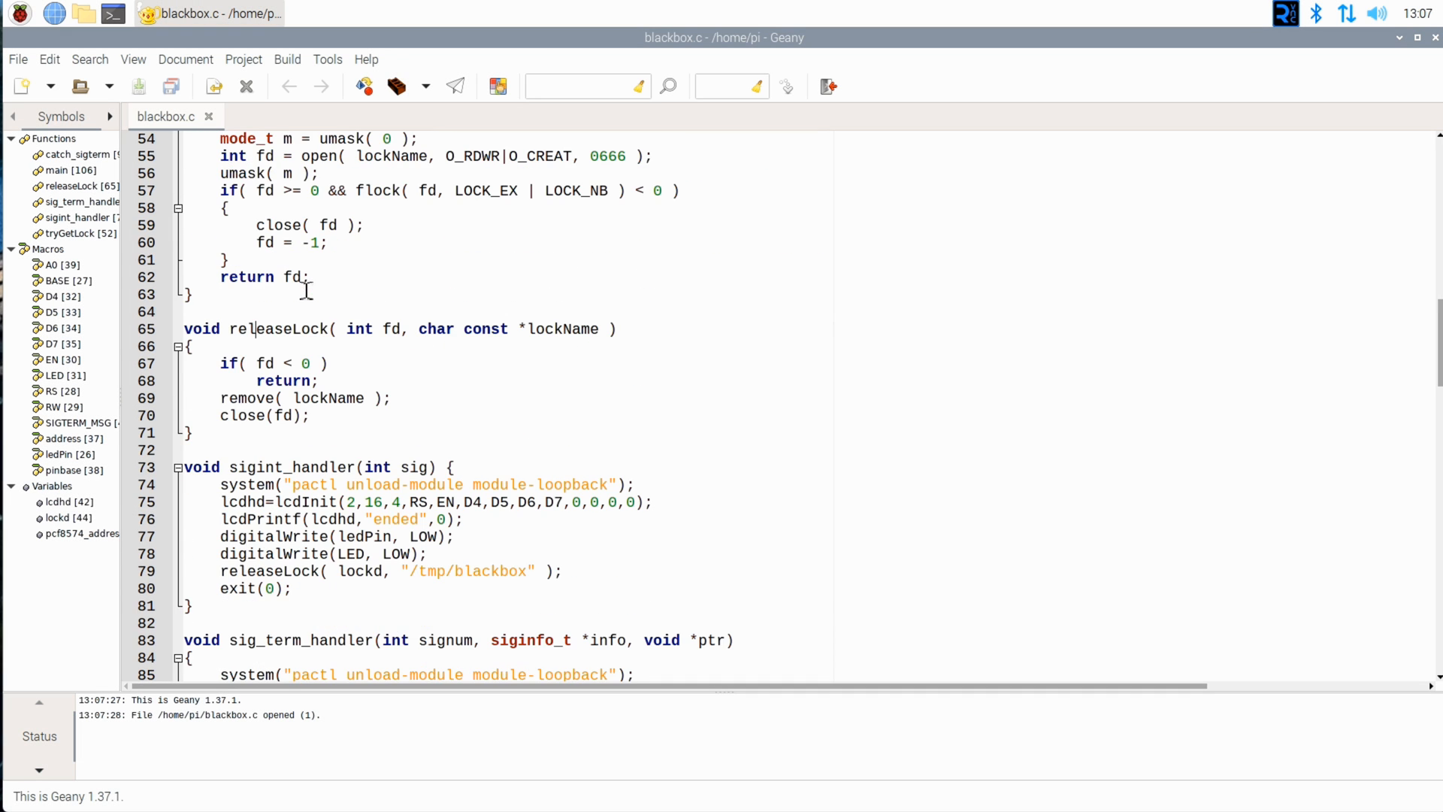
scroll(up, 3)
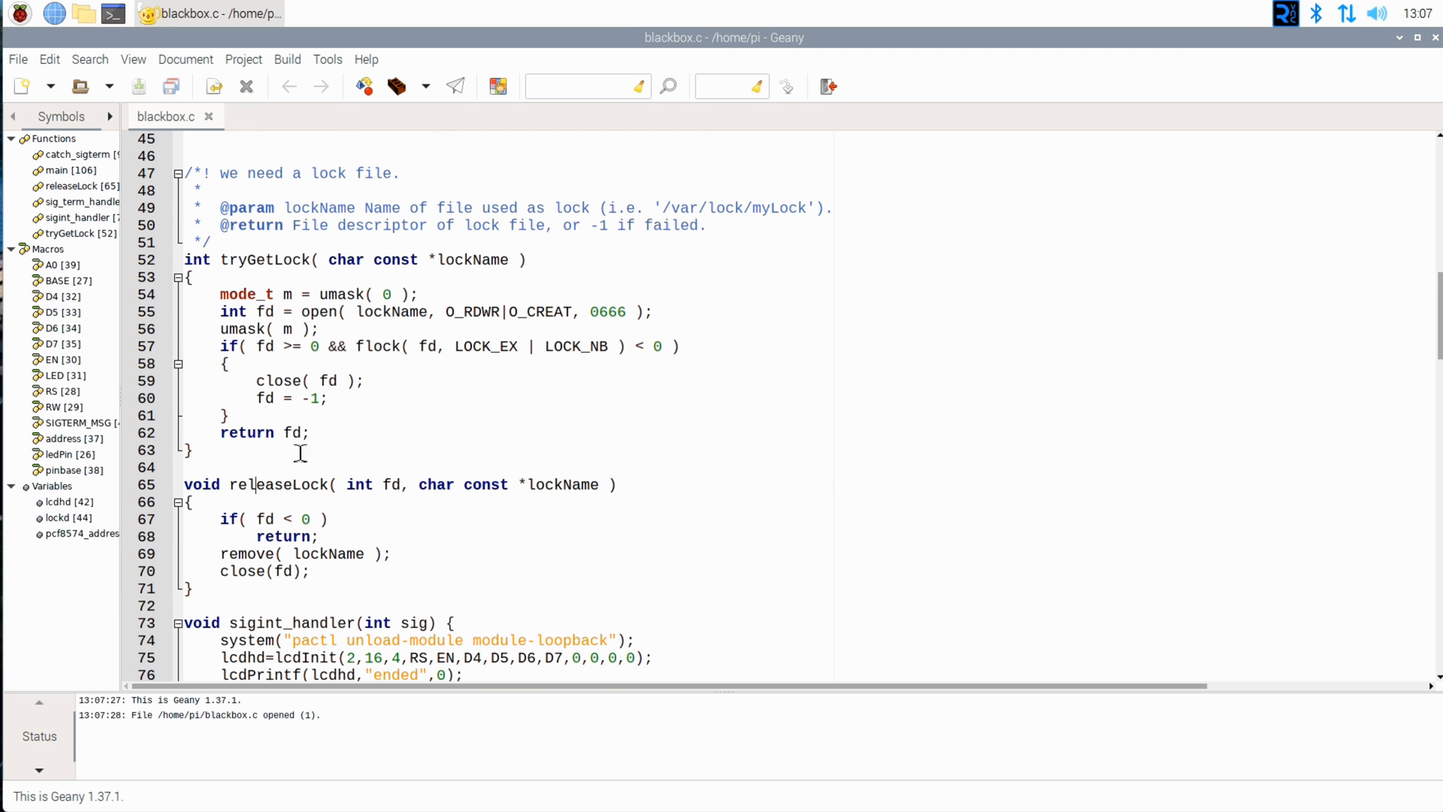
click(299, 466)
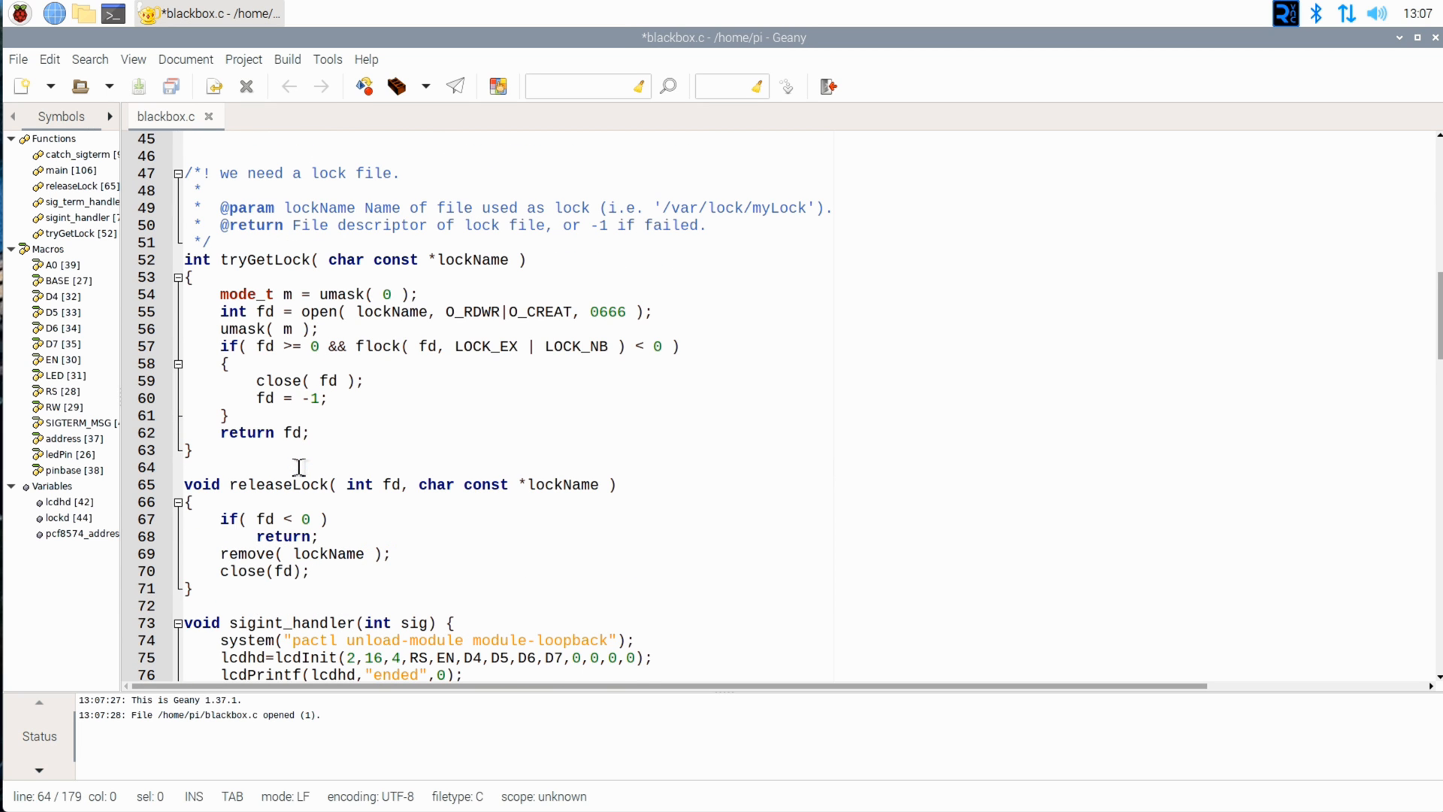
text(/*)
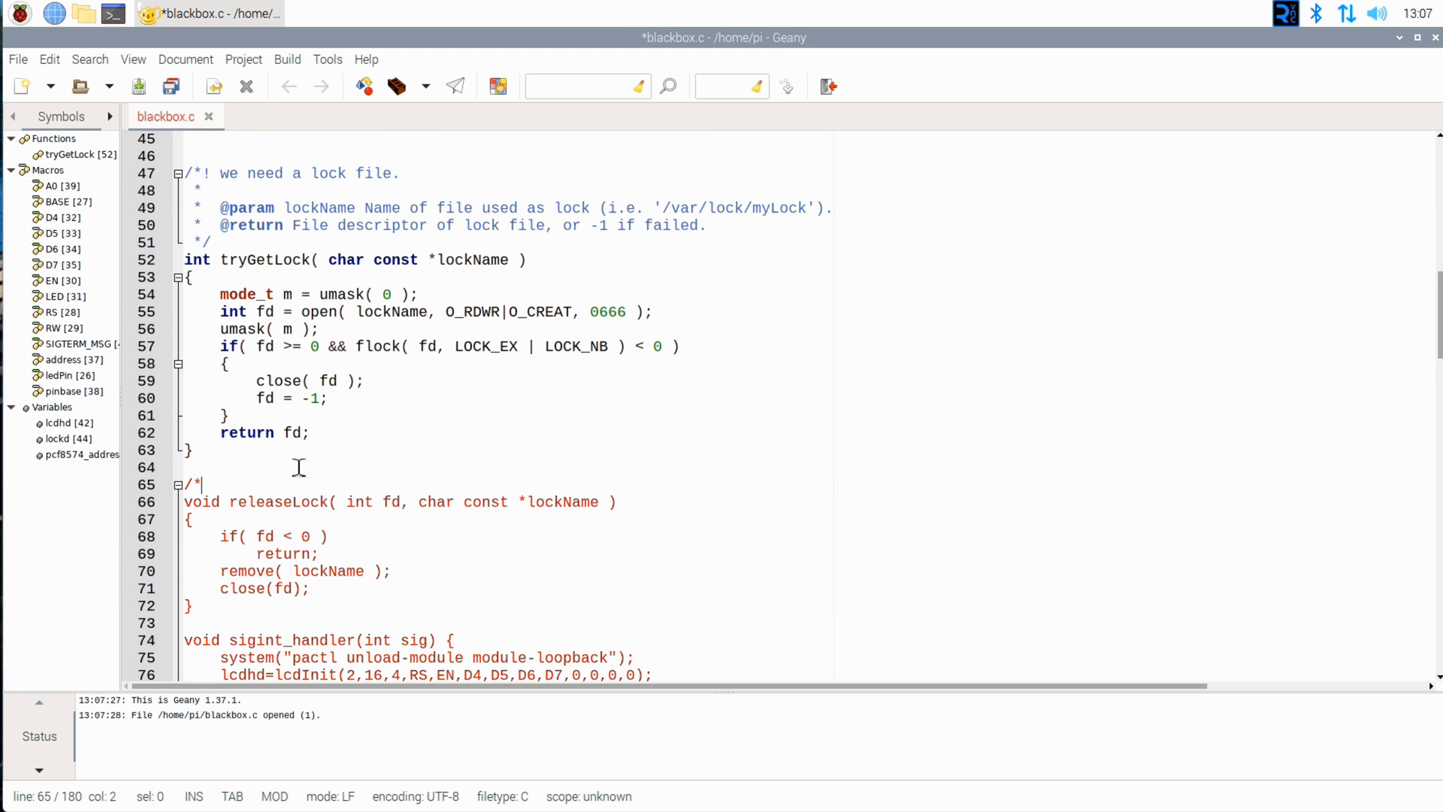
key(Return)
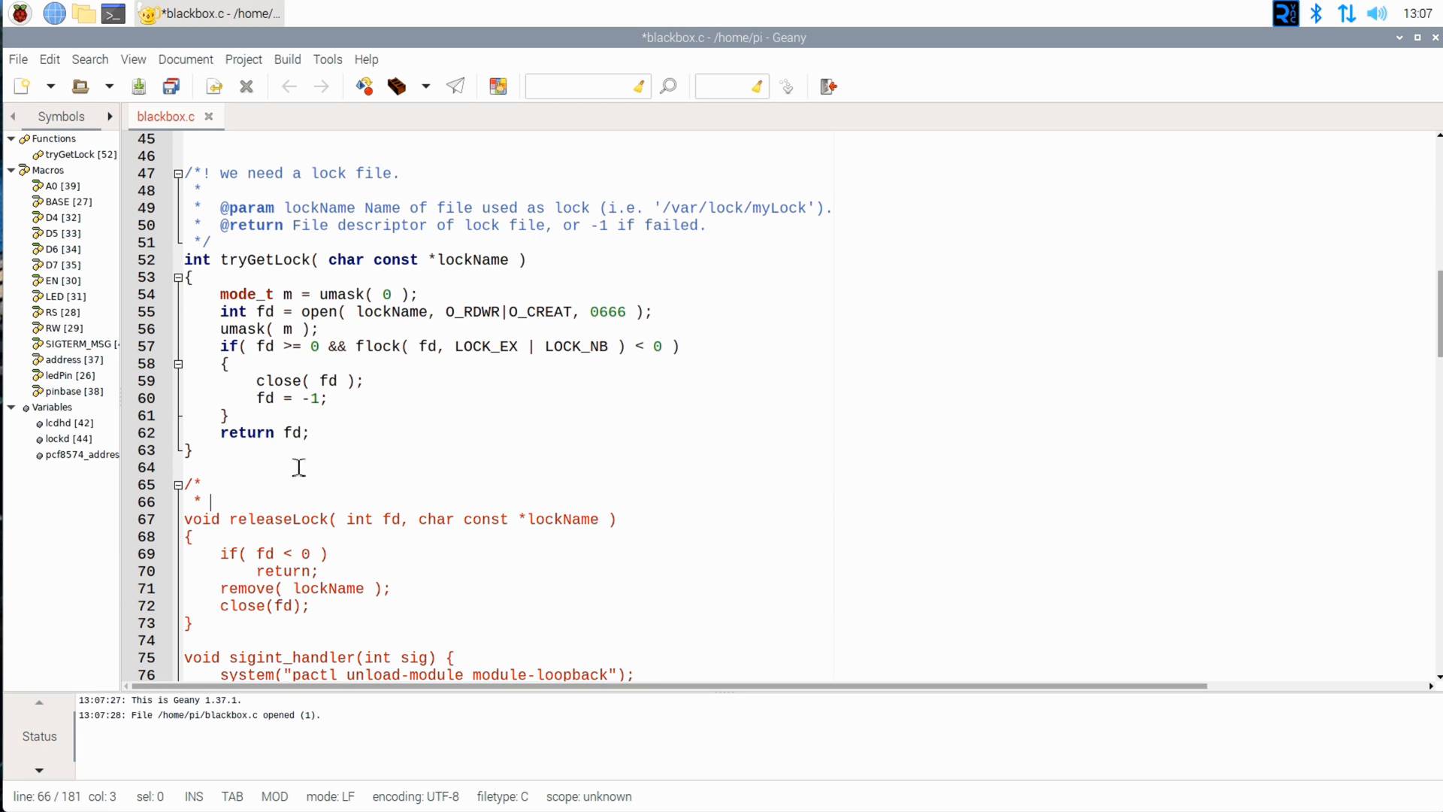
text(*)
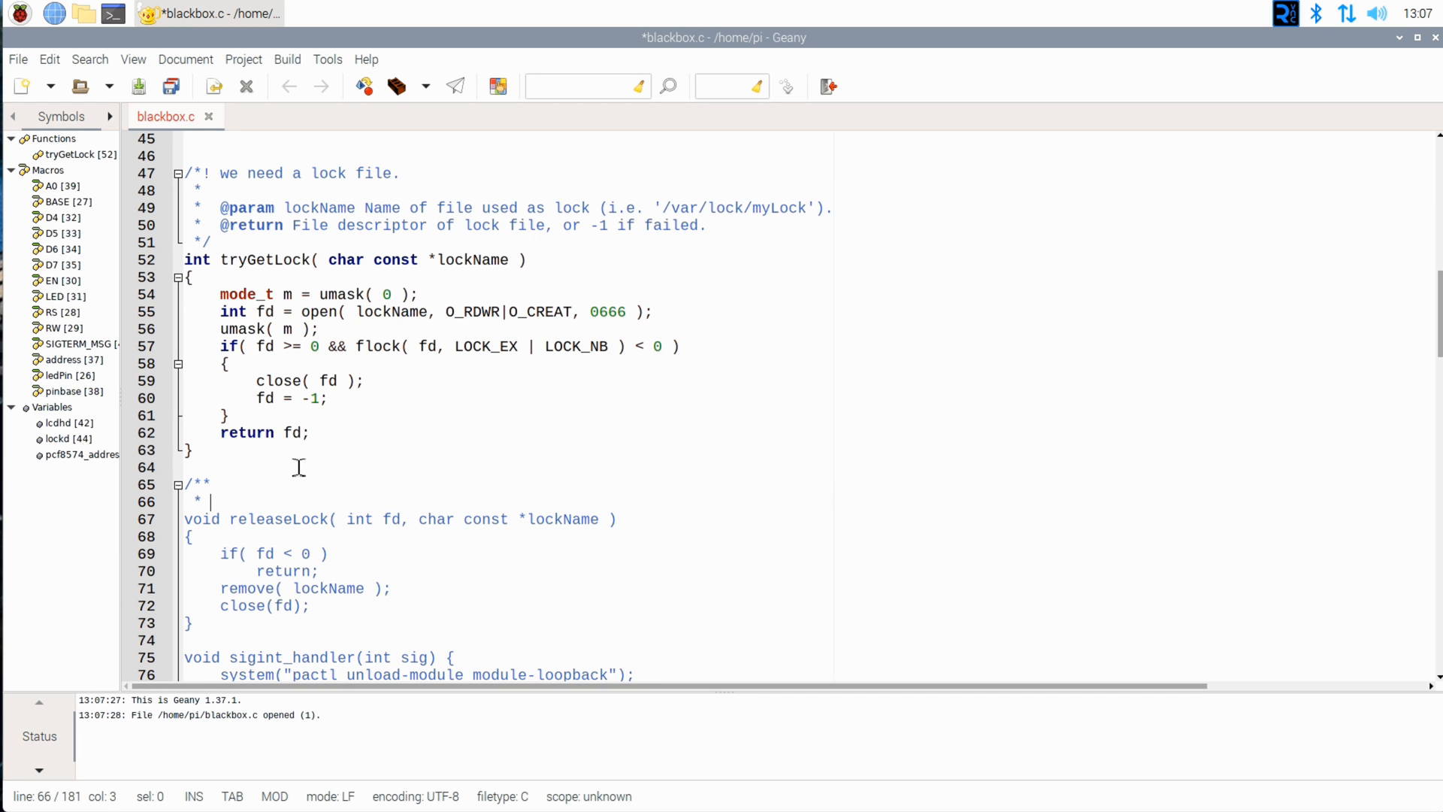
Step: Write 'release lock file on terminating the program' in the comment
text(release l)
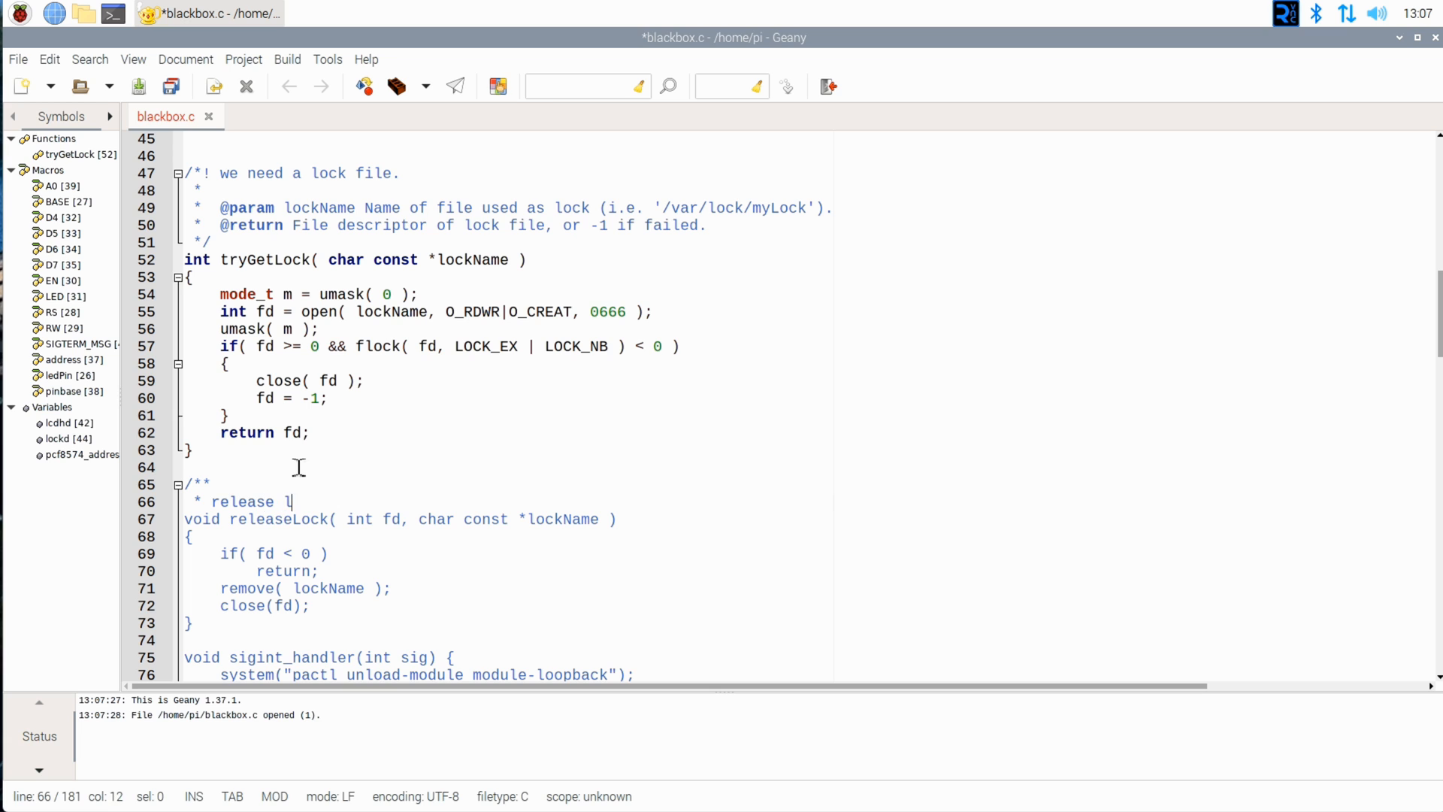
text(ock file o)
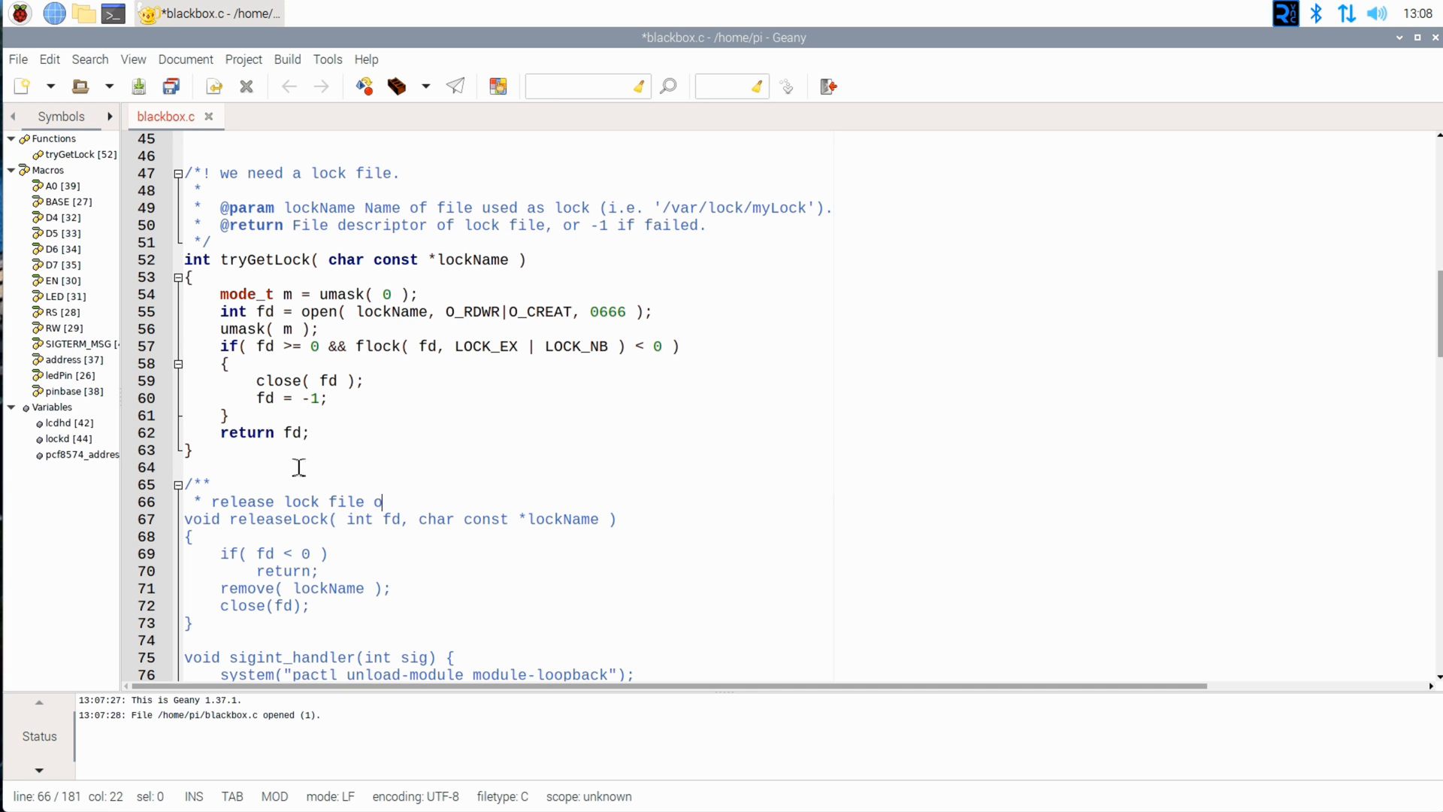
text(n)
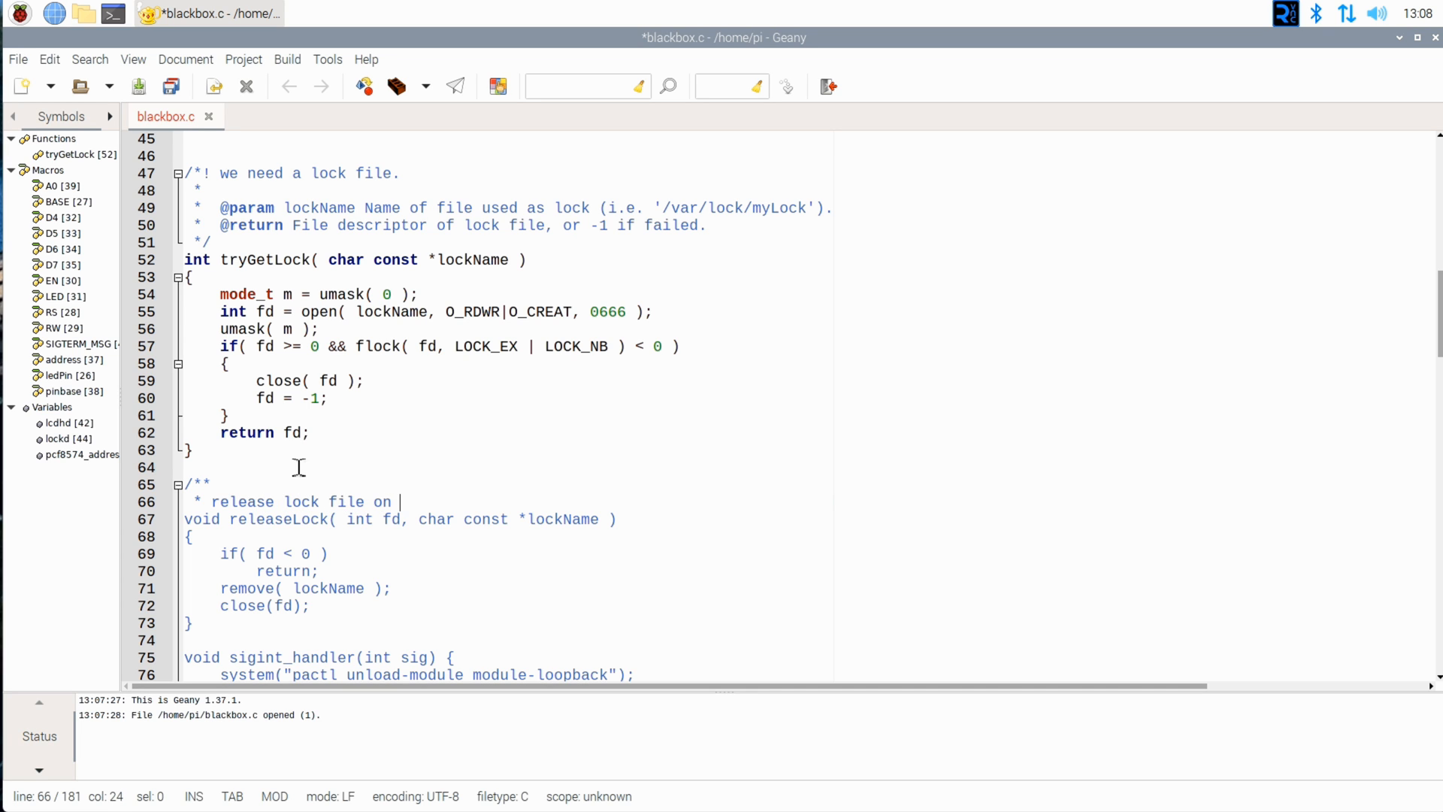
text(termina)
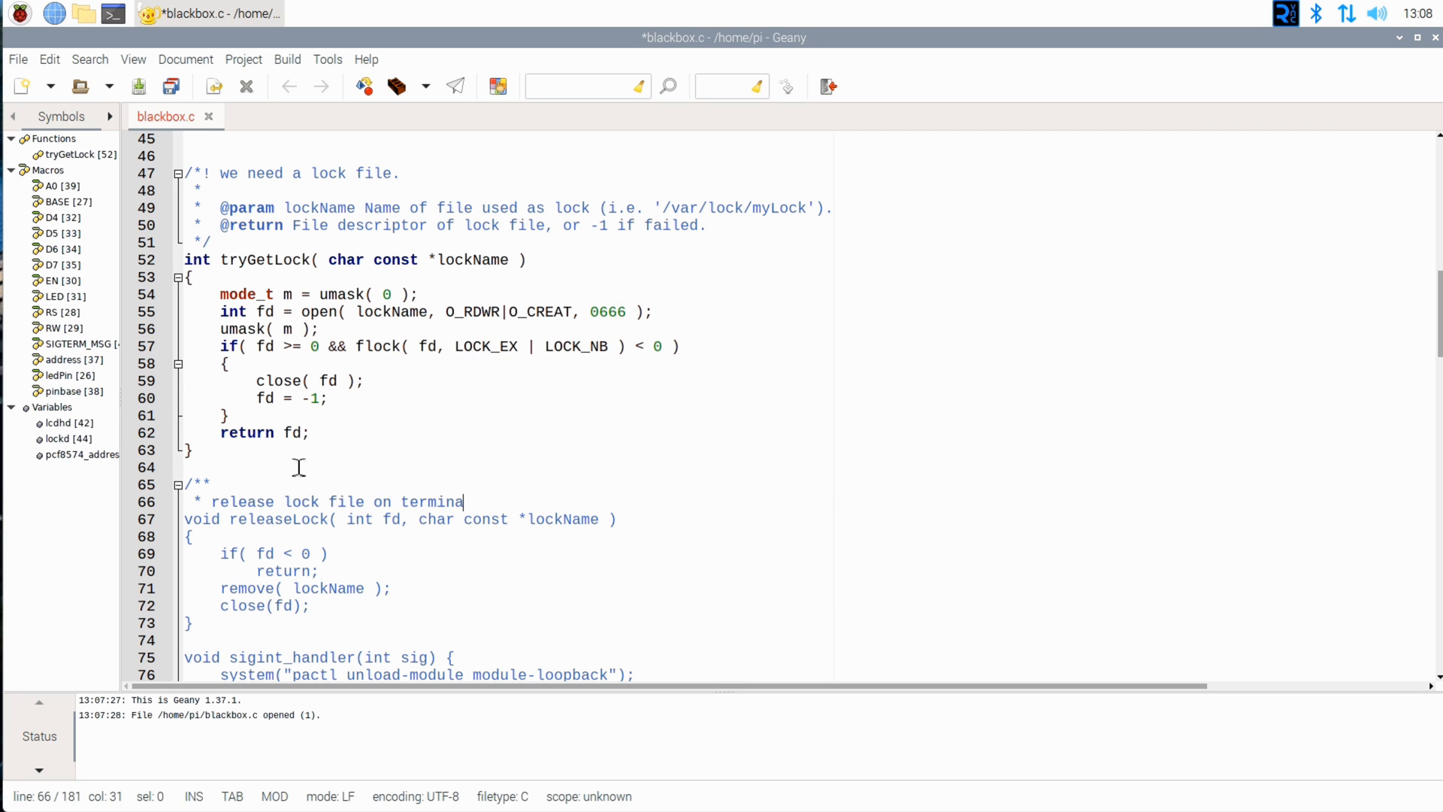
text(ting the program)
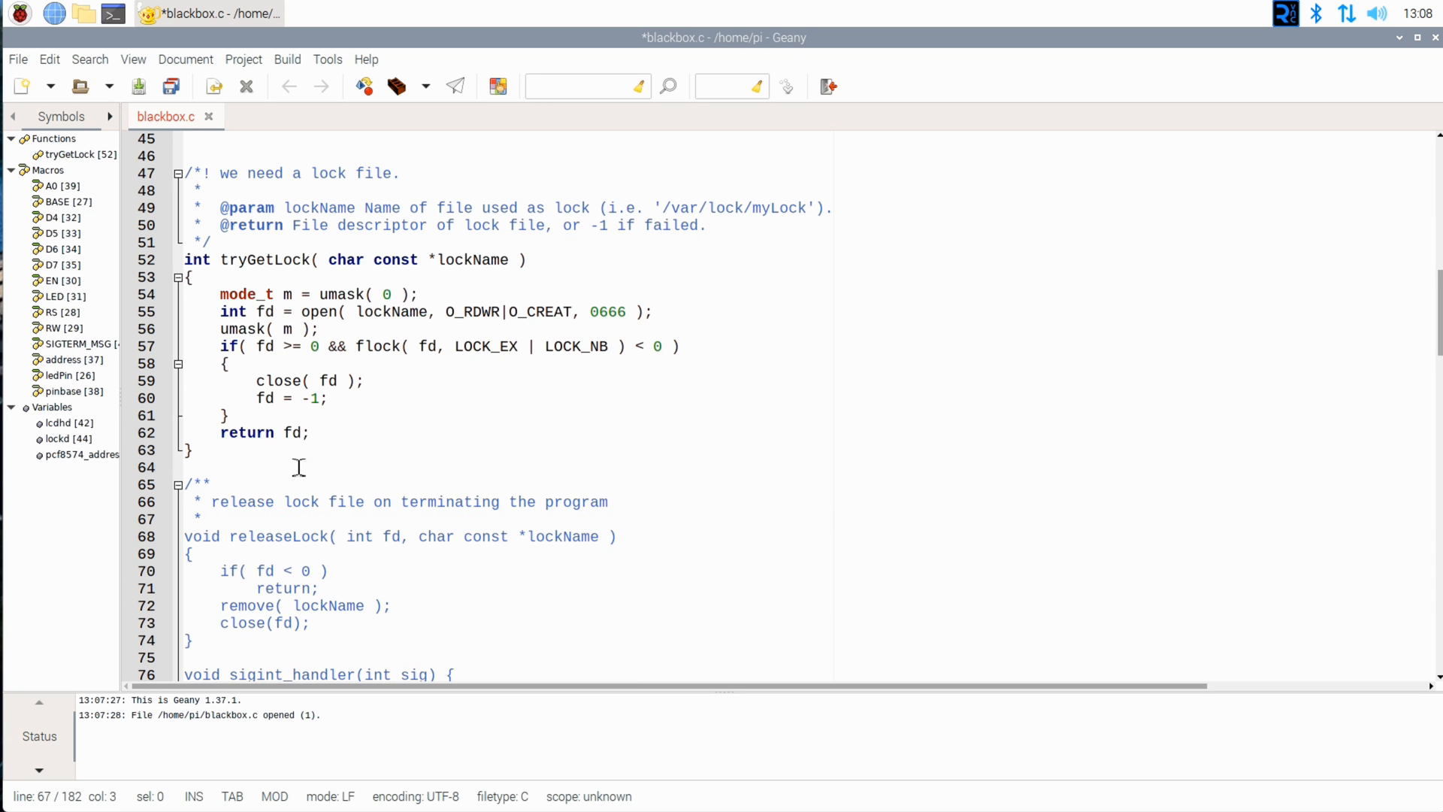
scroll(down, 3)
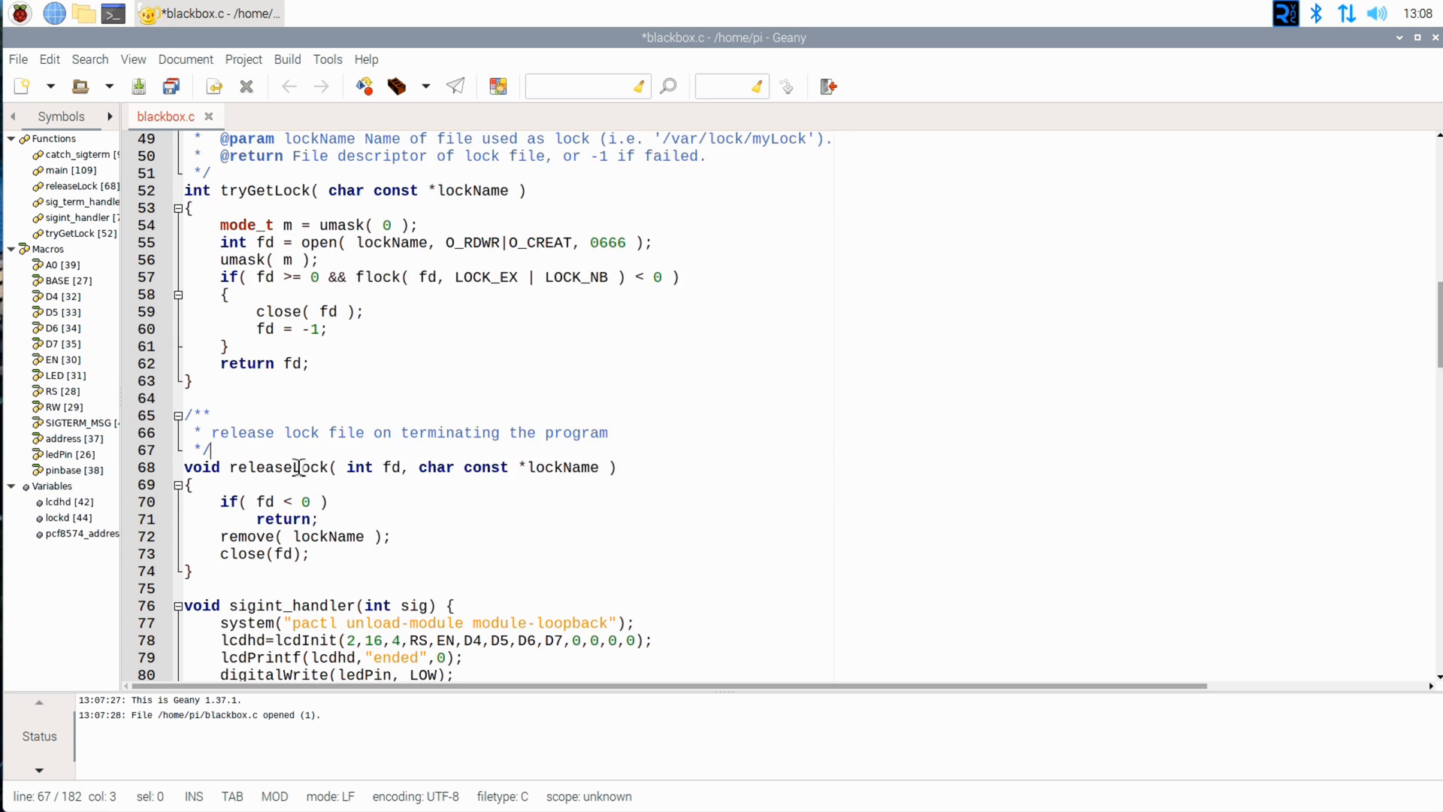
scroll(down, 3)
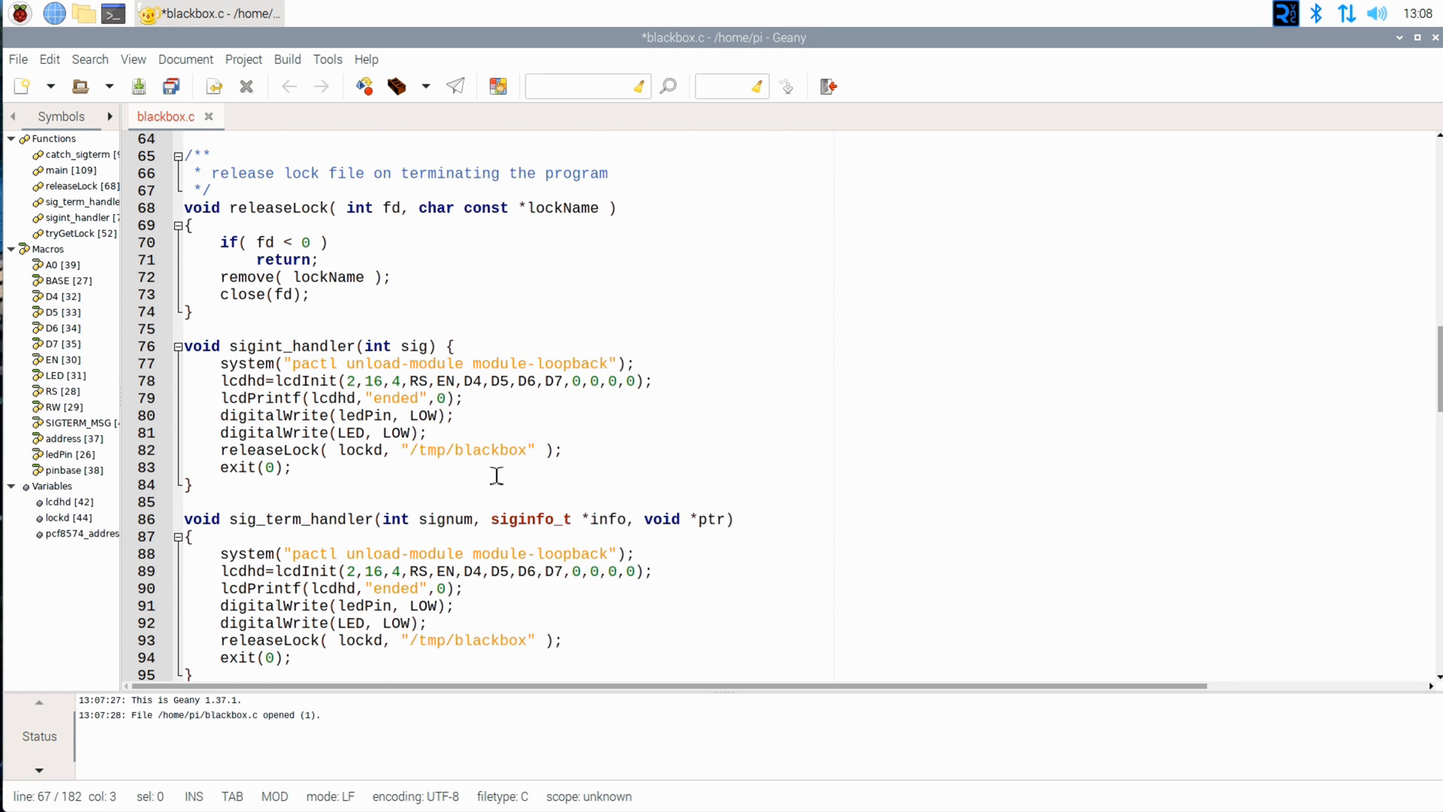
scroll(down, 3)
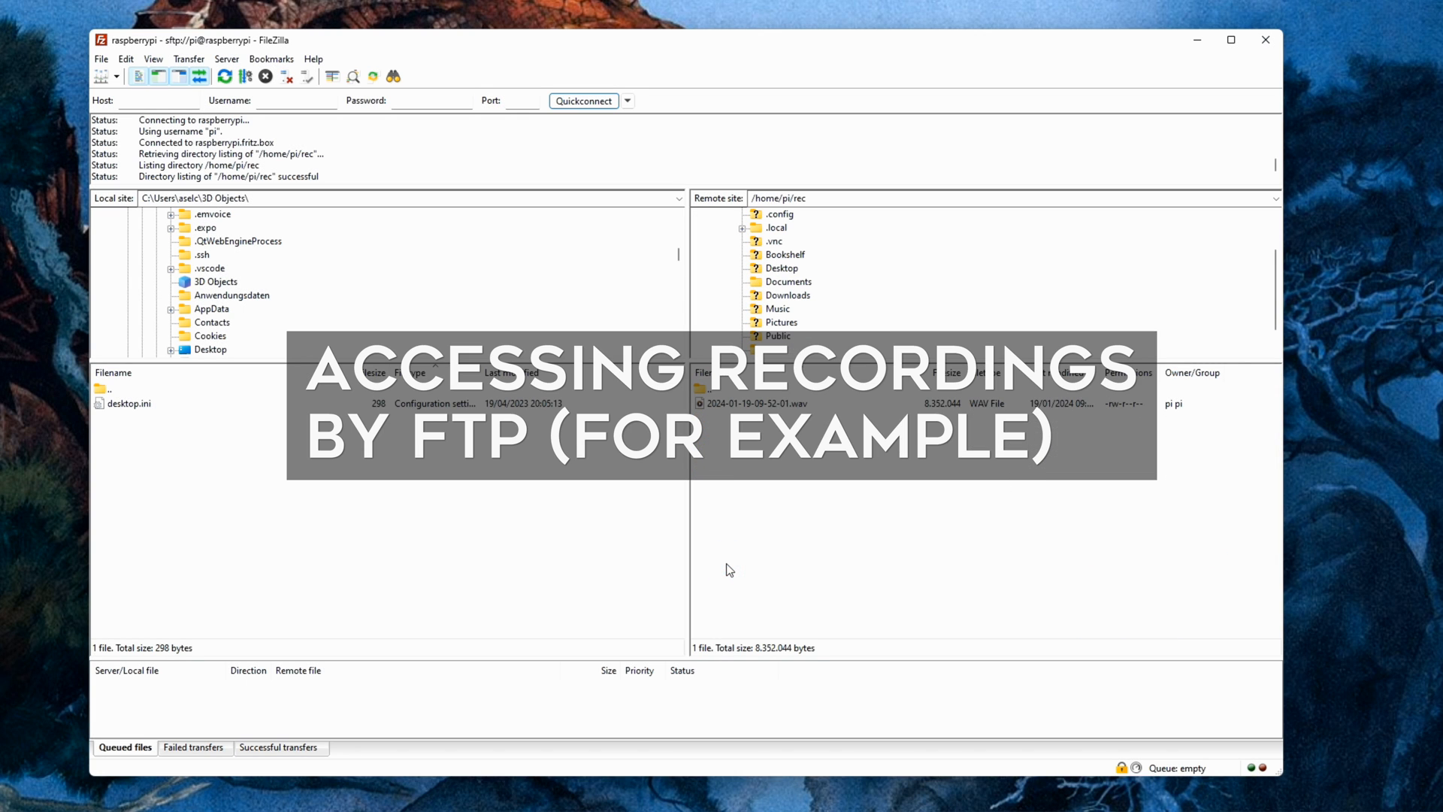
click(745, 403)
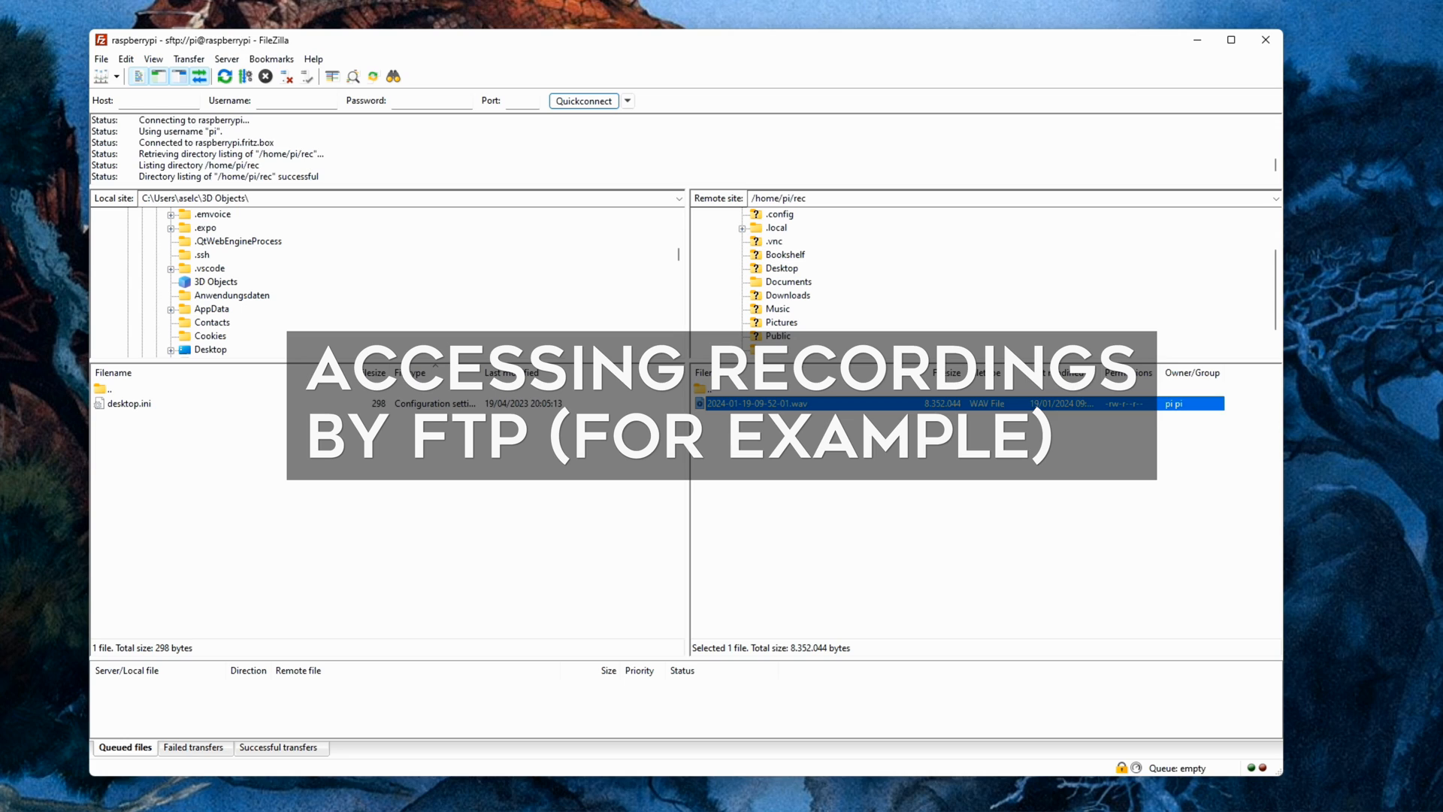
double_click(773, 402)
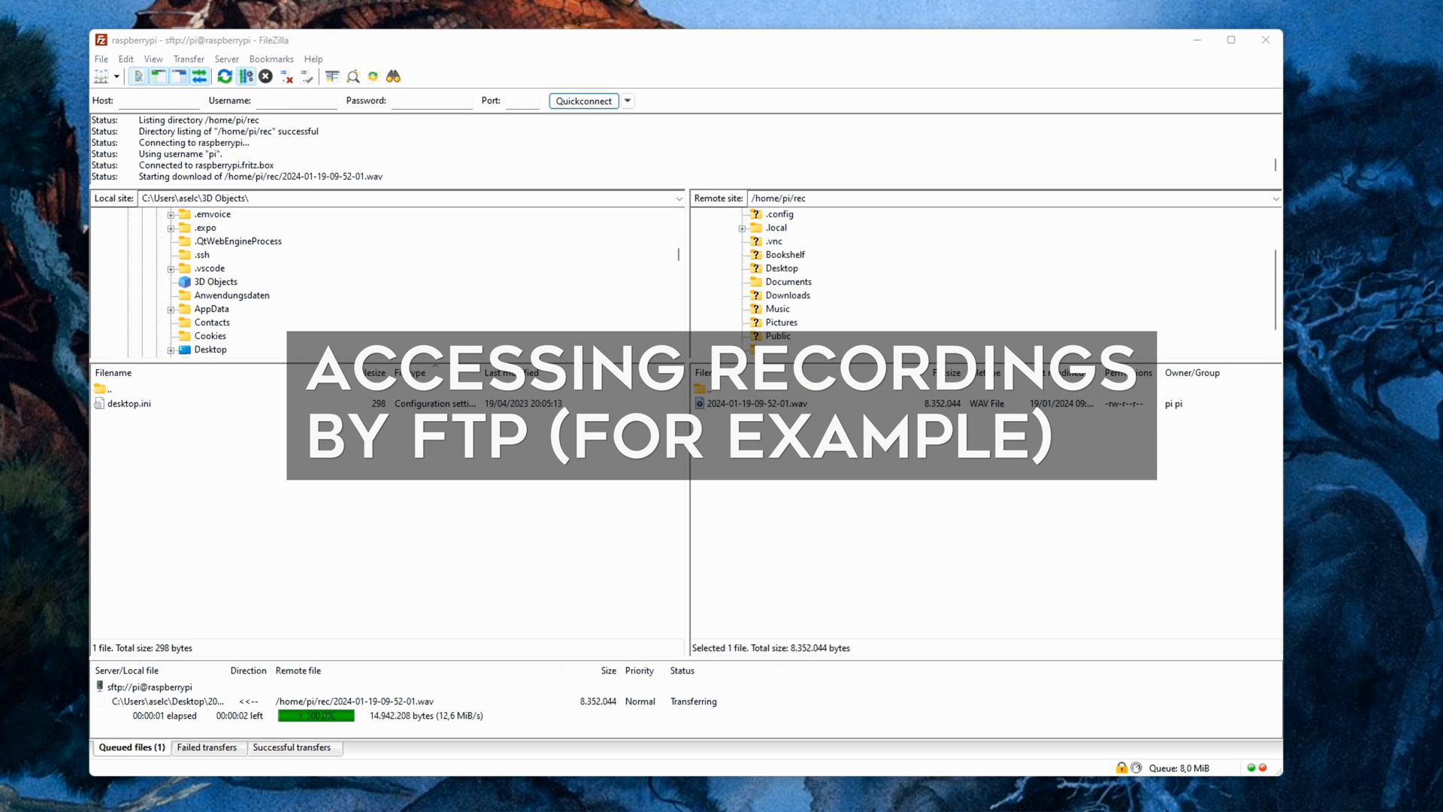